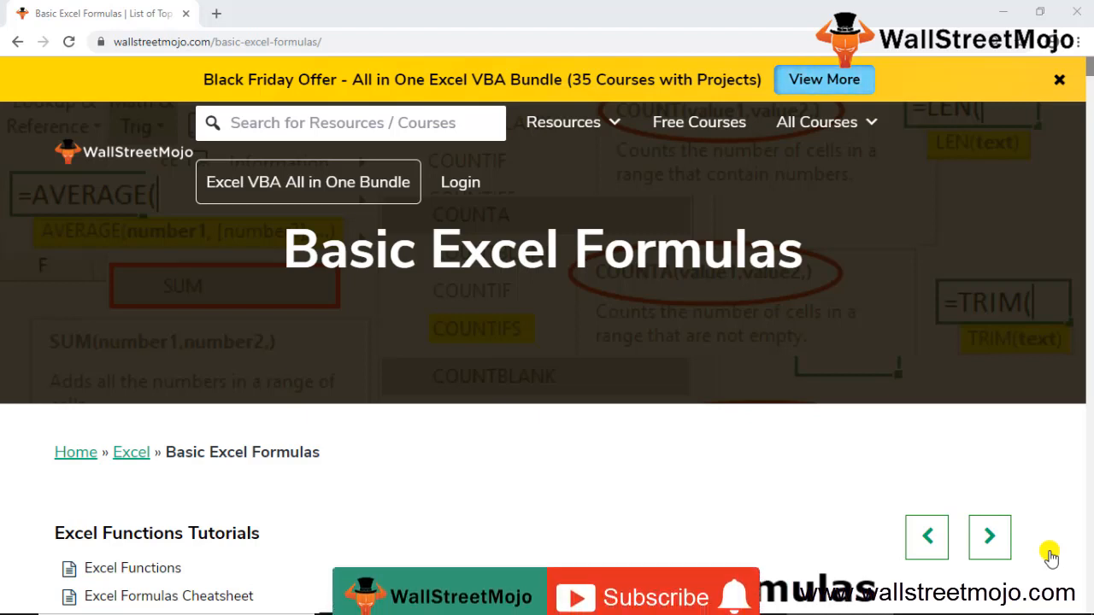
- Scroll the WallStreetMojo article down to the Basic Excel Formulas overview infographic
click(654, 596)
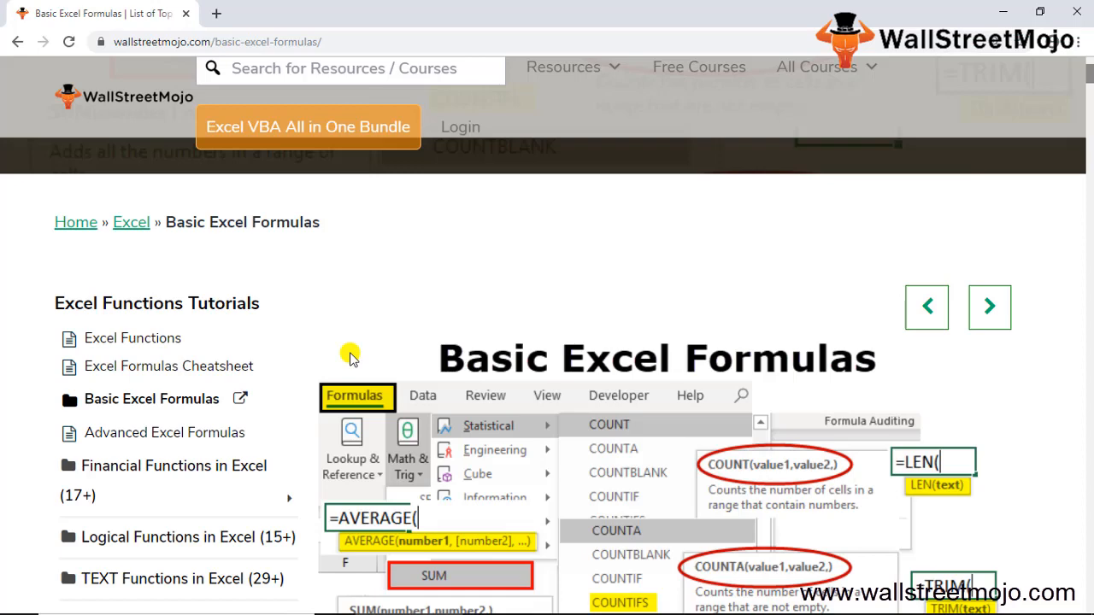
scroll(down, 3)
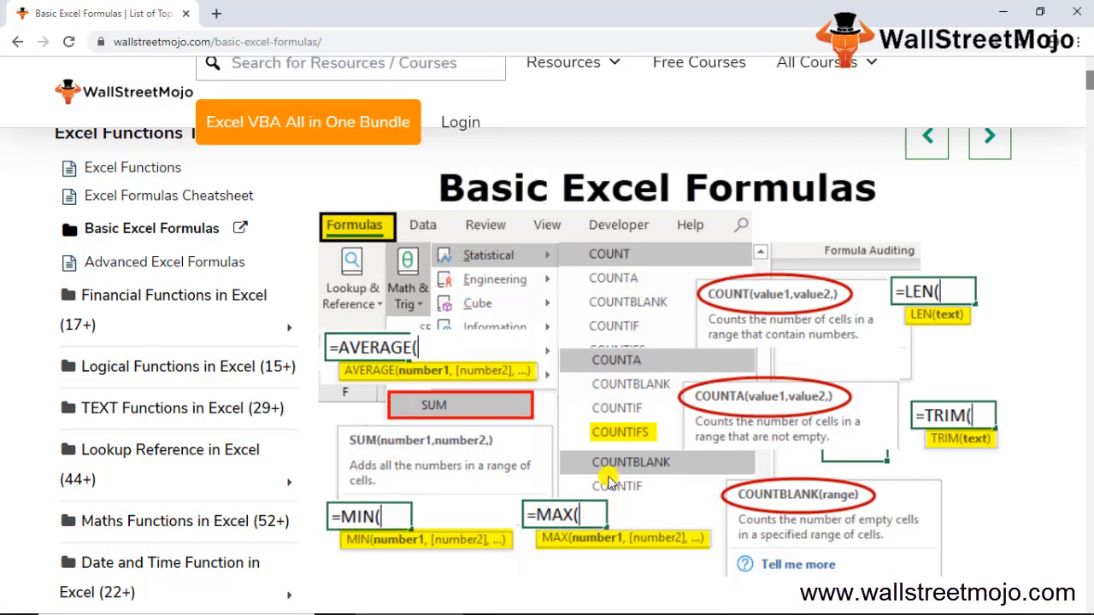
mouse_move(376, 239)
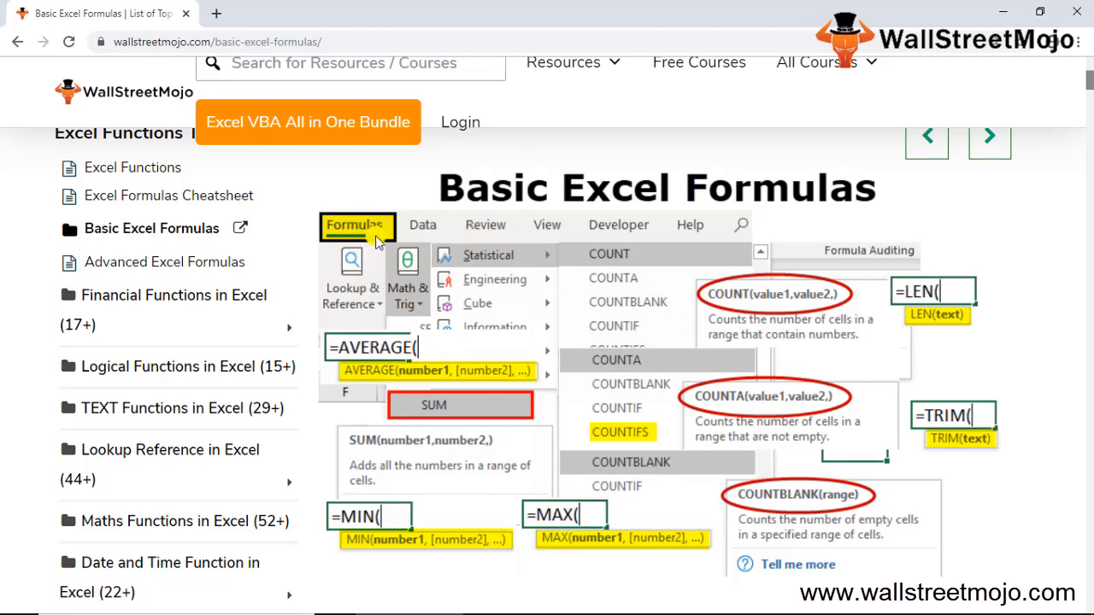
mouse_move(892, 326)
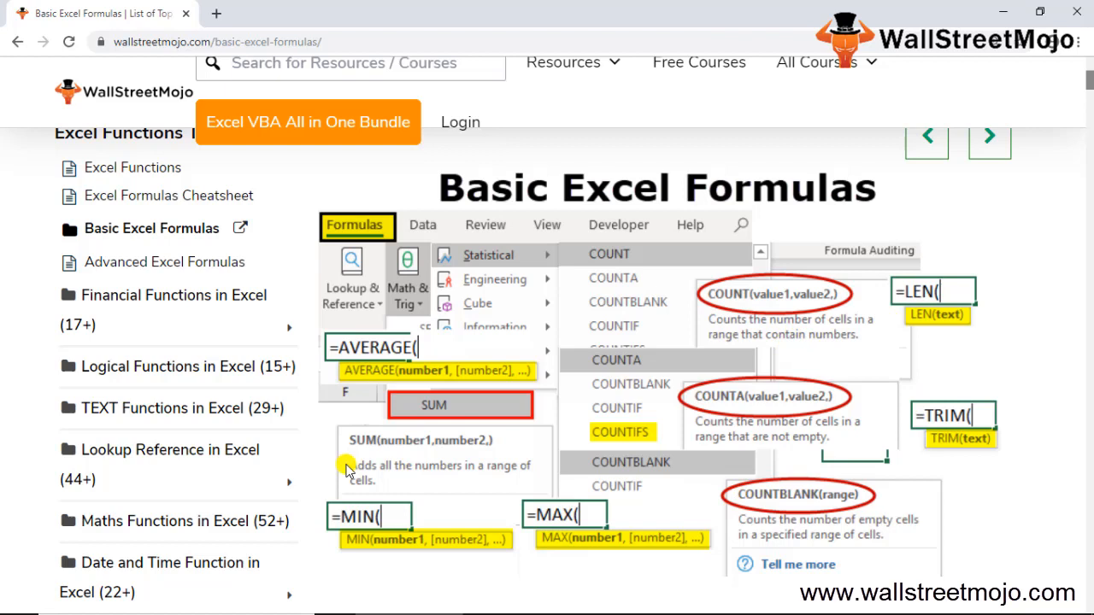
mouse_move(492, 334)
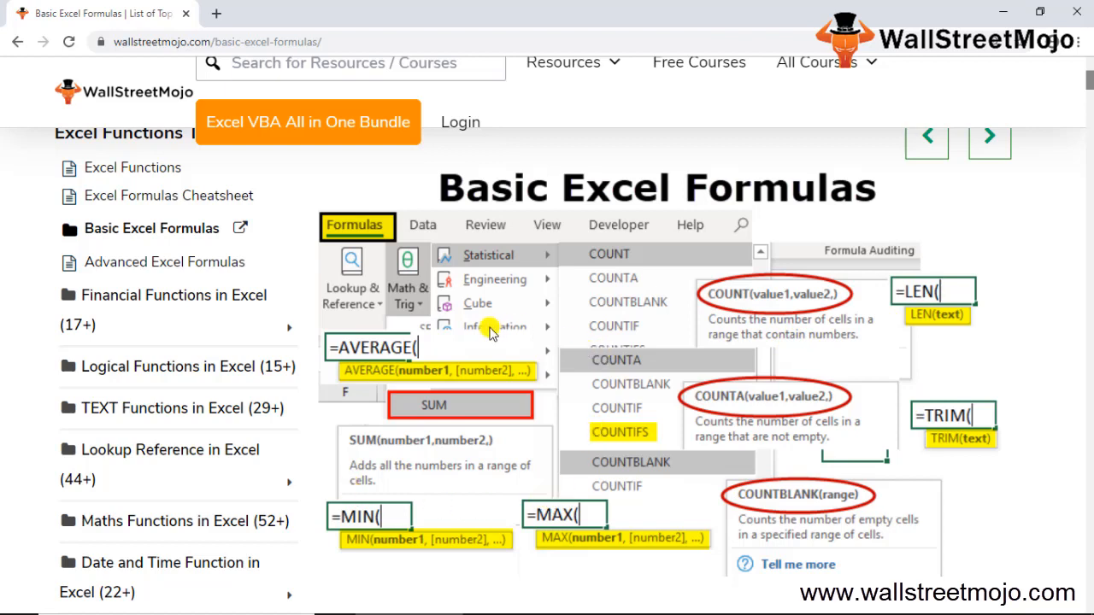
mouse_move(487, 333)
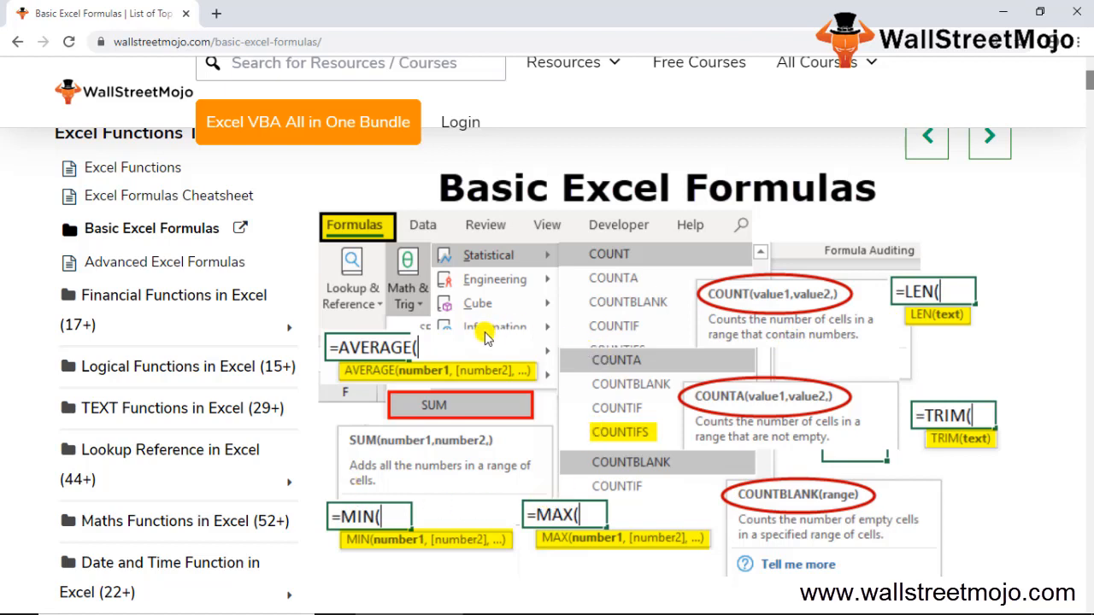
mouse_move(678, 514)
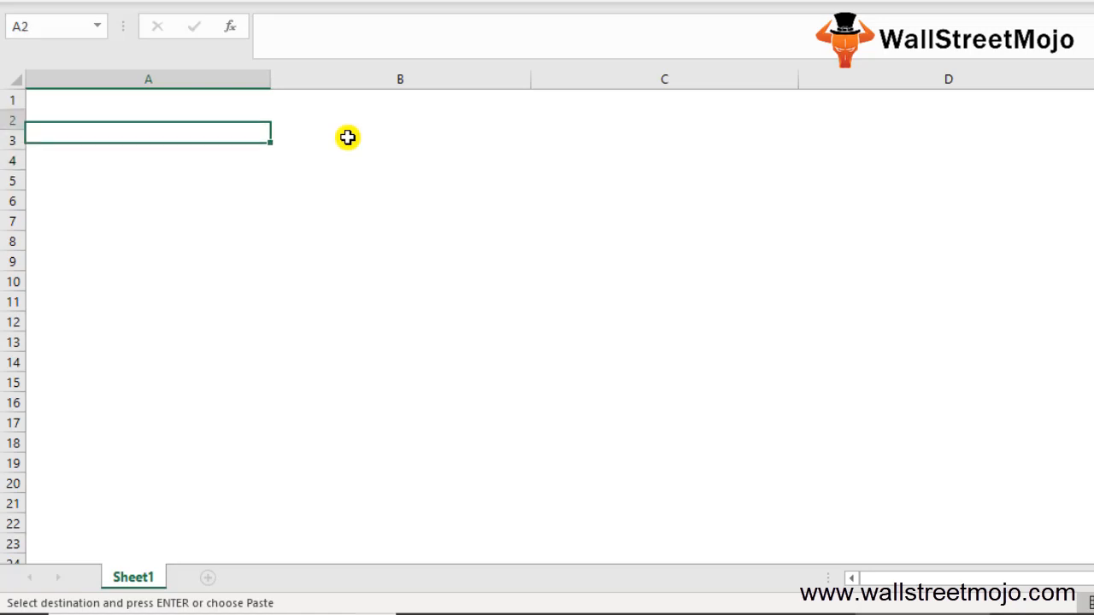
- Enter the '1. Sum' label in A2 and the numbers 10, 20, 30 in row 1
text(1. S)
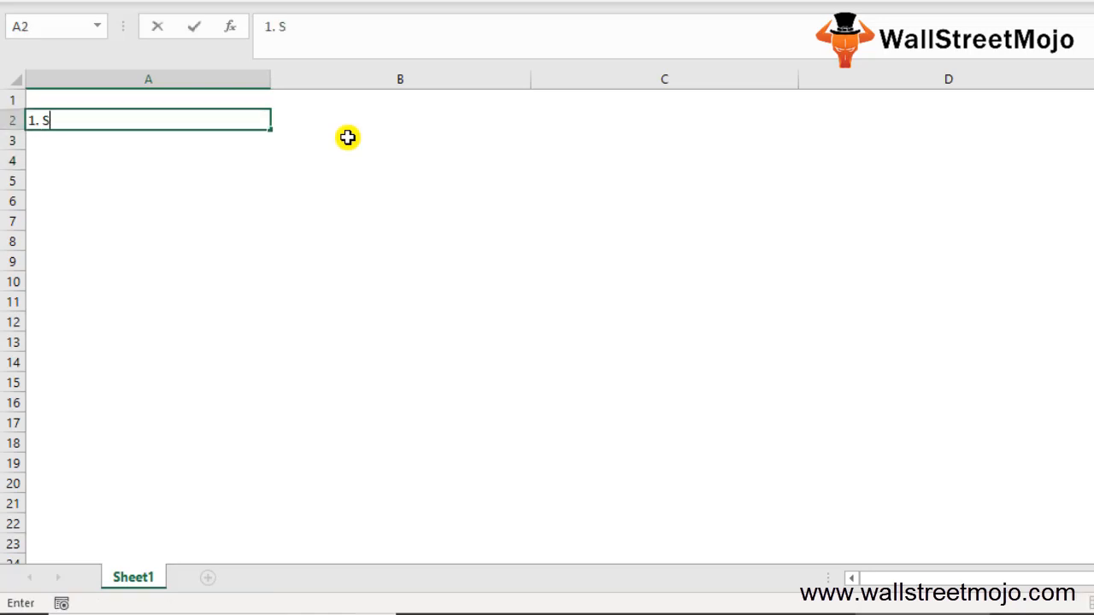
text(um)
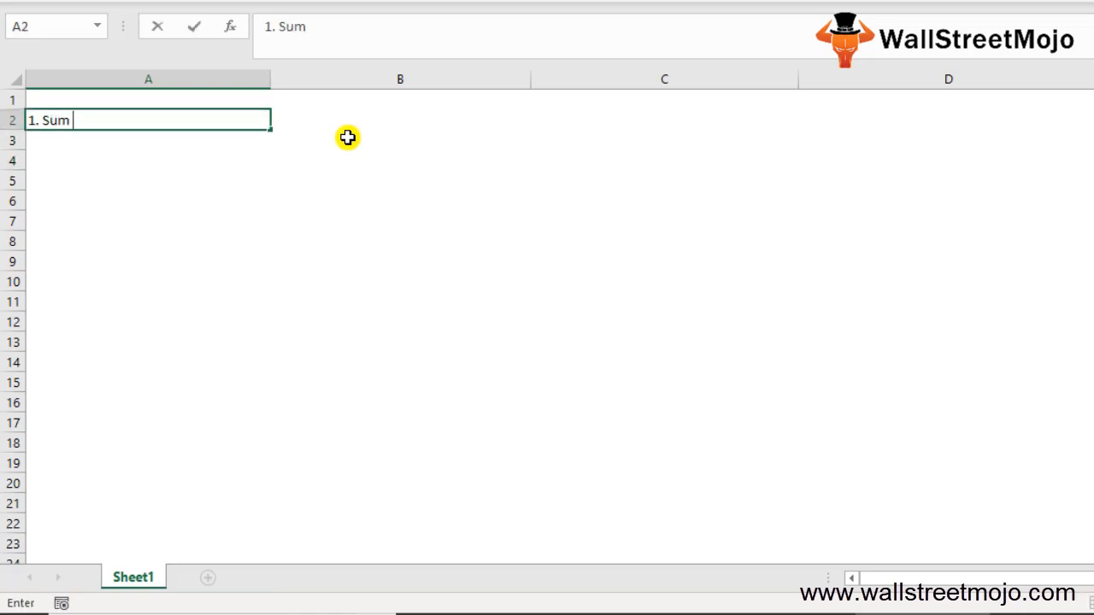
text(in)
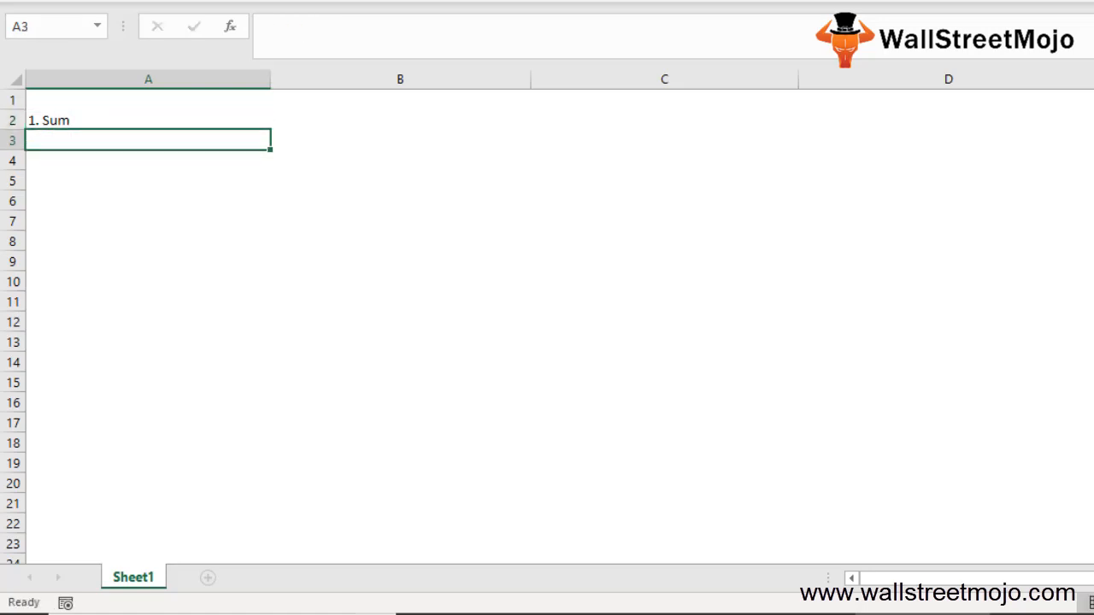
text(=sum()
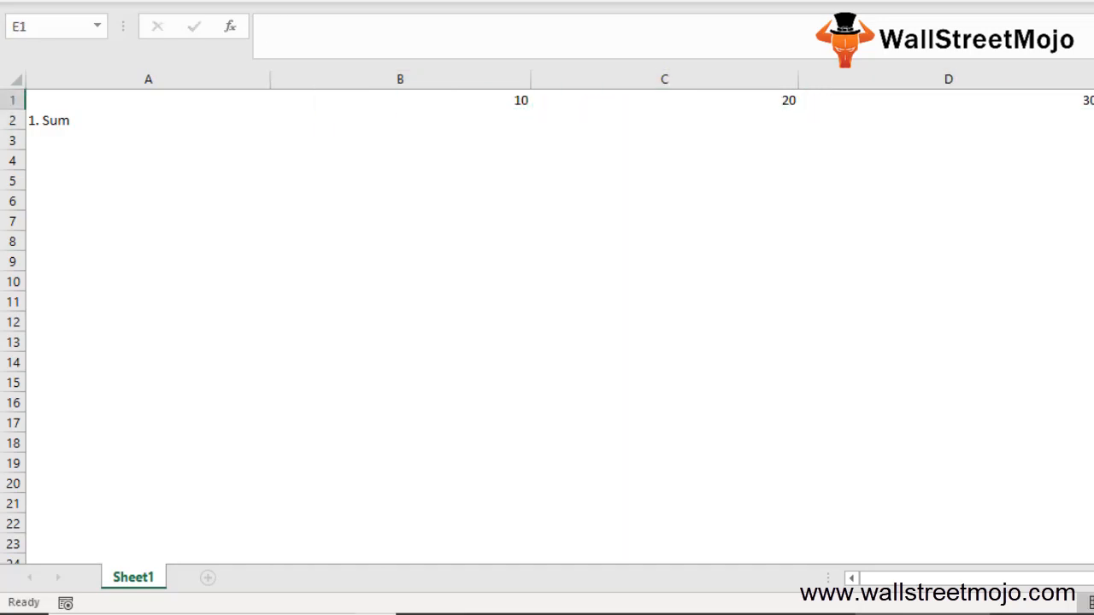
- Enter =SUM(B1:E1) in A3 to total row 1 as 100, verifying via the status bar
click(148, 139)
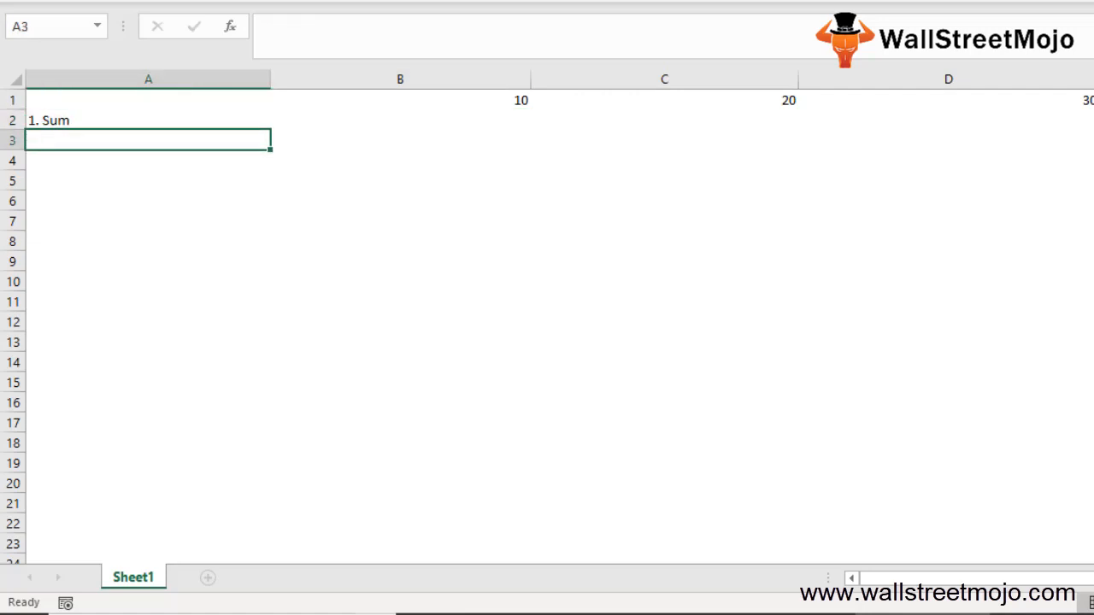
text(=s)
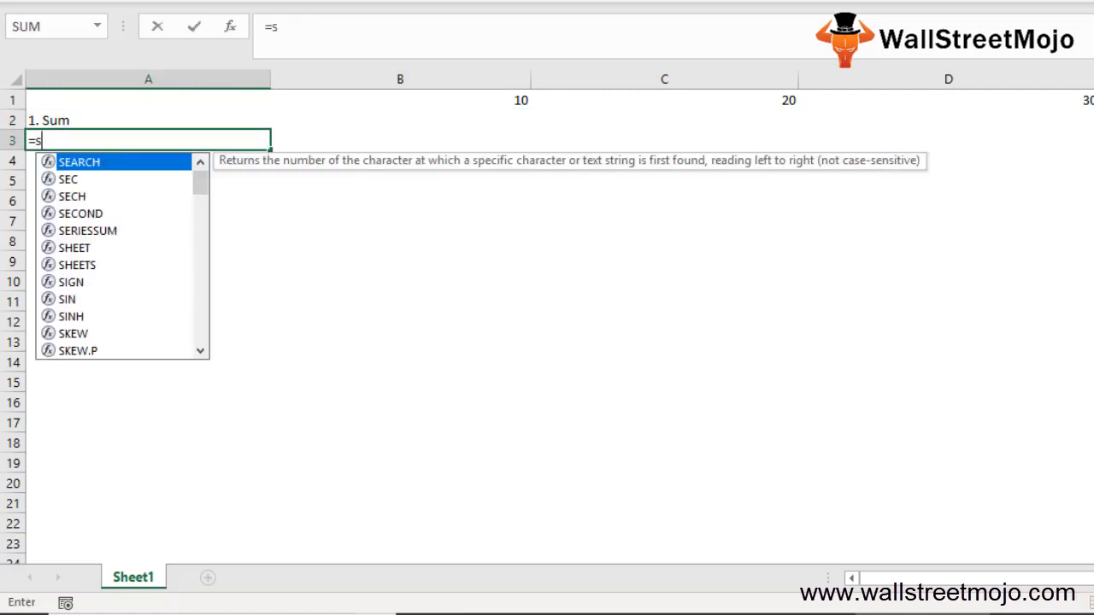
text(um*)
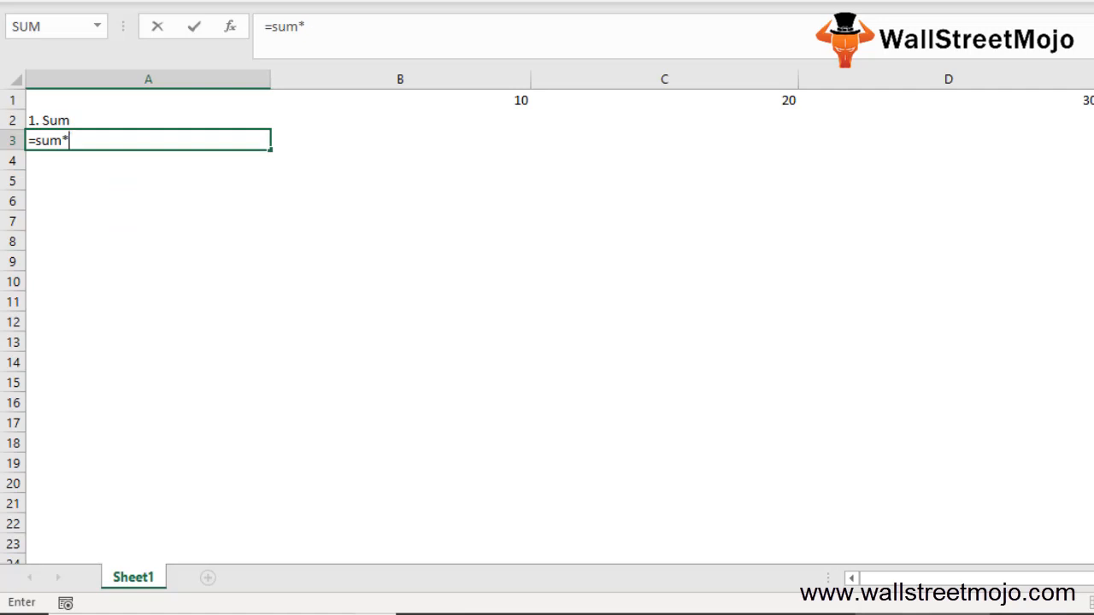
text(()
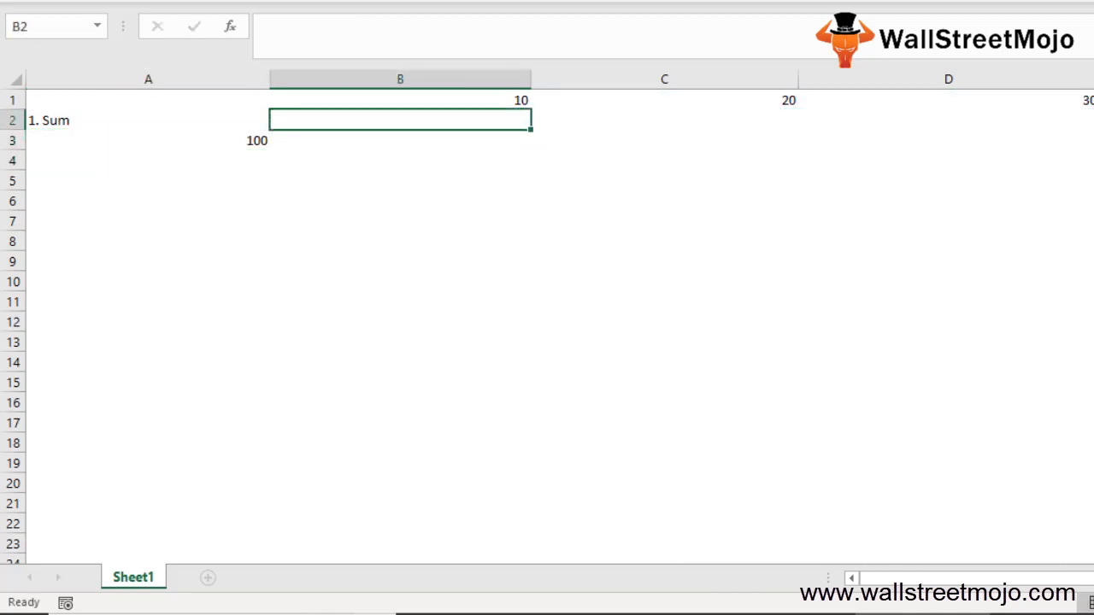
click(400, 100)
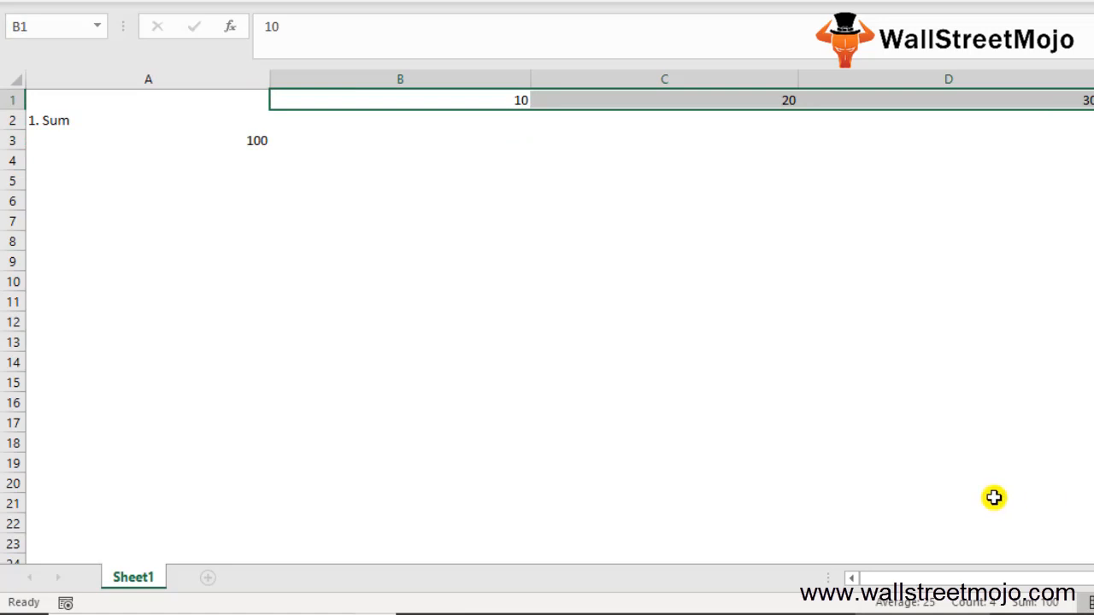
mouse_move(184, 163)
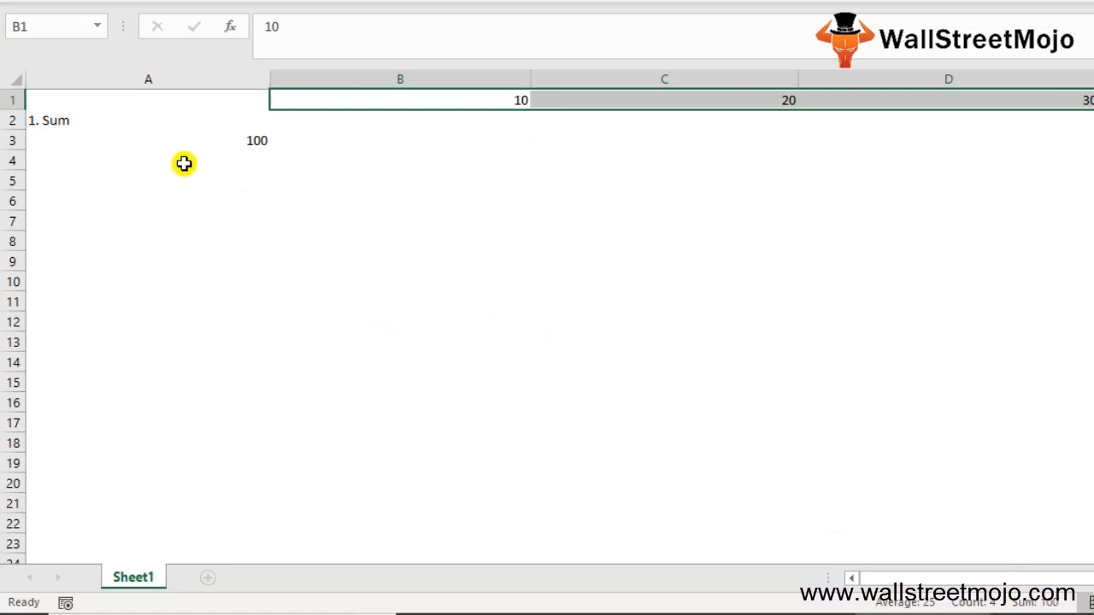
click(400, 159)
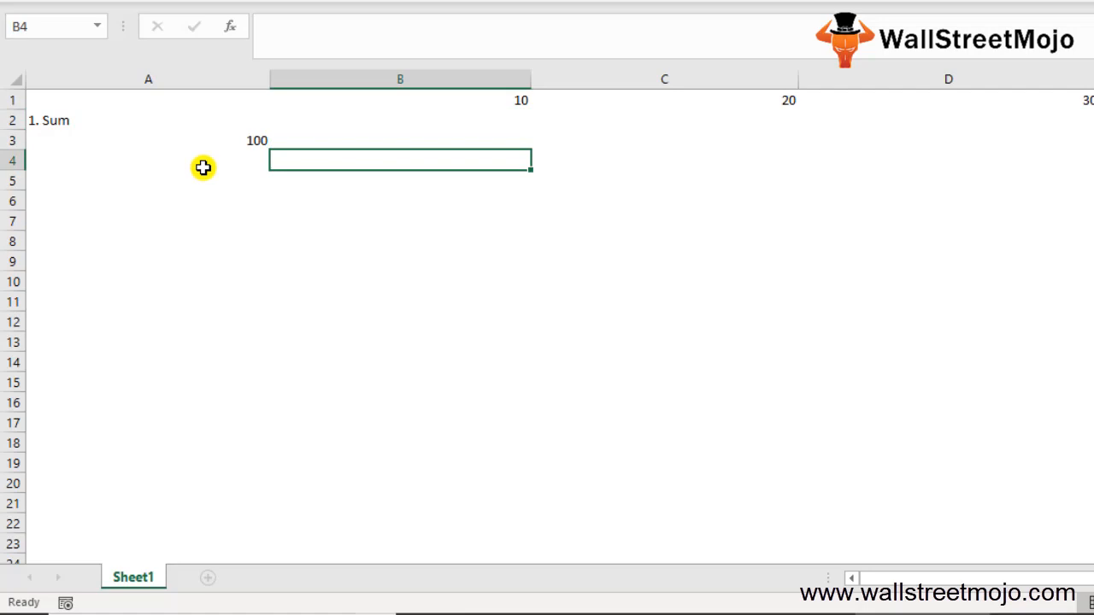
- Build =SUM(B1,C1,D1,E1) in A4, listing each row 1 cell, returning 100
click(148, 160)
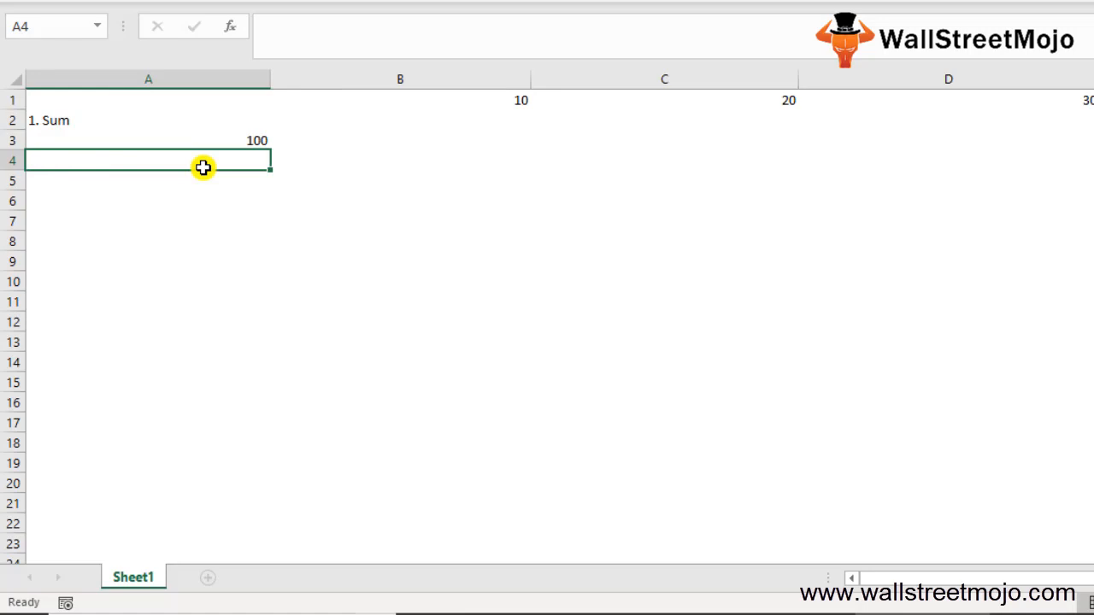
text(=)
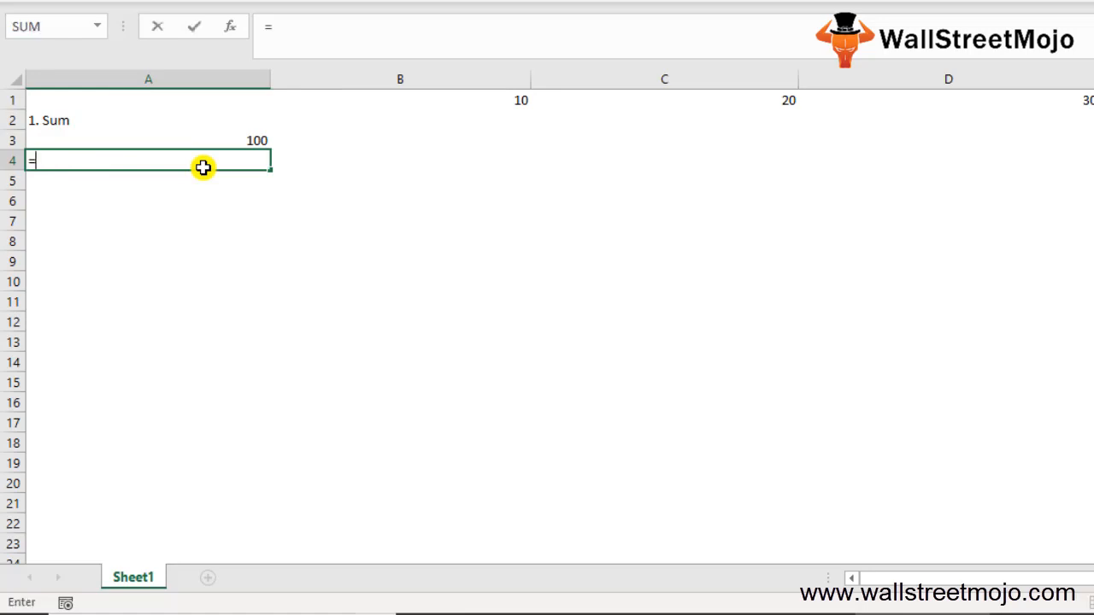
text(sum)
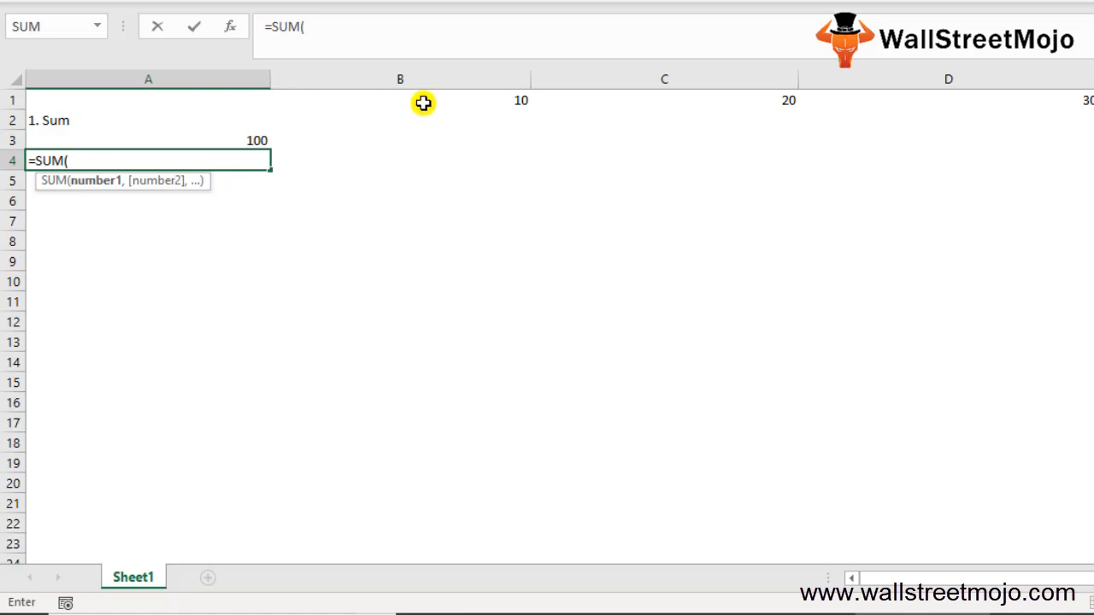
click(399, 100)
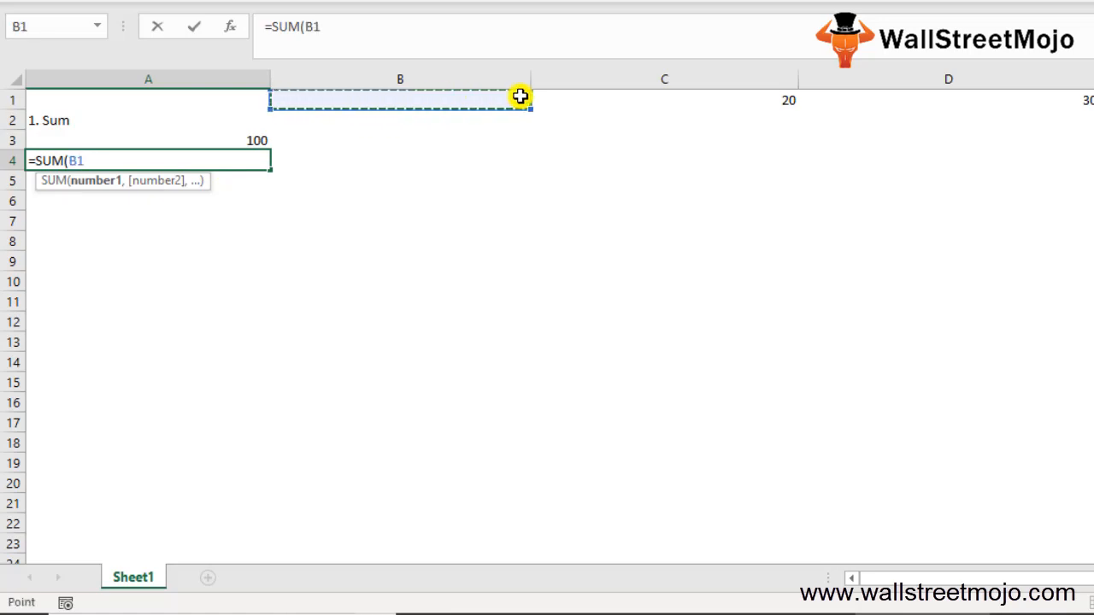
click(664, 100)
text(,C:)
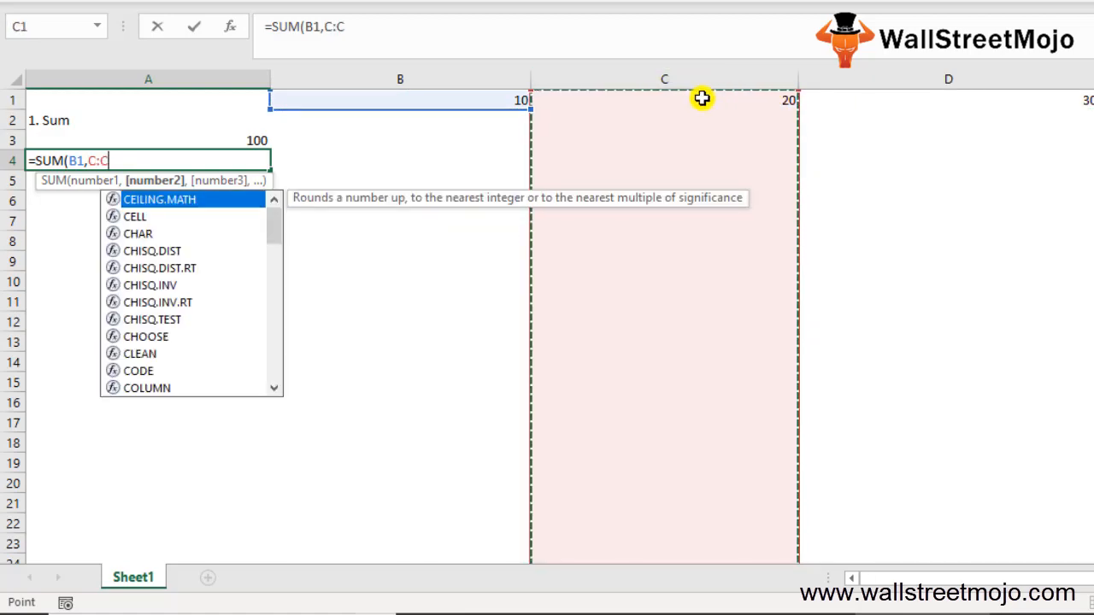
text(C1,D1,E1)
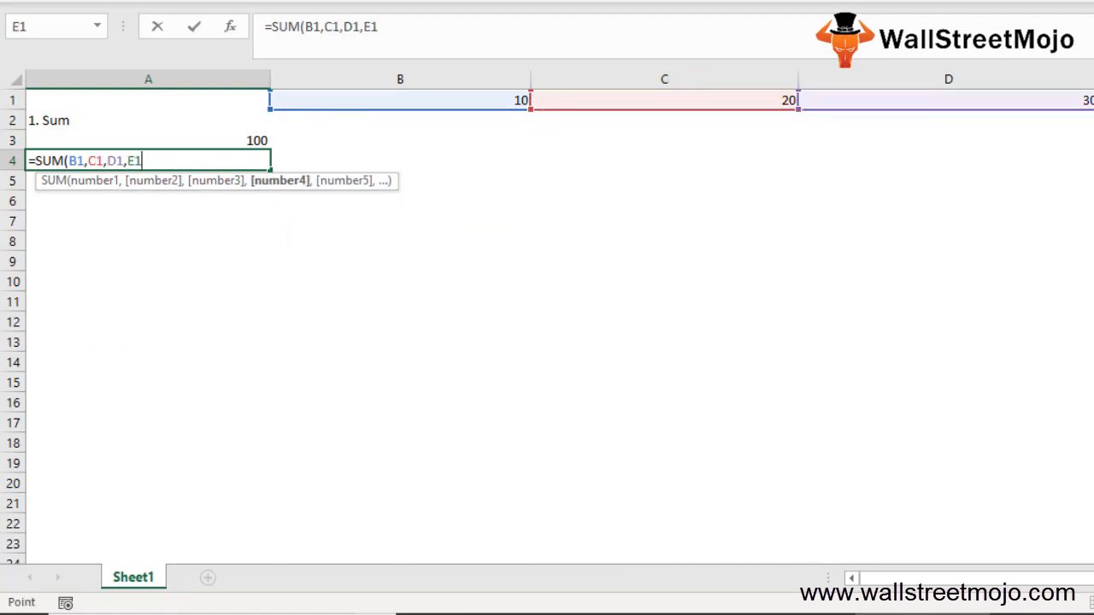
key(Return)
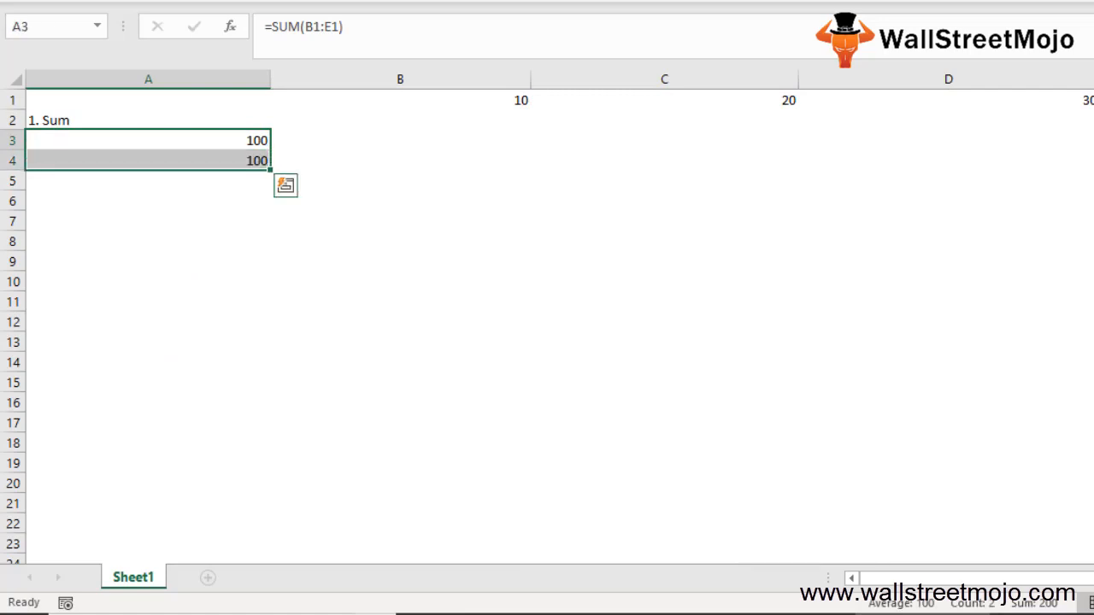
click(148, 201)
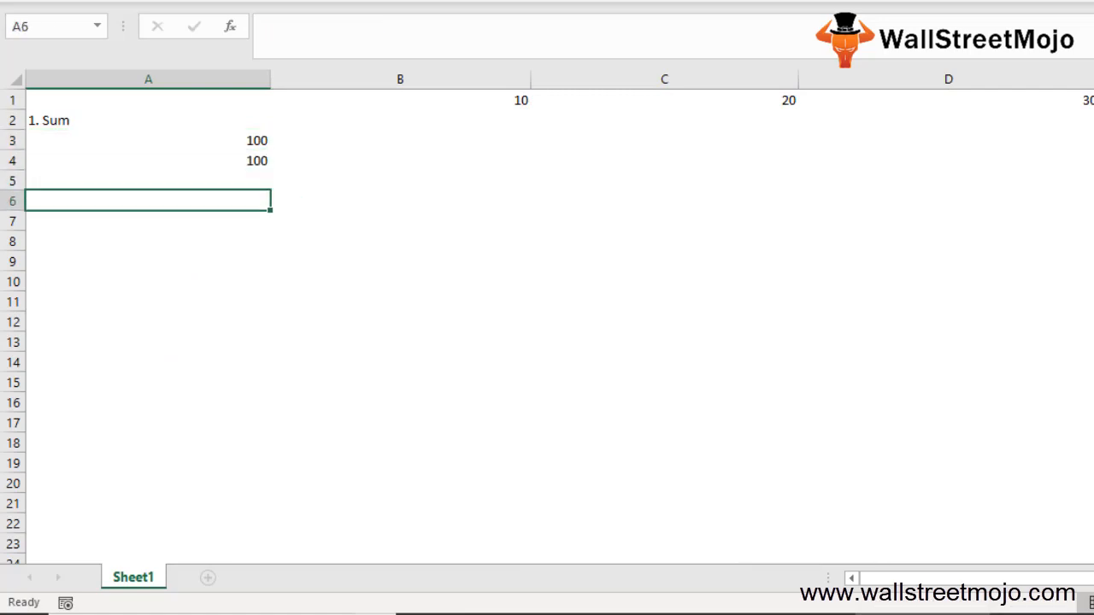
- Add a '2. Count' heading with =COUNT(B1:E1) beneath it returning 4
text(2. Count)
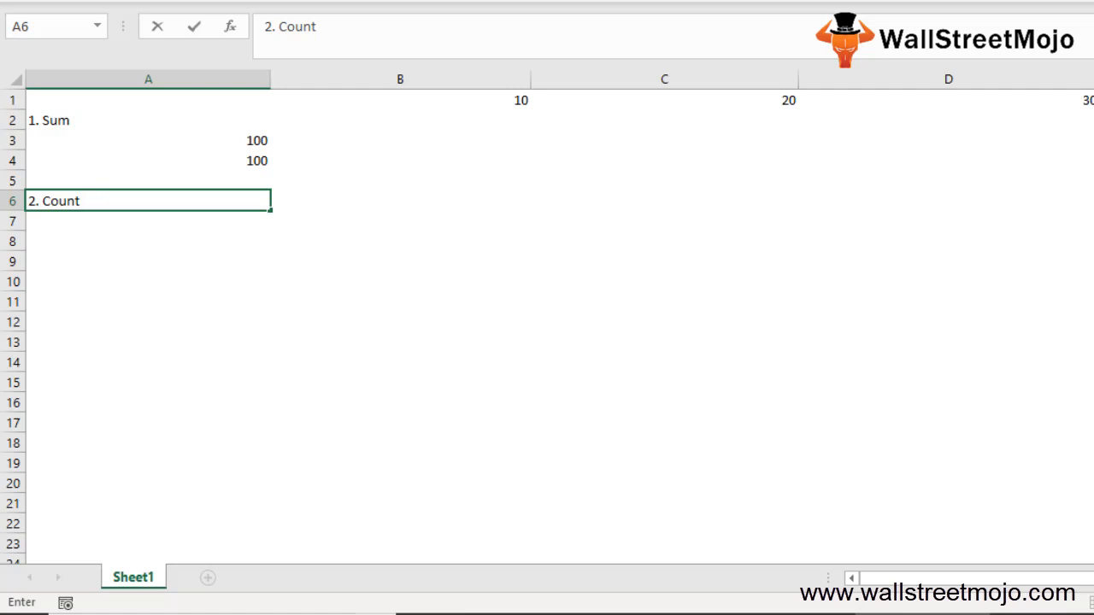
key(enter)
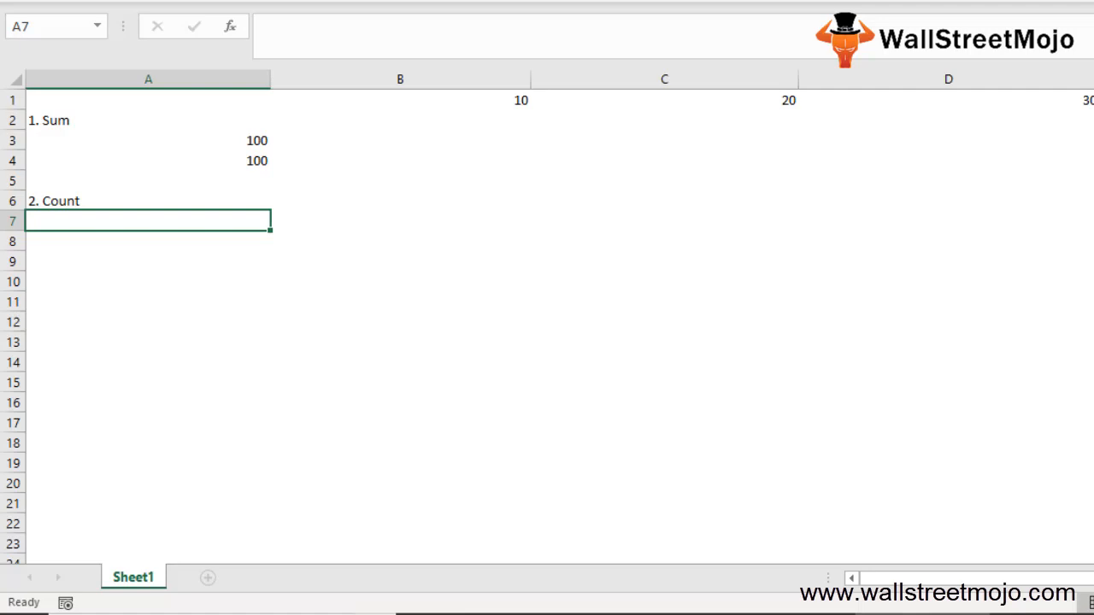
text(=coui)
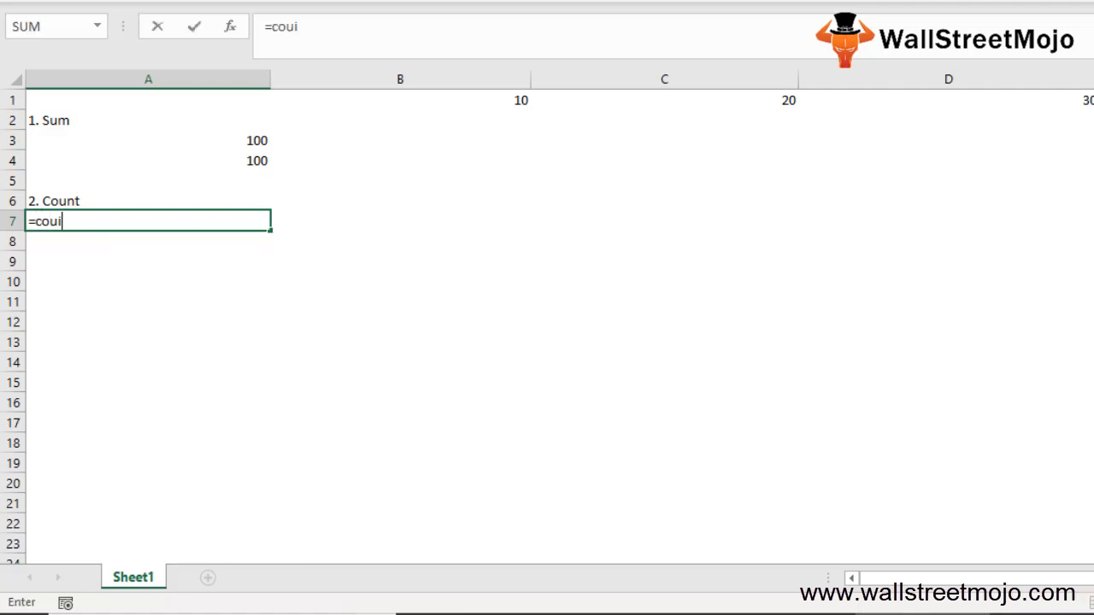
text(n)
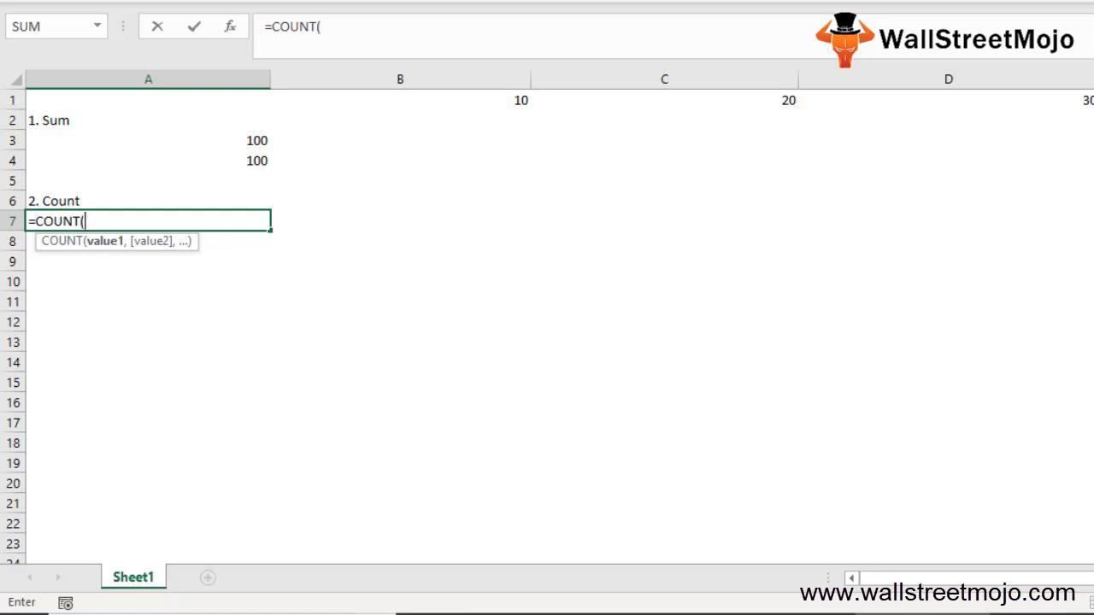
click(148, 181)
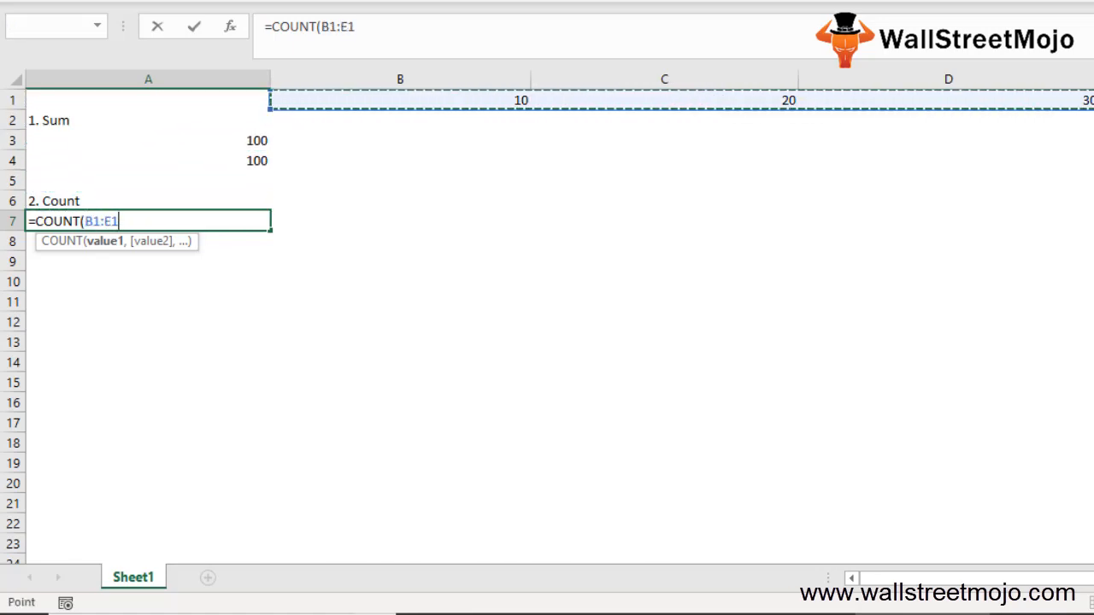
key(Return)
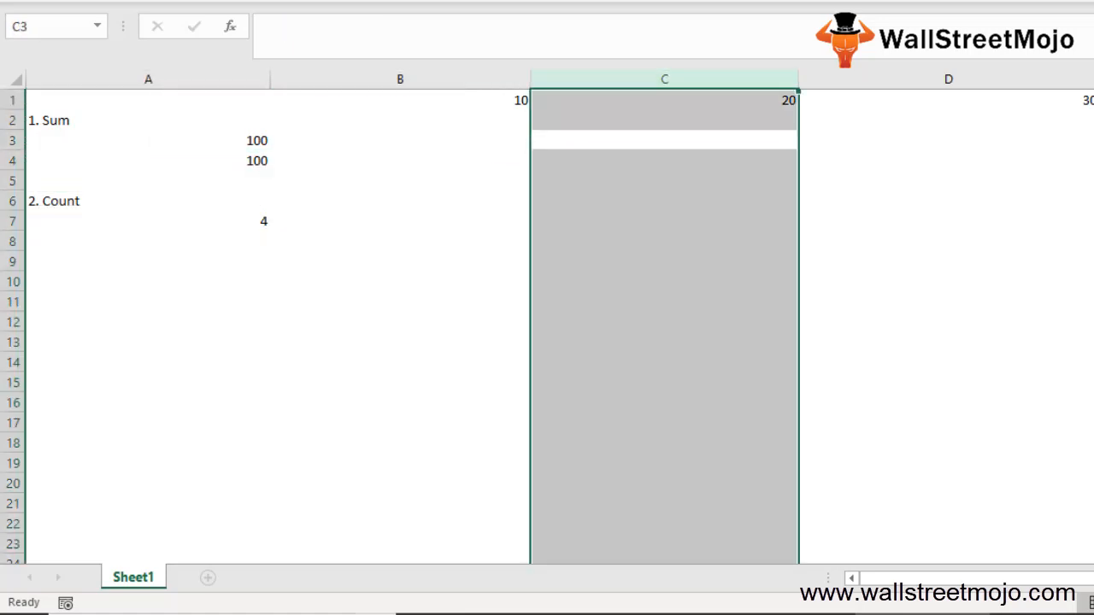
- Insert a column after the 10 and put 'A' in C1; COUNT still shows 4
click(400, 140)
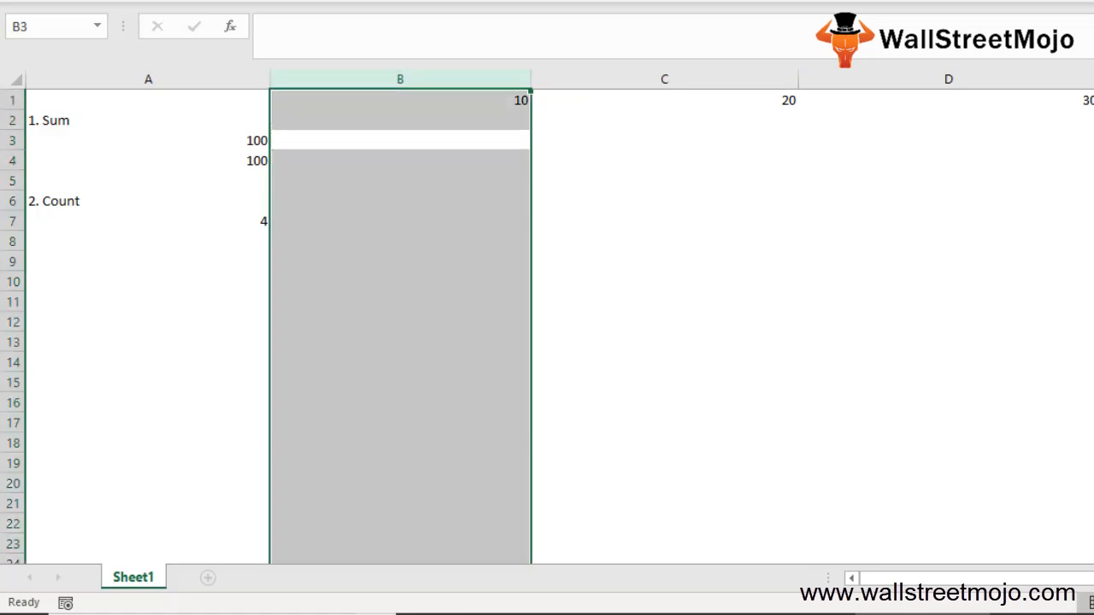
click(664, 140)
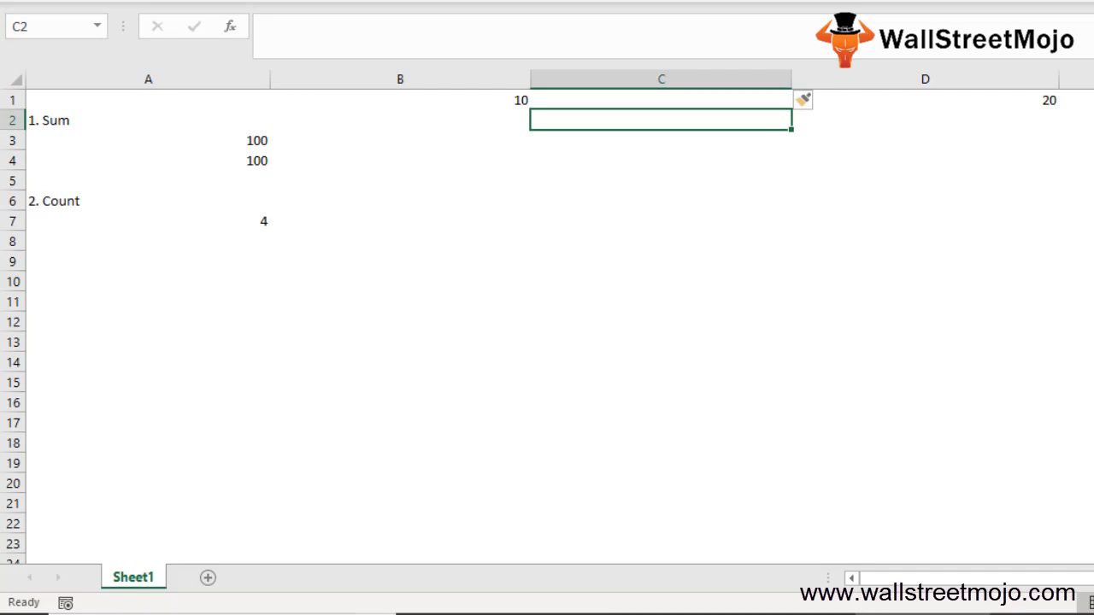
text(A)
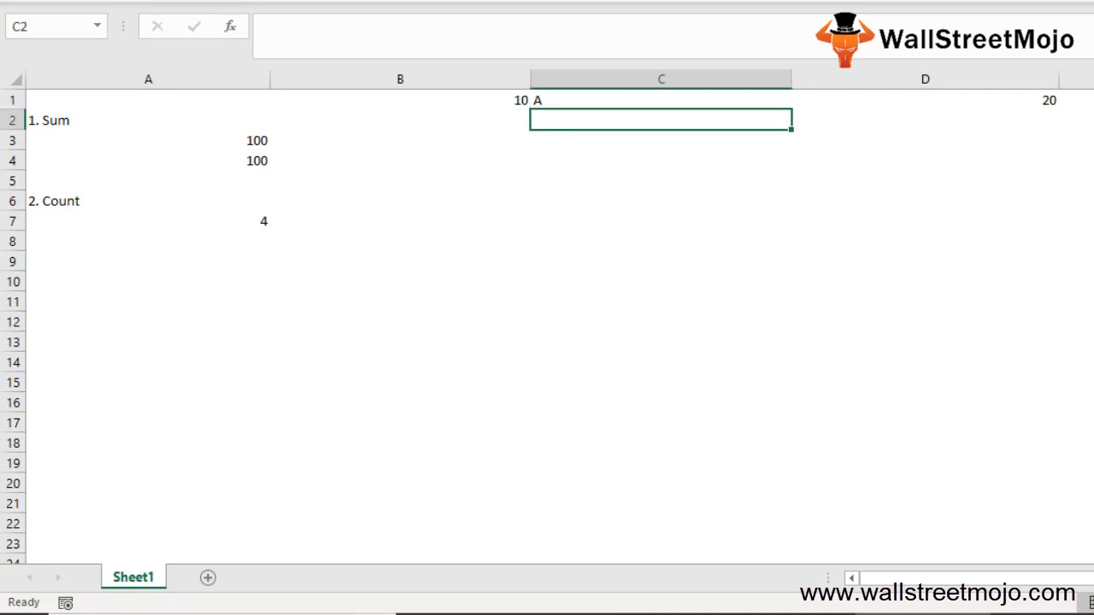
click(148, 221)
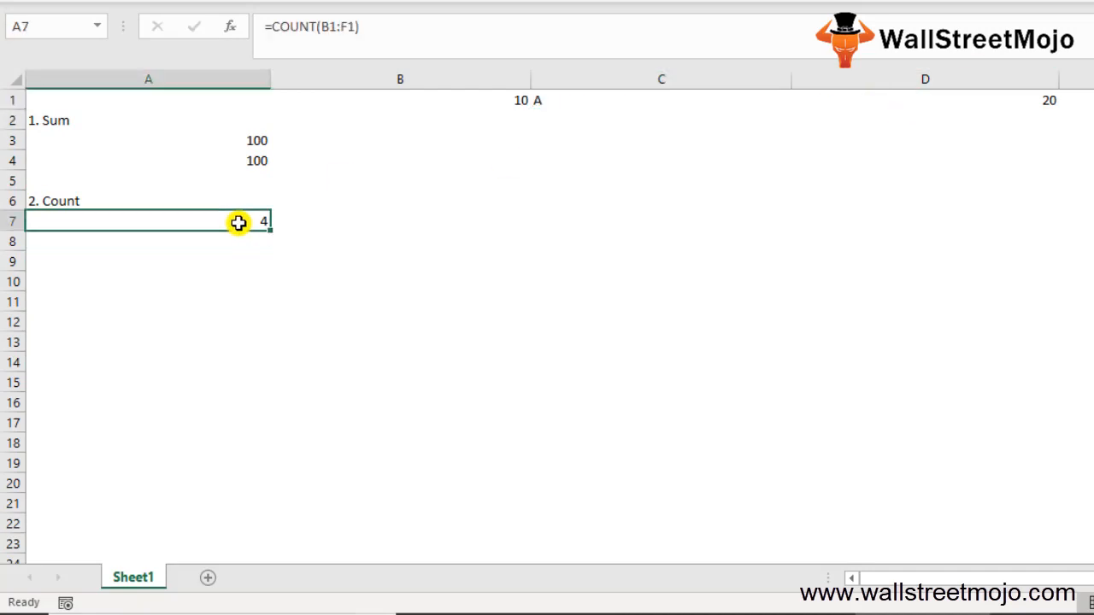
text(=s)
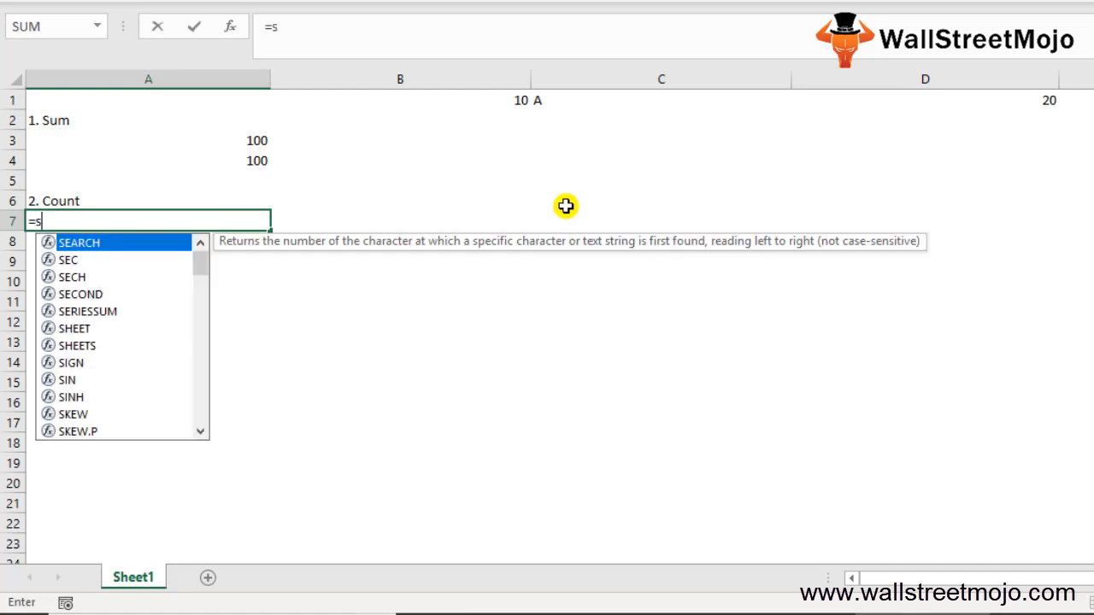
- Abandon the half-typed formula and narrow column E so 10, A, 20, 30, 40 fit
key(Backspace)
text(COUNT(B1:F1))
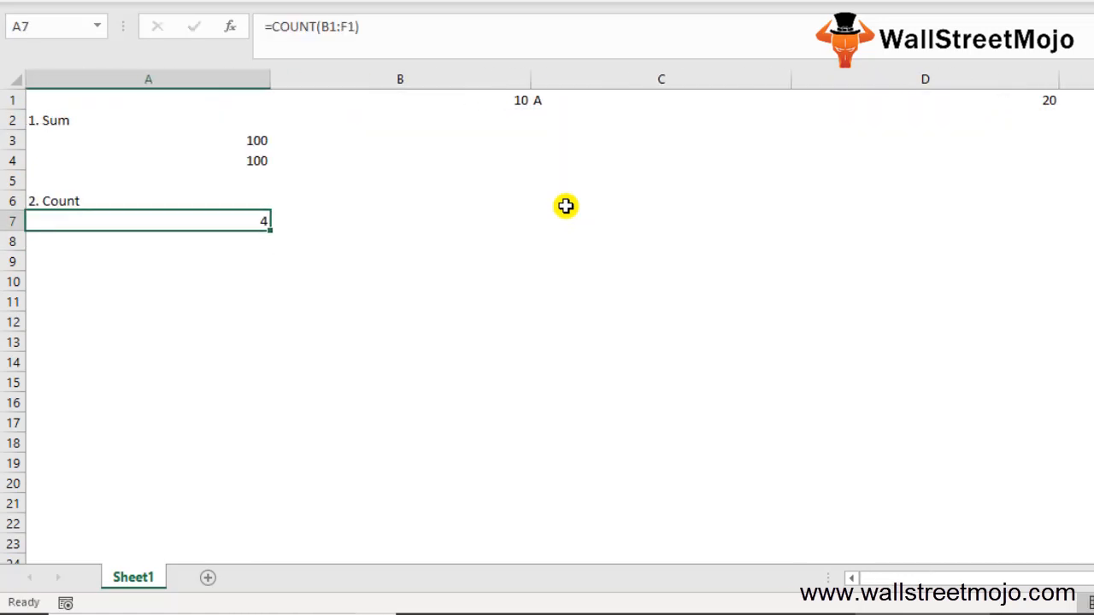
click(924, 78)
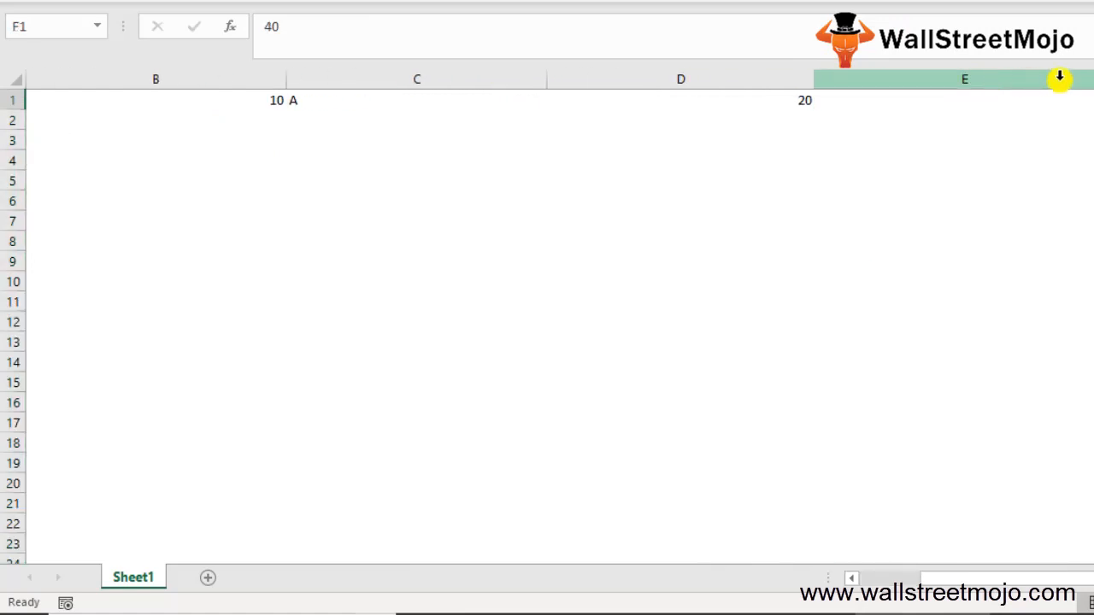
drag(1059, 79, 991, 79)
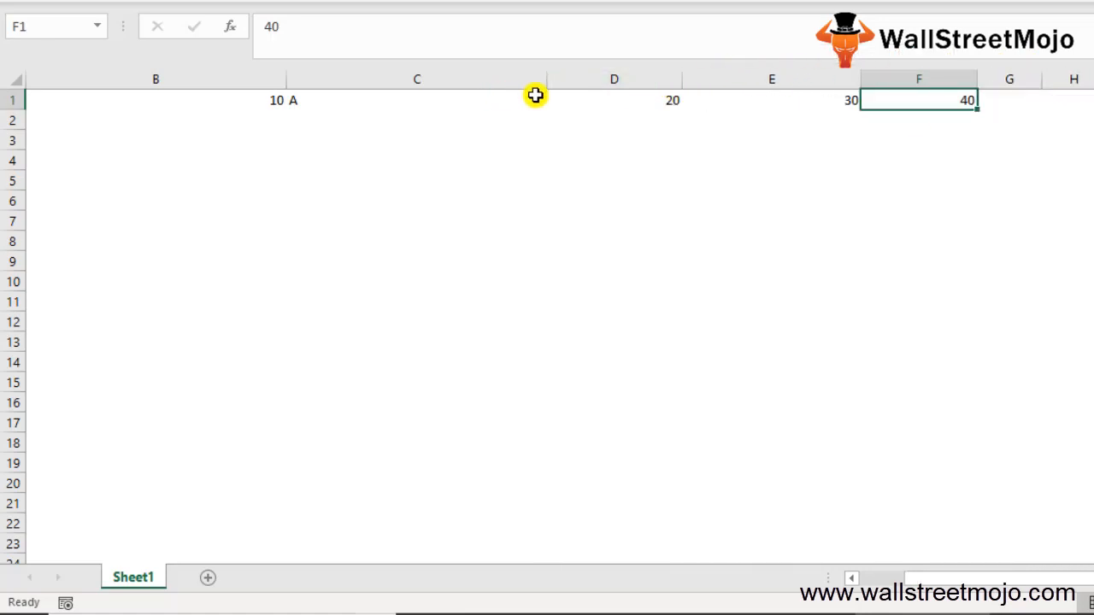
click(156, 139)
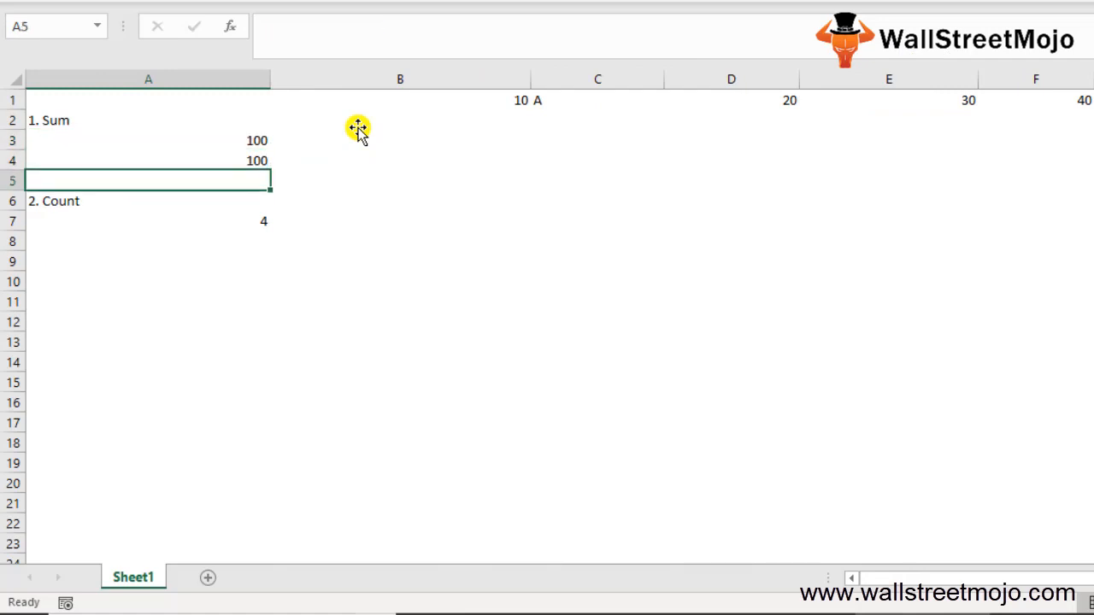
- Type the '3. Count A' heading into A9 below the Count result
click(148, 241)
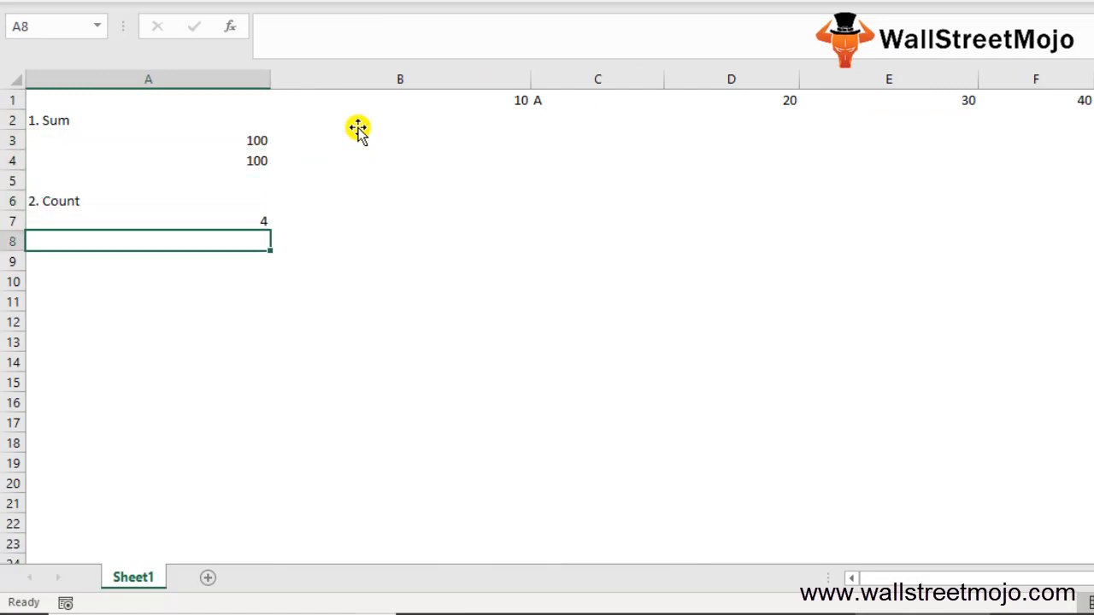
text(3. Count A)
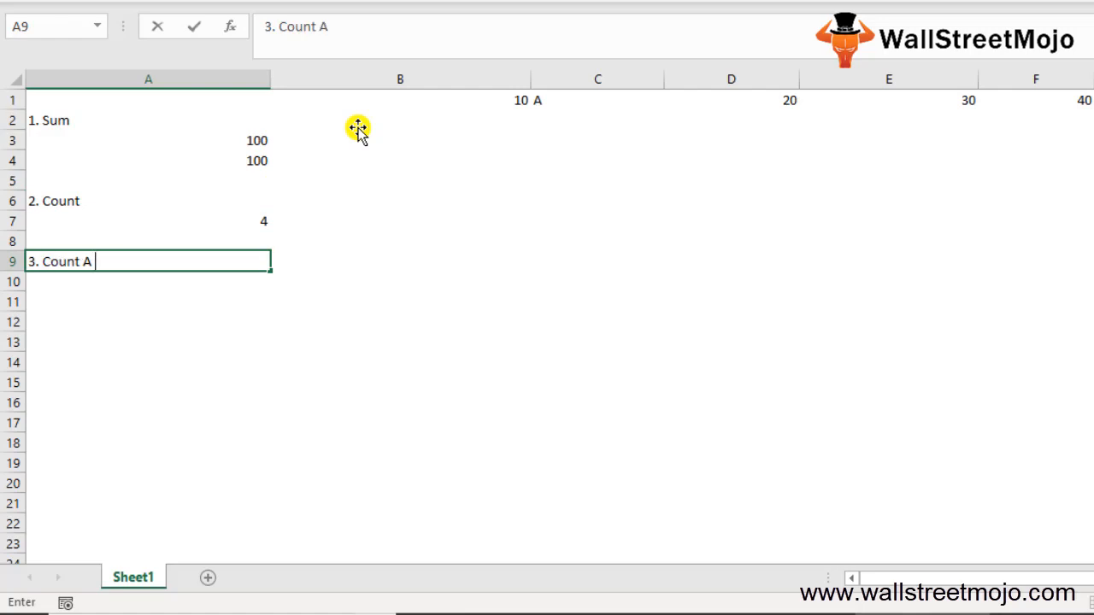
key(Return)
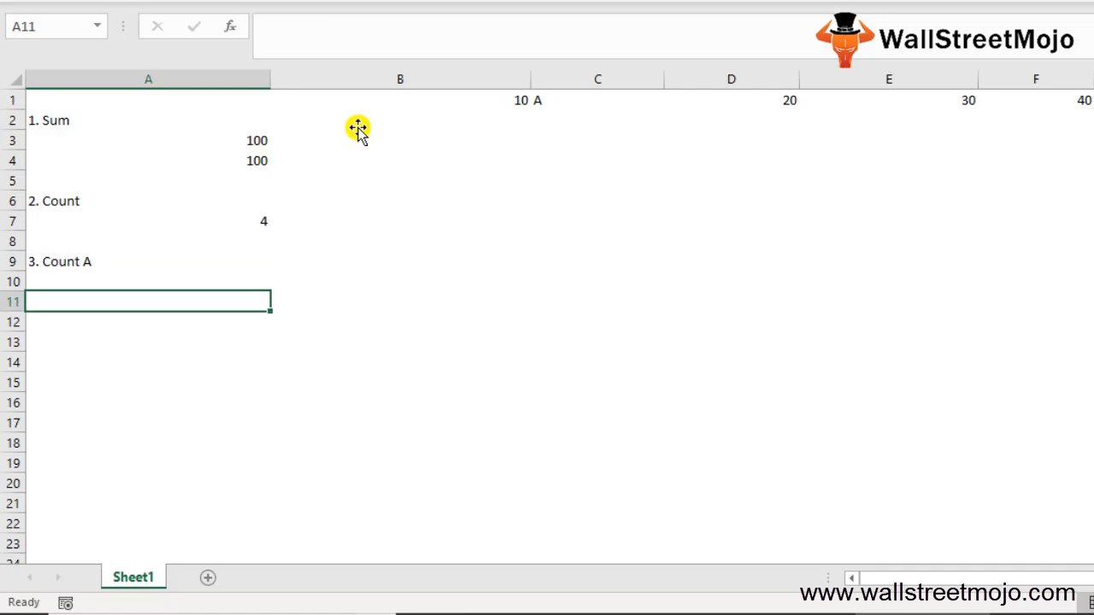
mouse_move(87, 343)
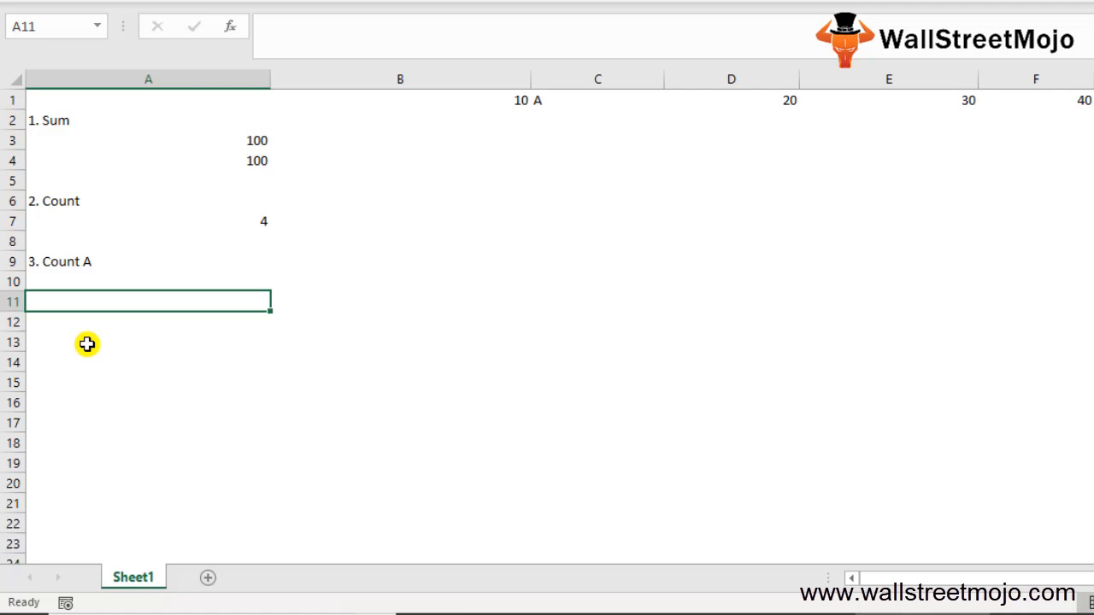
text(=s)
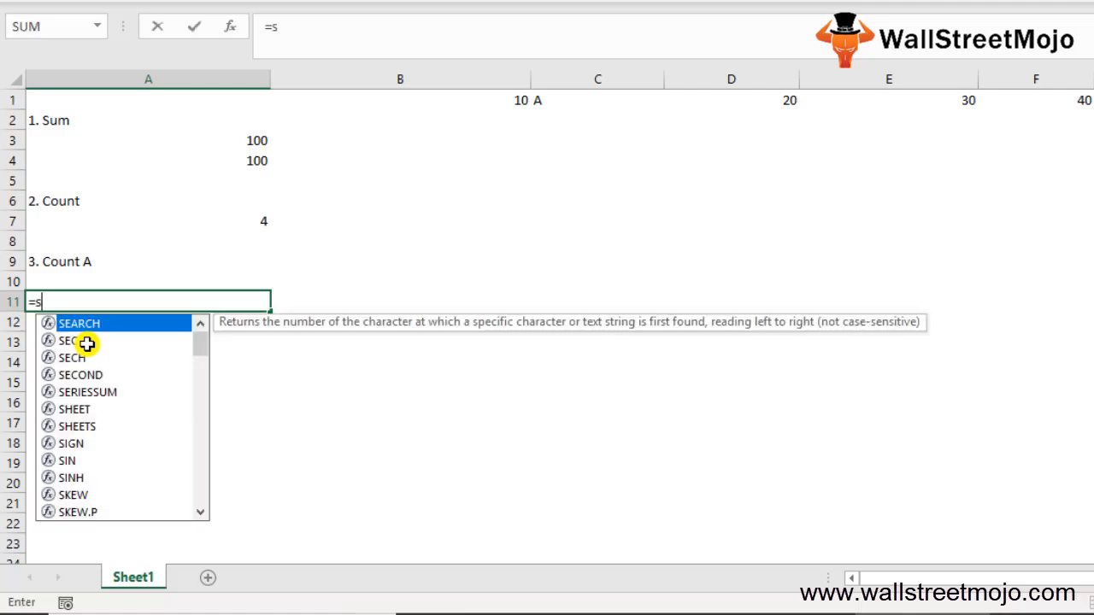
- Enter =COUNTA(B1:F1) under Count A, correcting it to return 5 including the text 'A'
key(backspace)
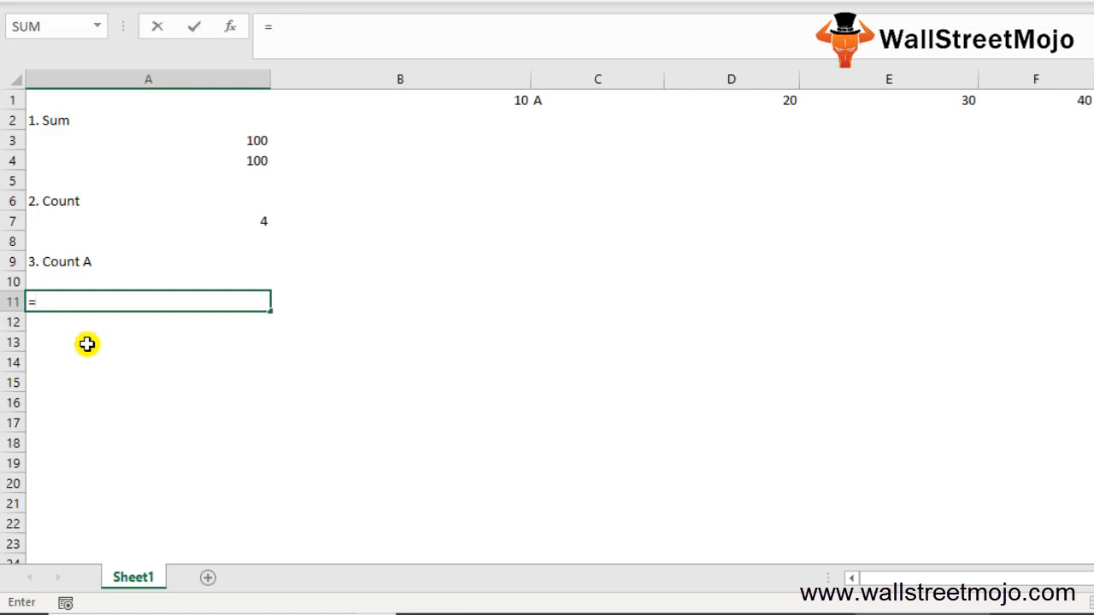
text(COUNTA()
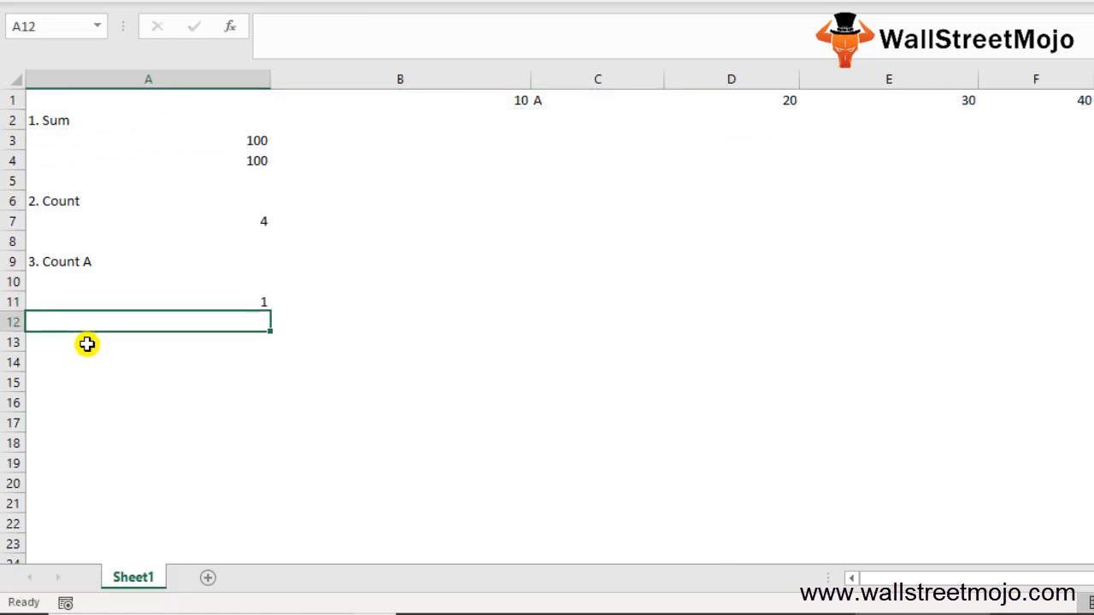
click(148, 301)
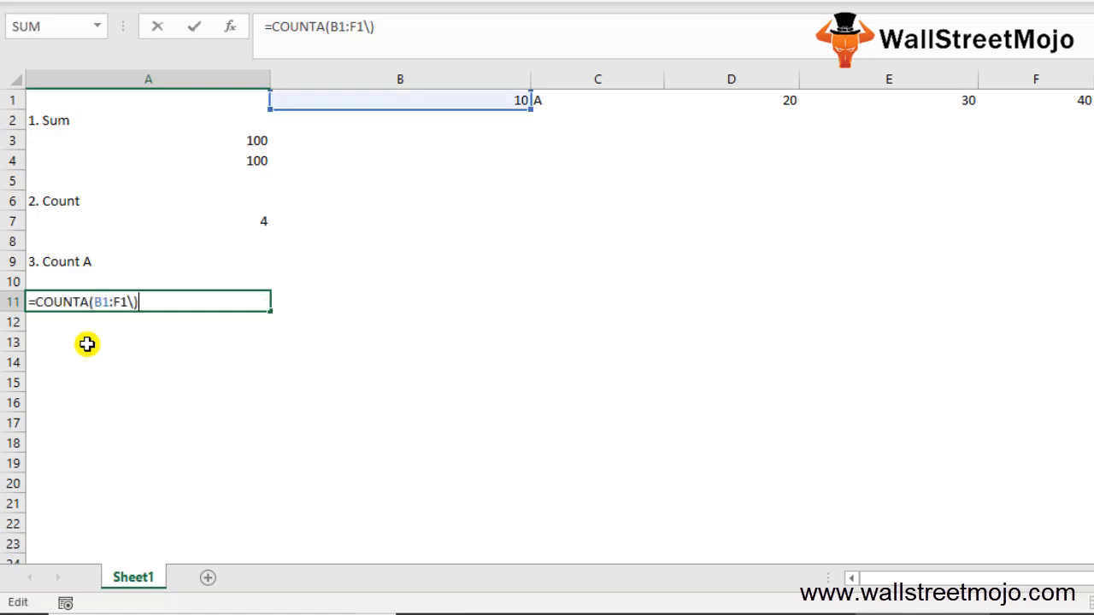
key(Return)
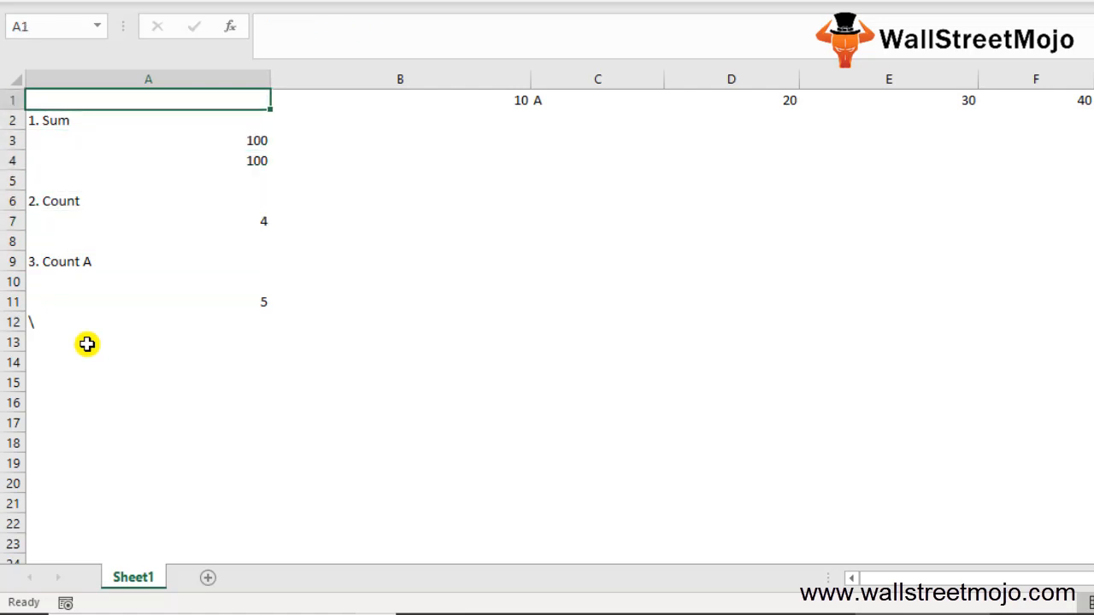
click(597, 100)
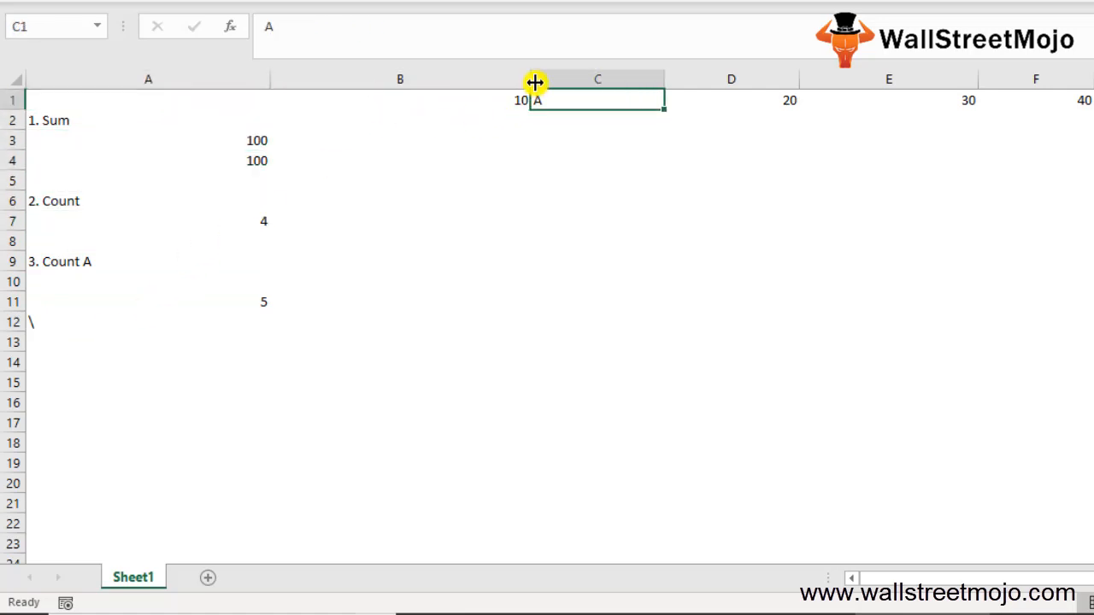
- Type the '4. Count Blank In excel' heading into A12 under the Count A result
click(66, 321)
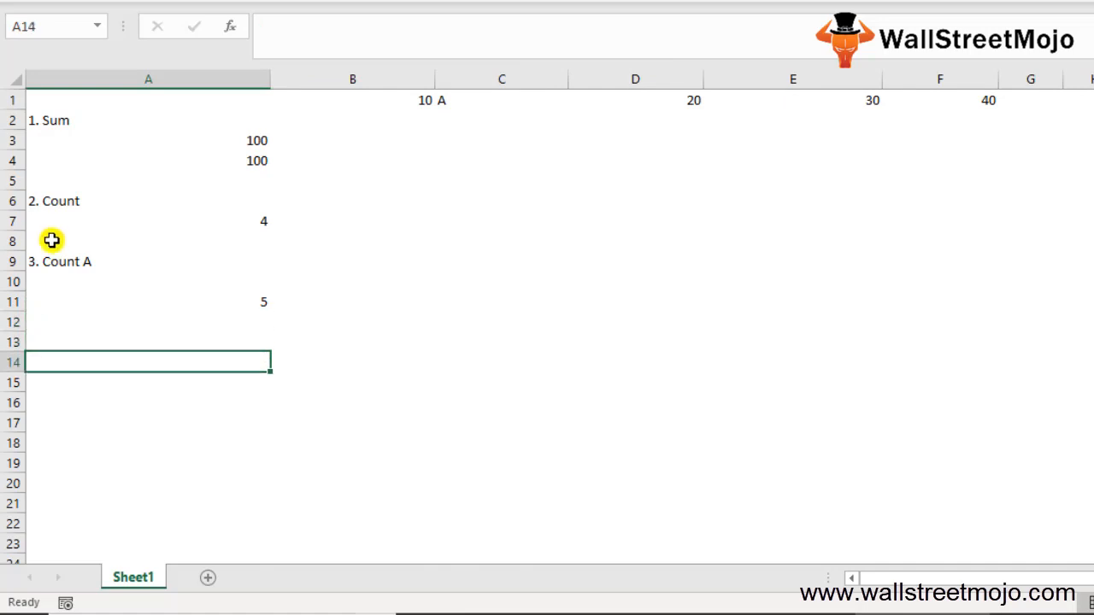
click(148, 221)
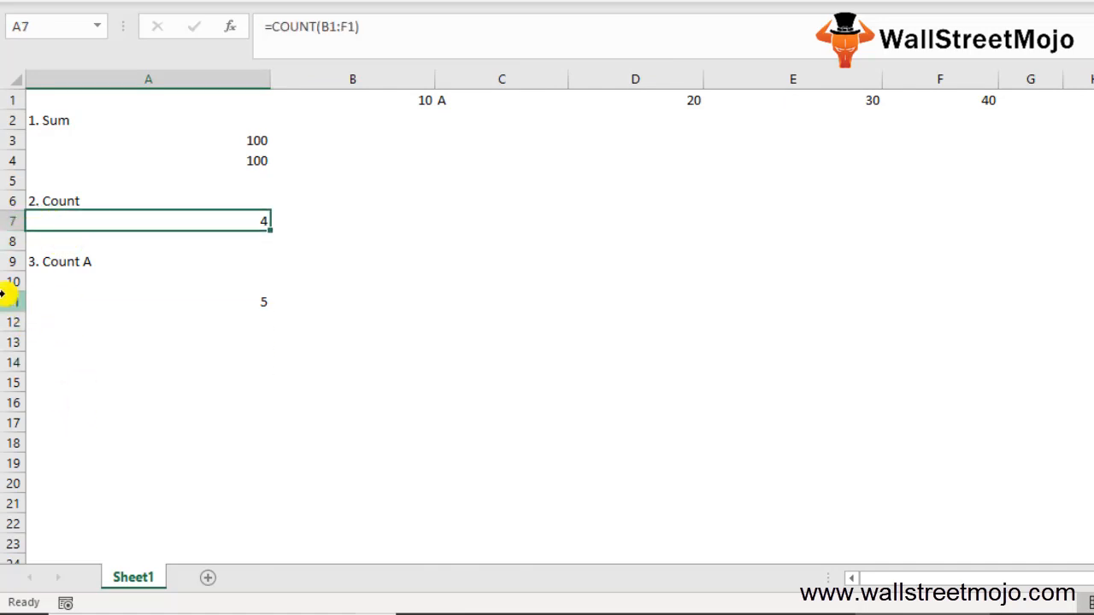
click(104, 322)
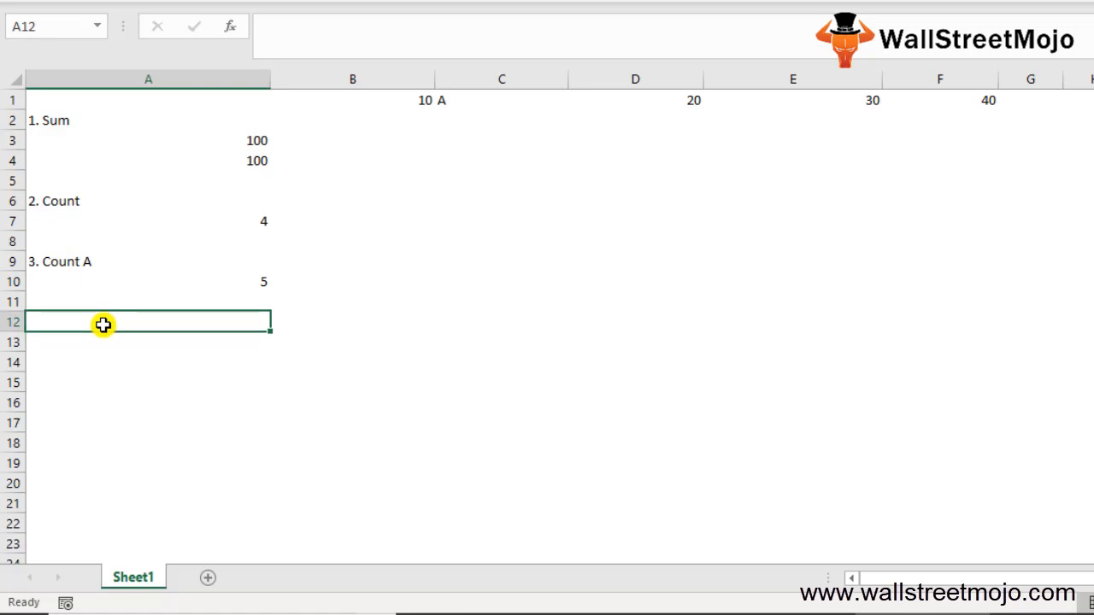
text(4.)
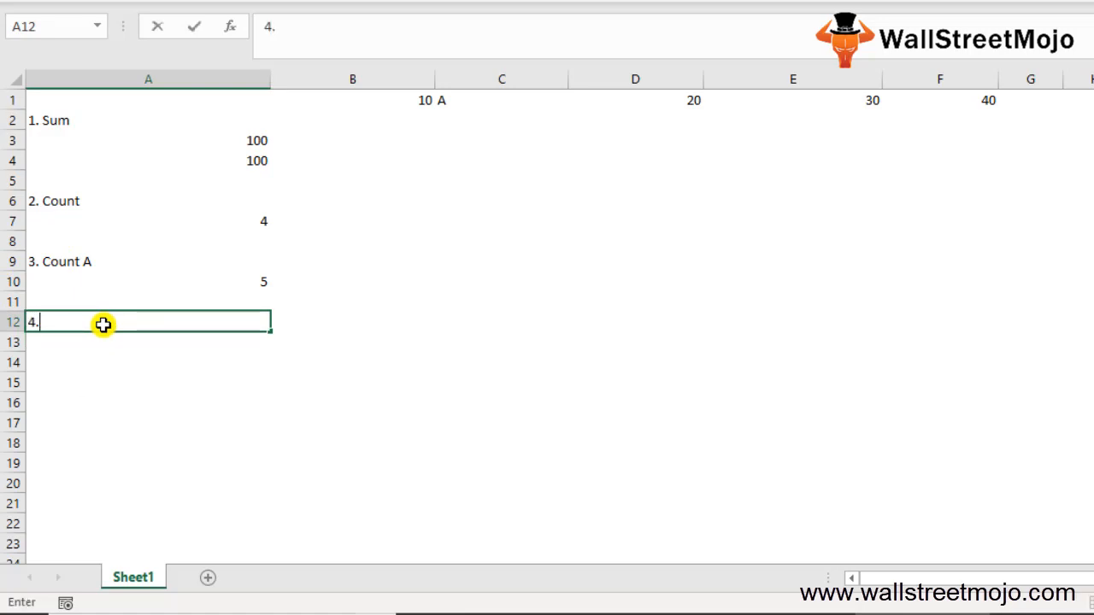
text(Count Blank In excel)
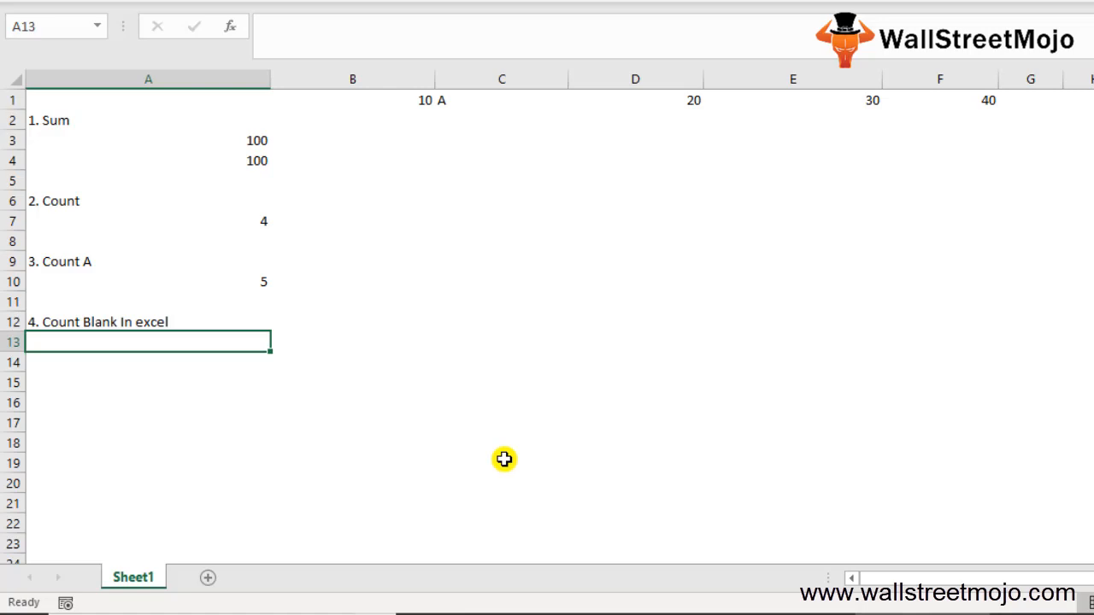
- Clear A and 30 from row 1, then add a COUNTBLANK formula in A14 returning 2
click(500, 155)
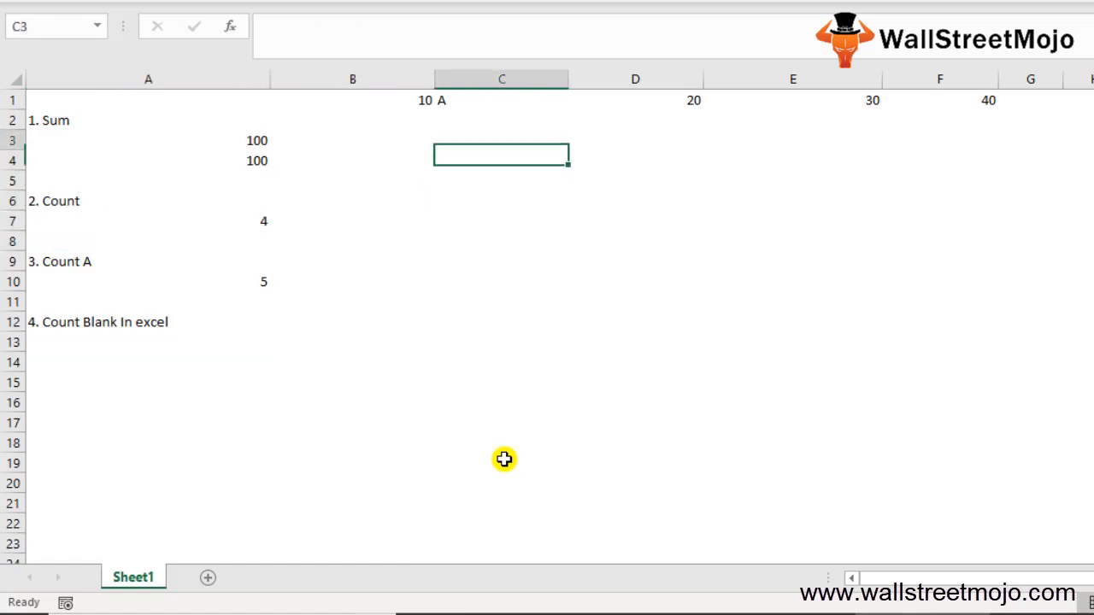
click(792, 120)
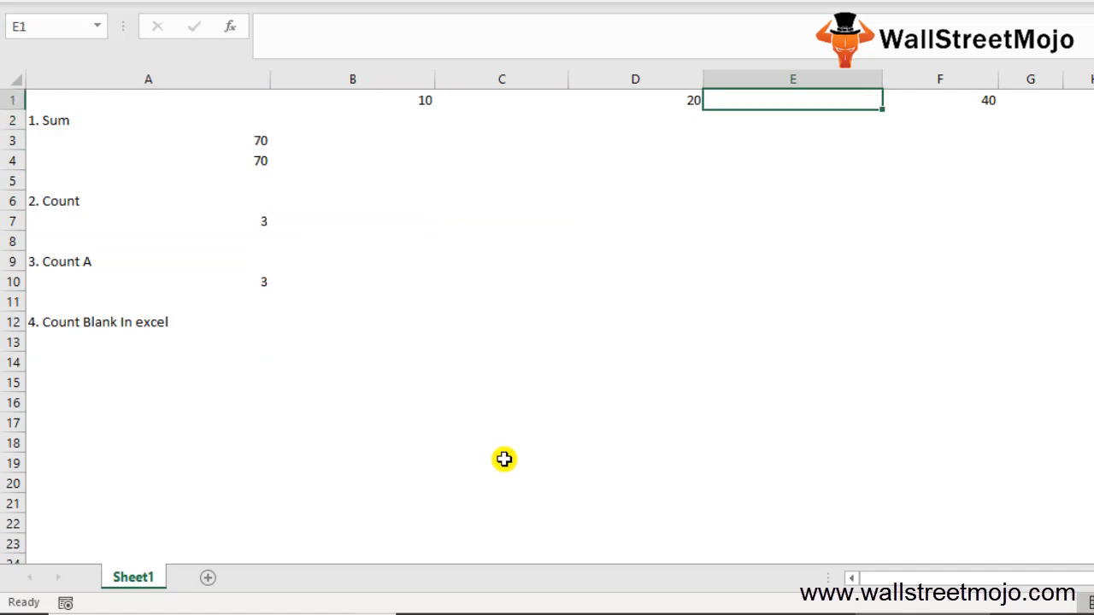
click(387, 442)
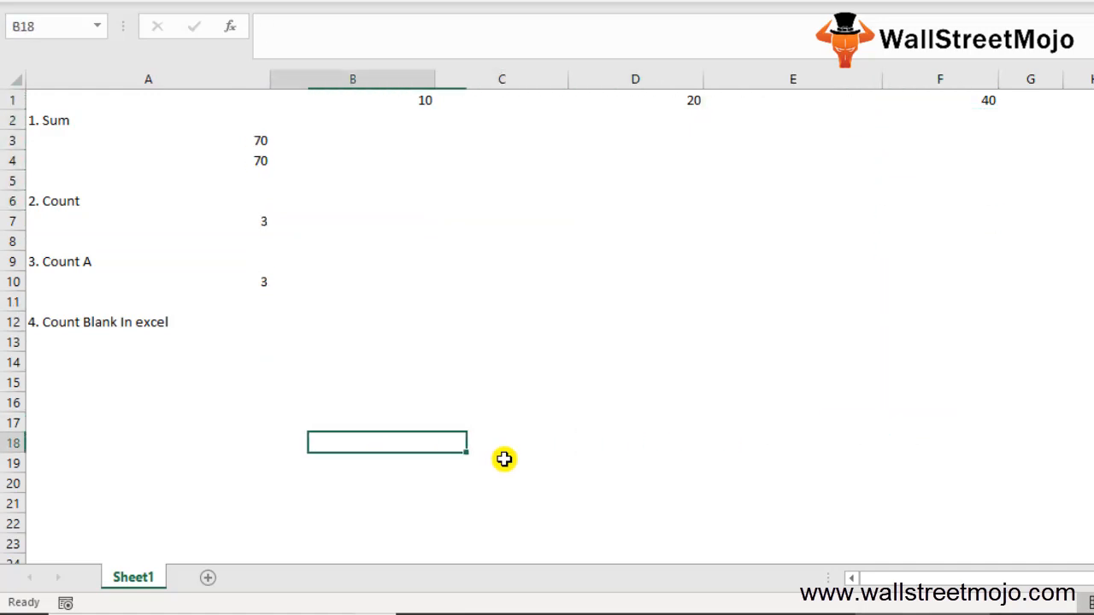
text(=cou)
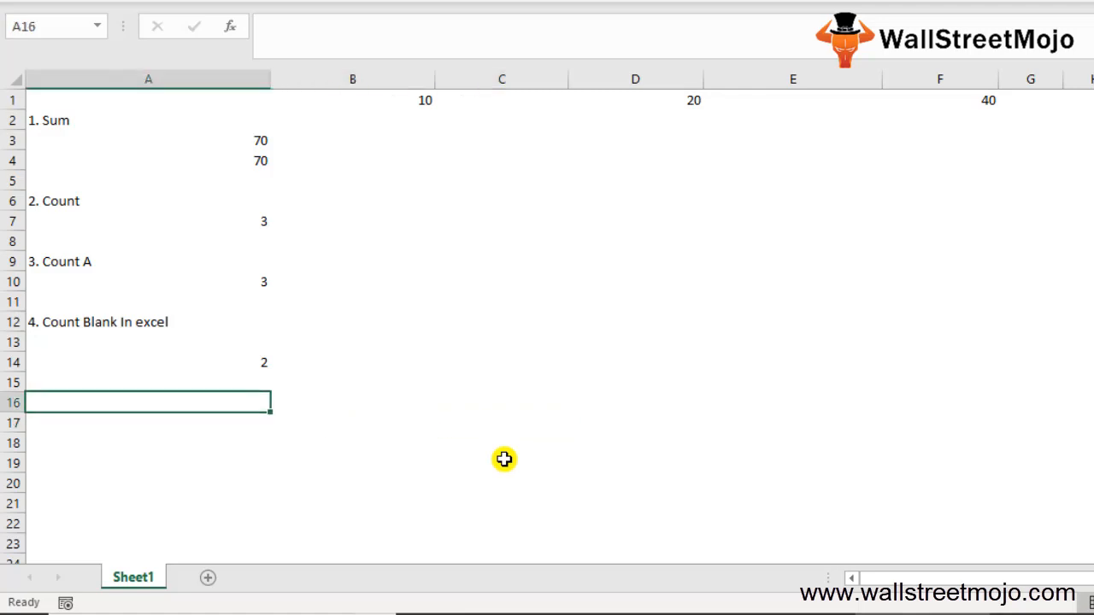
text(5.)
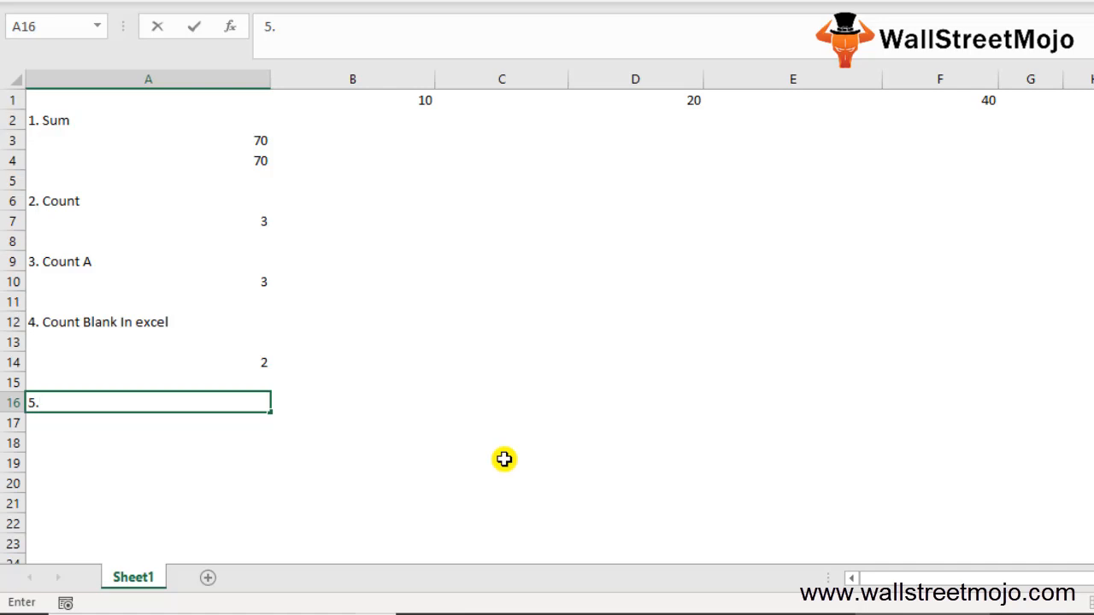
- Label A16 '5.Average in excel' and add an AVERAGE of row 1 returning 23.33333333
text(Av)
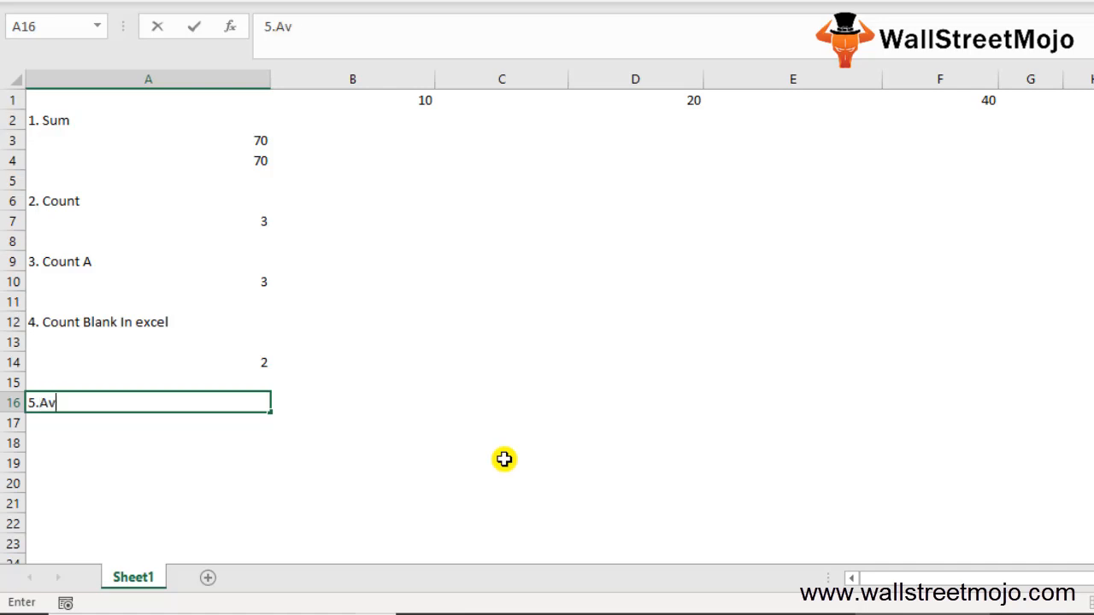
text(erage)
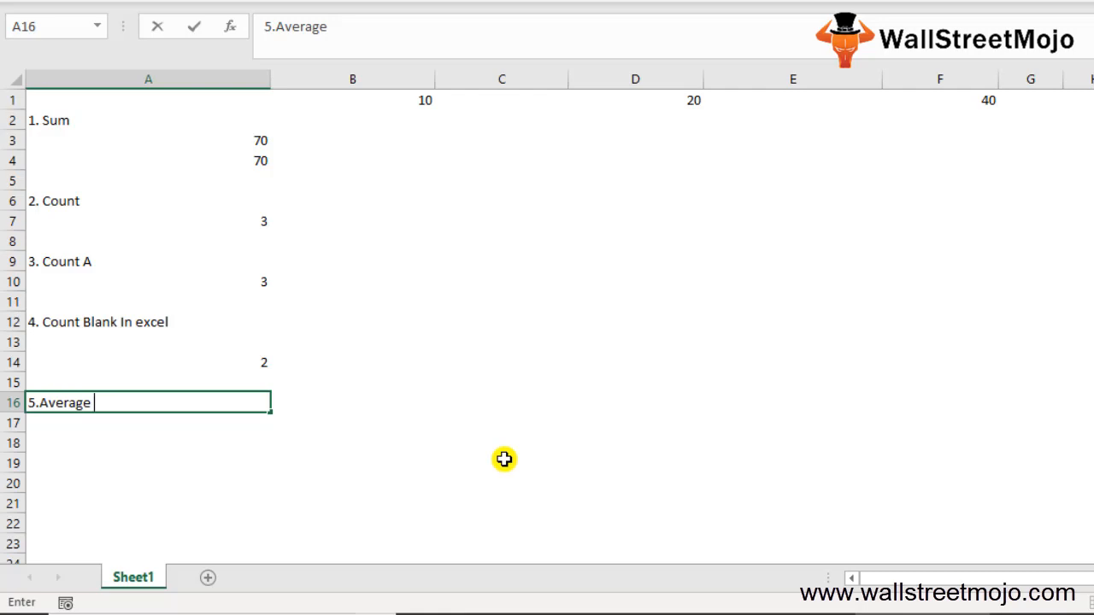
text(in excel)
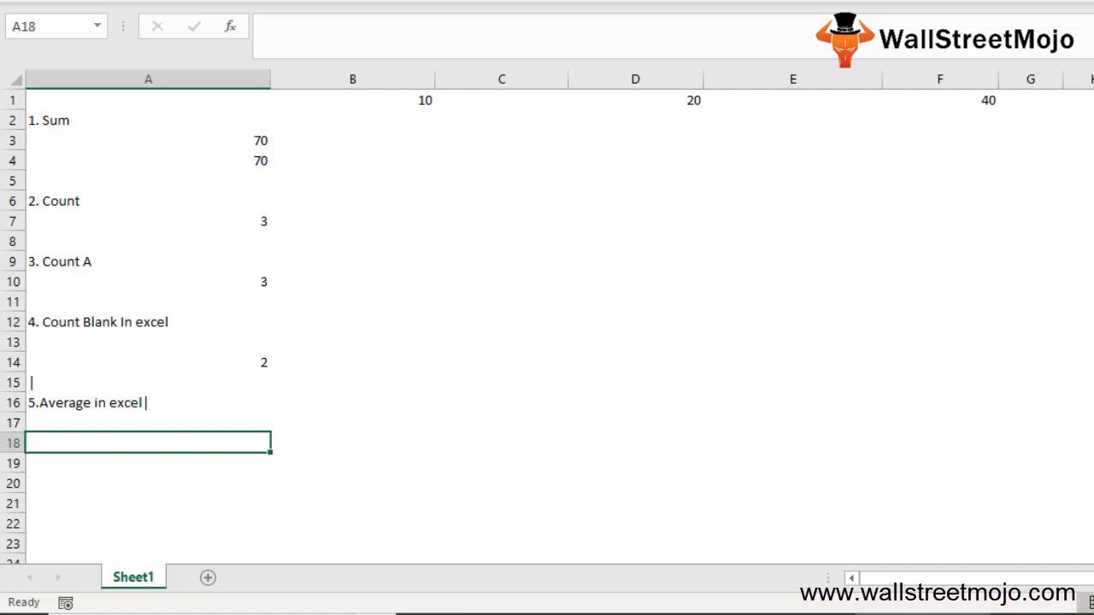
text(=ave)
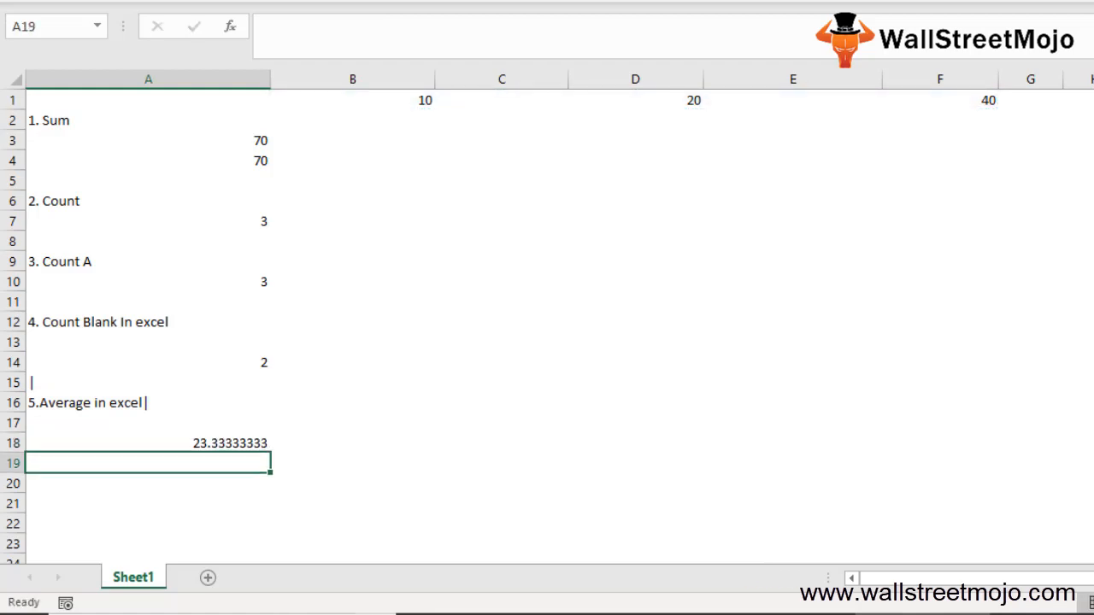
- Add '6. Min' with a MIN formula returning 10 and '7. Max' returning 40
text(6)
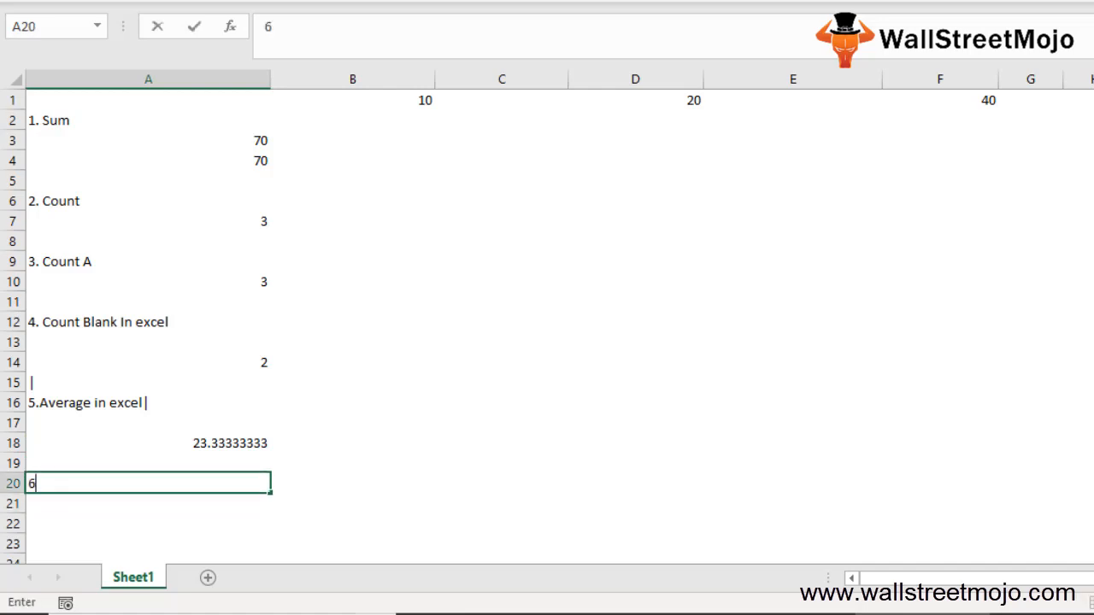
text(. Min)
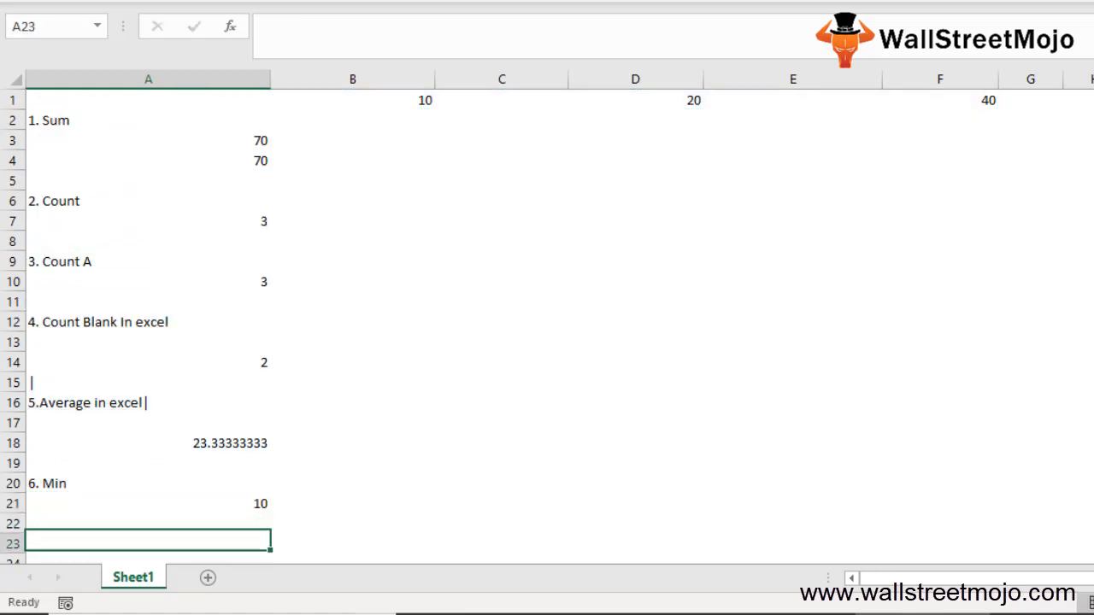
text(7.)
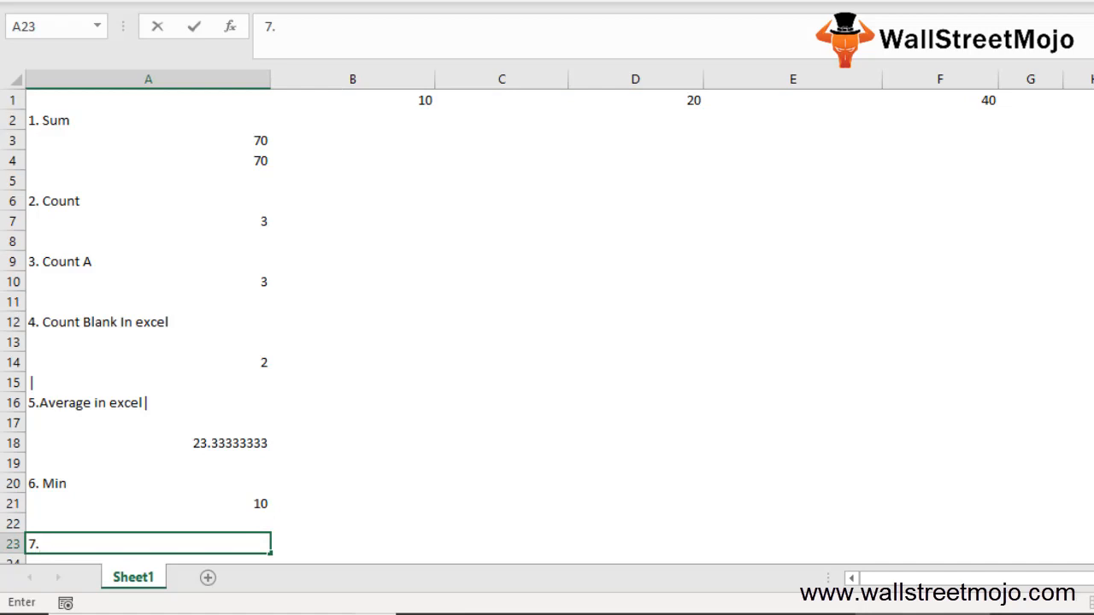
text(Max)
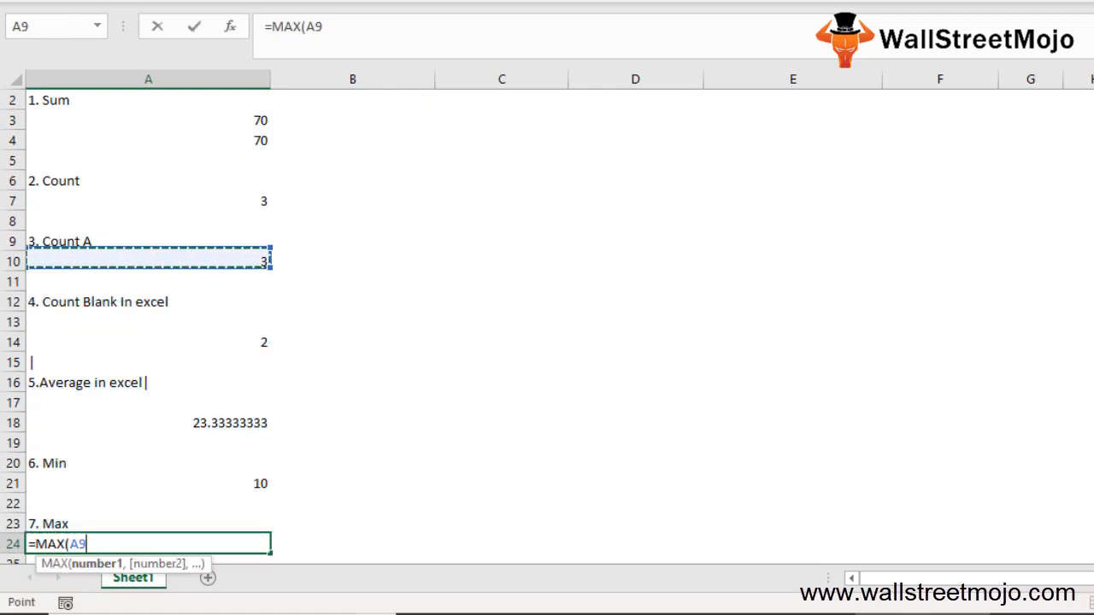
key(Return)
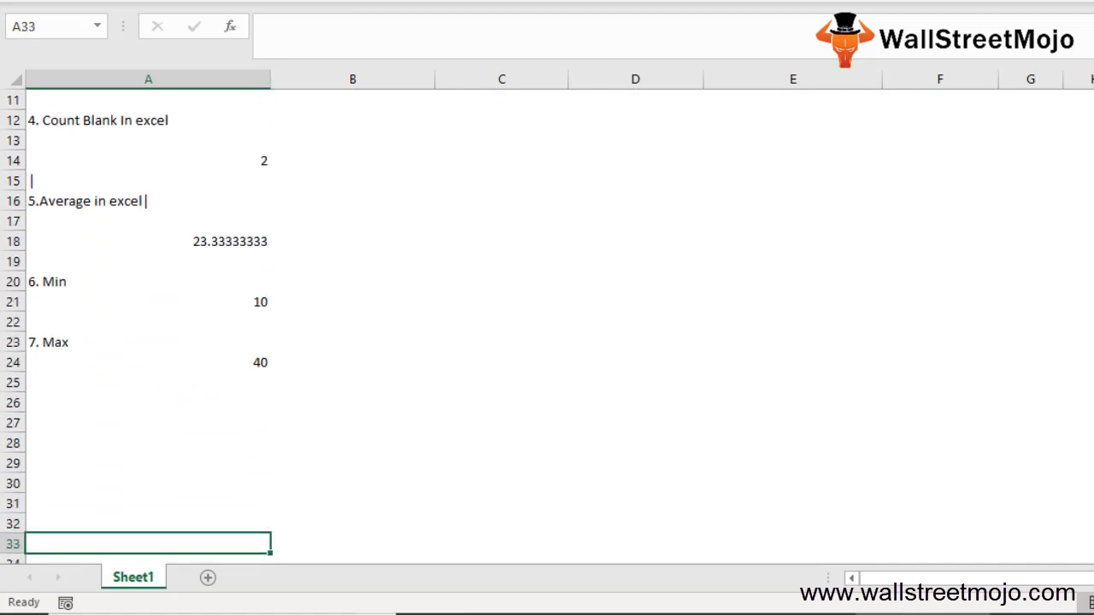
- Add the '8. Len' heading, the sample name Krishank in A25, and =LEN(A25) returning 8
click(148, 402)
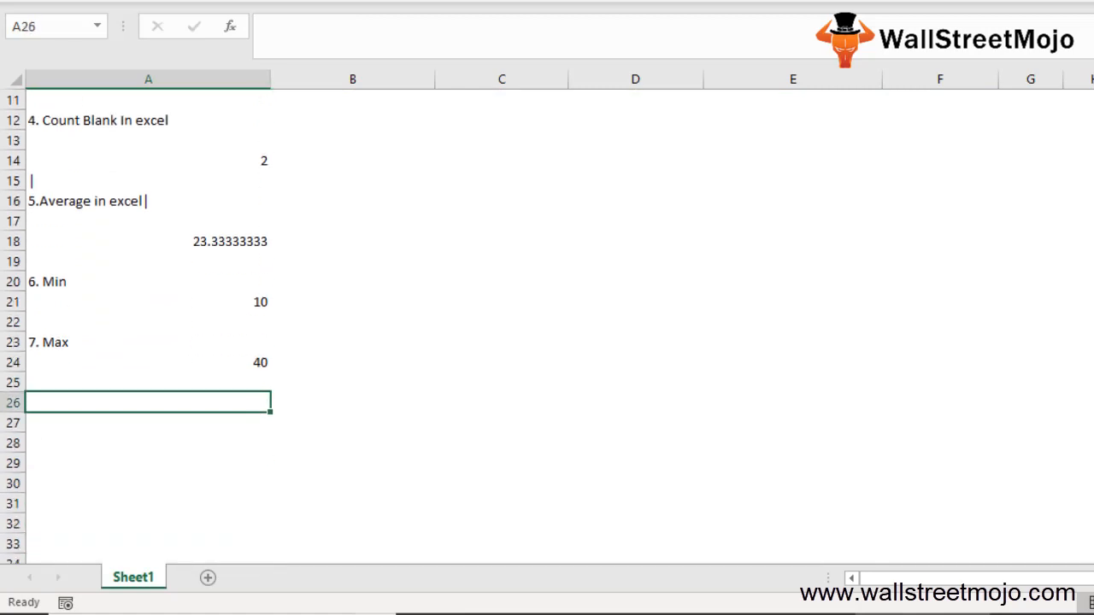
text(8. =)
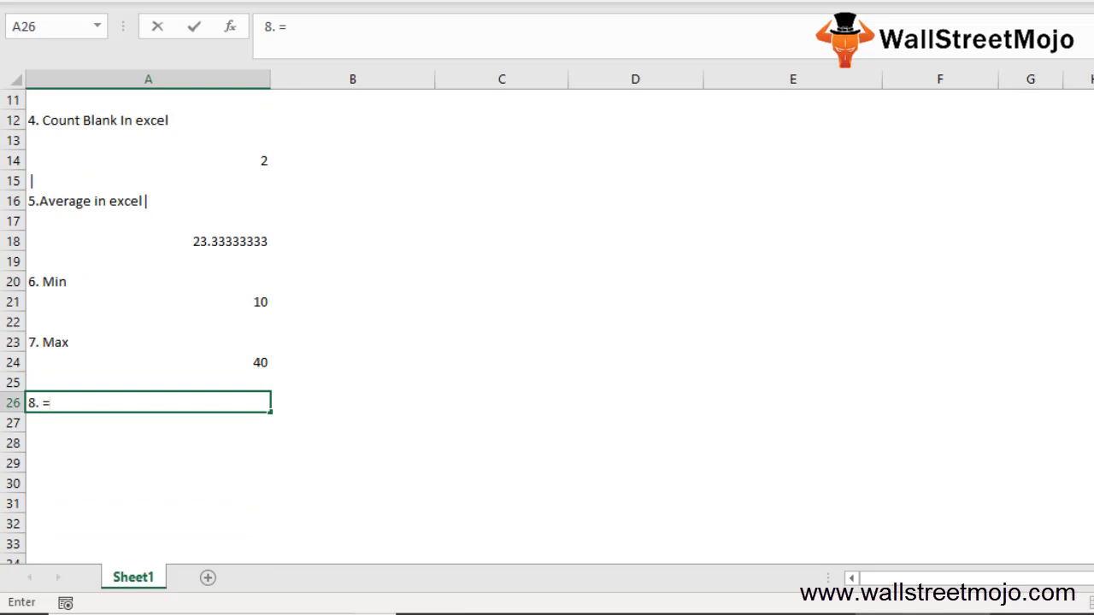
text(lend)
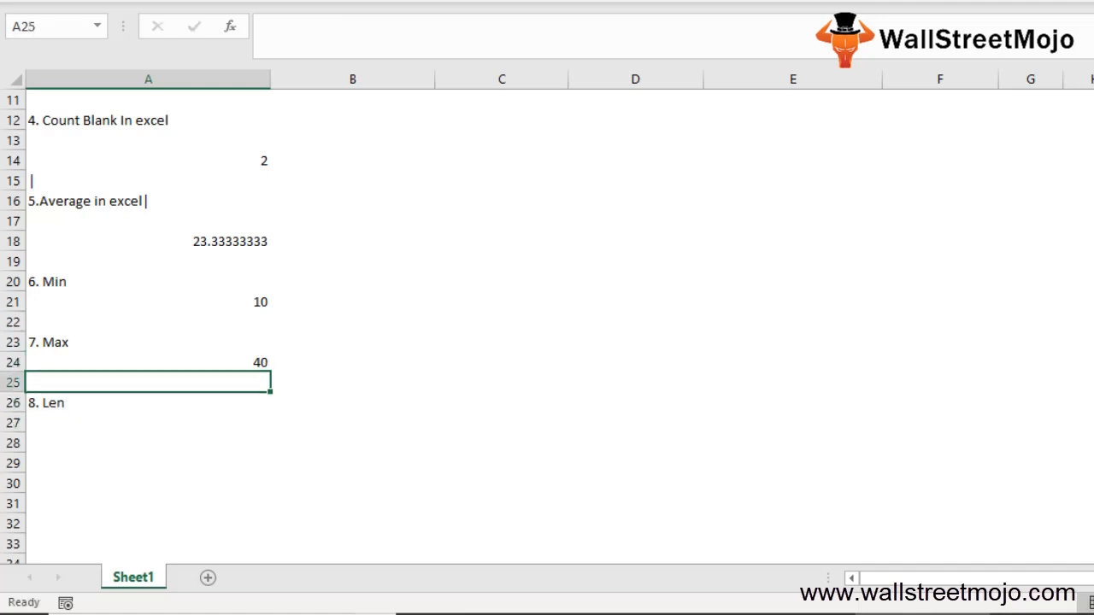
text(Krishank)
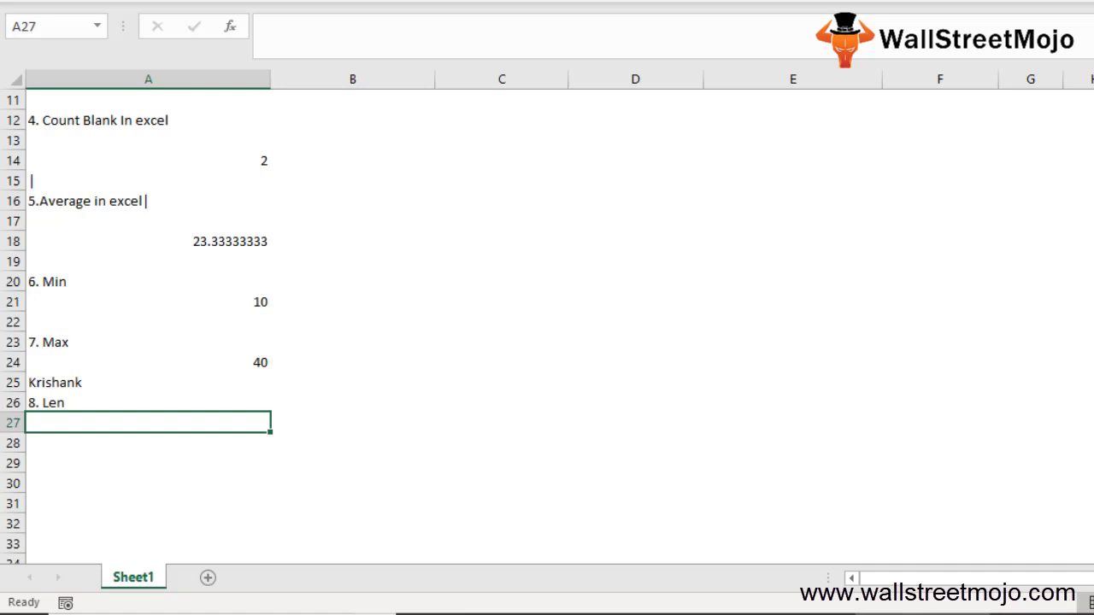
text(=le)
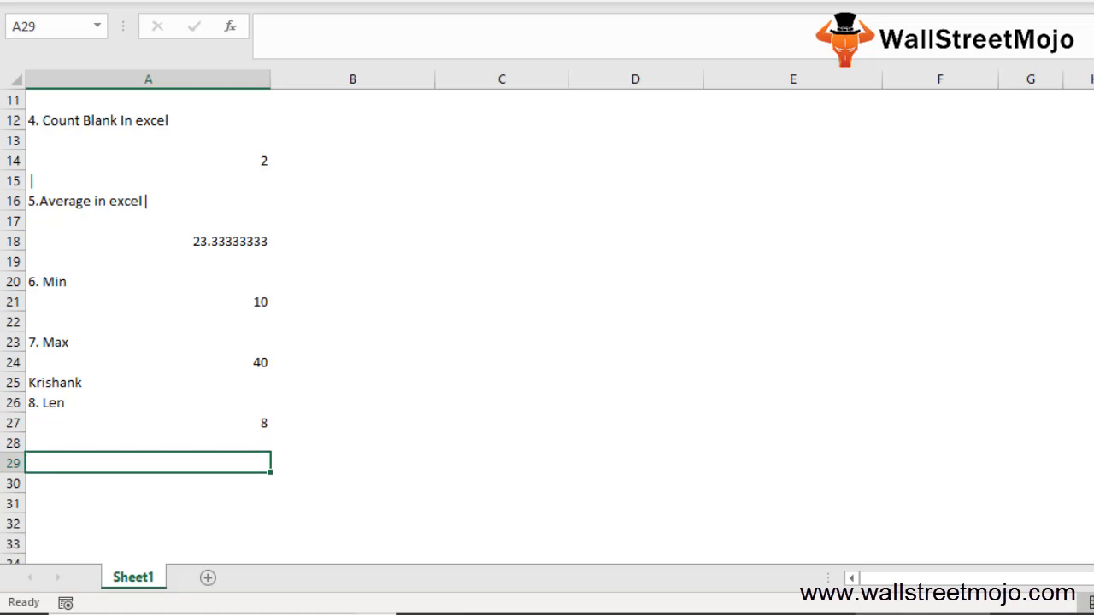
- Enter the heading '9. TRIM formulla in excel' in A29, removing the stray characters
text(9. TRIM)
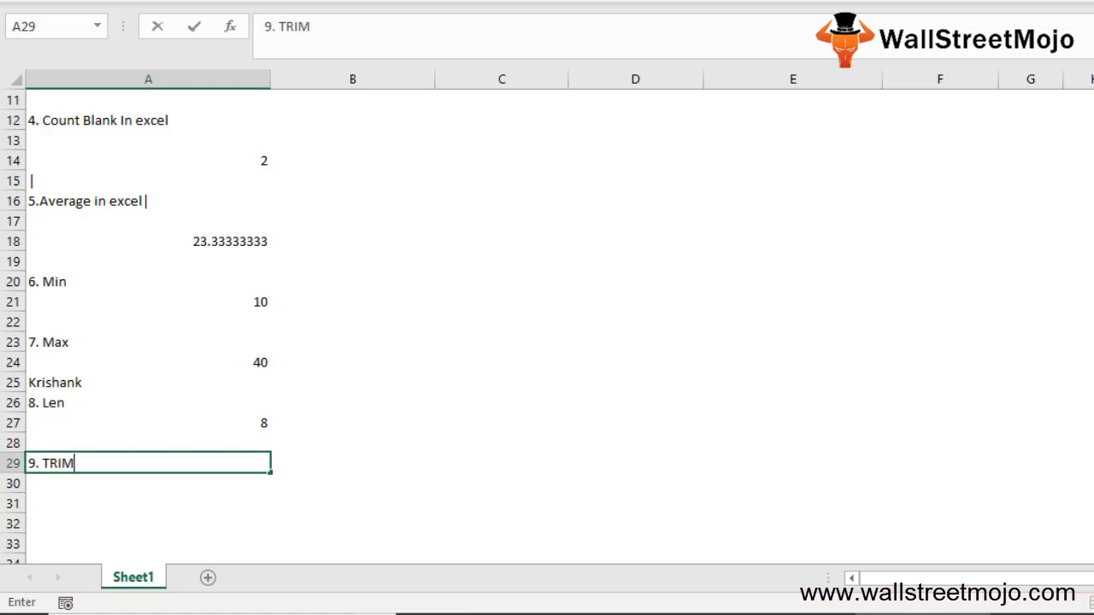
text(formulla in e)
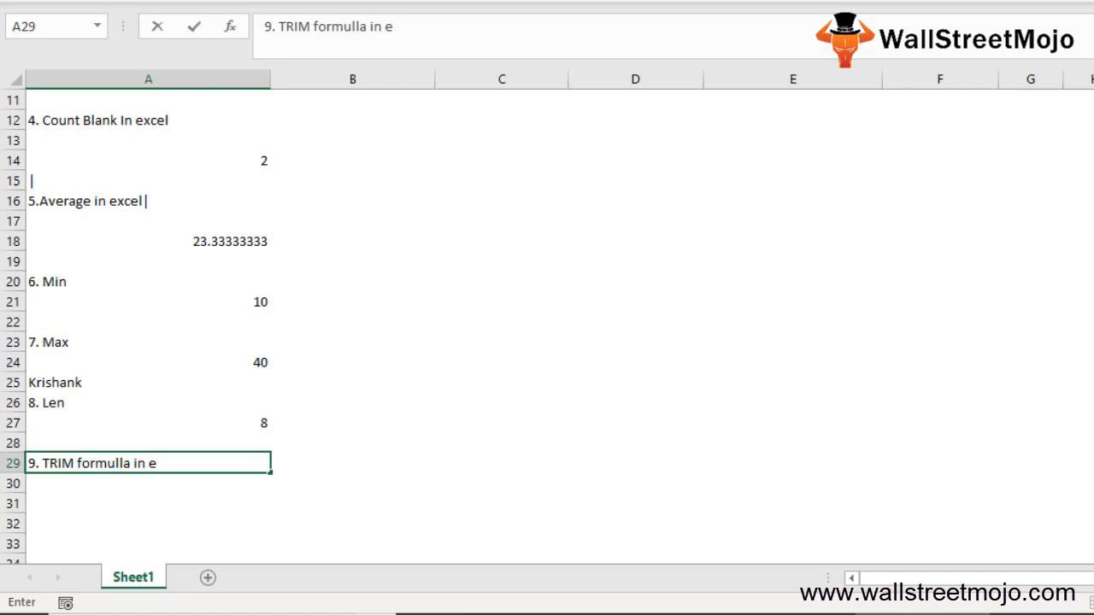
text(xcel\)
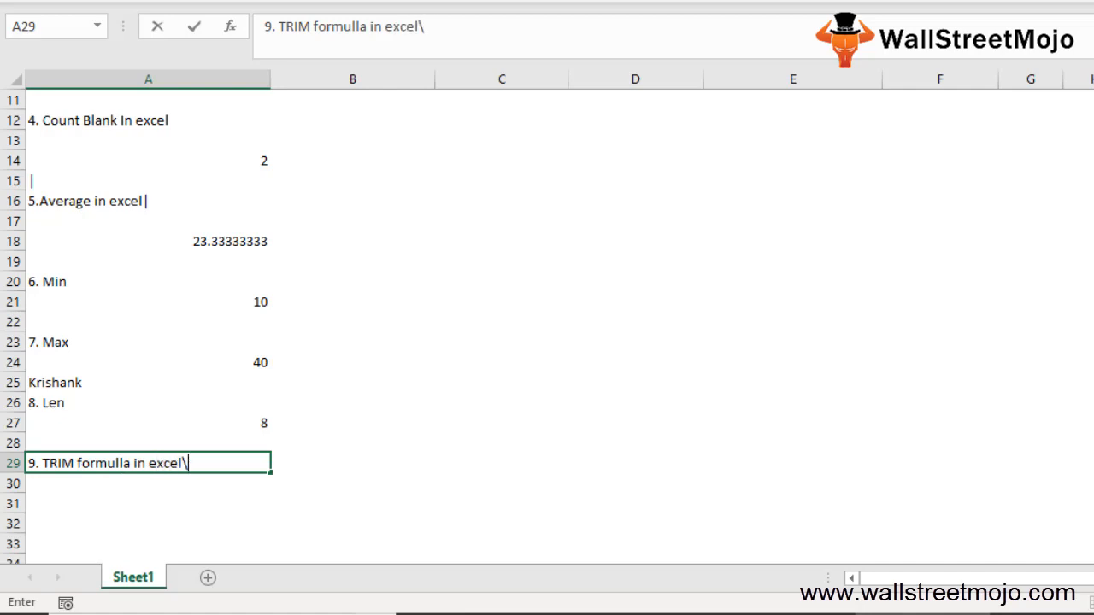
key(Return)
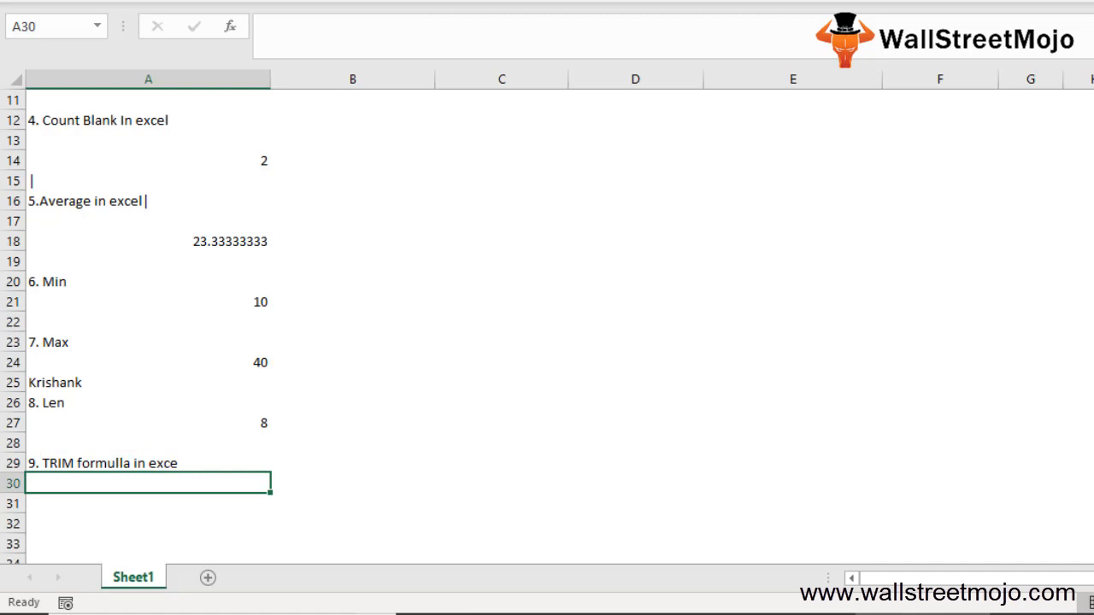
- Enter =TRIM(A25) under the TRIM heading, then begin editing the Krishank text in A25
text(=)
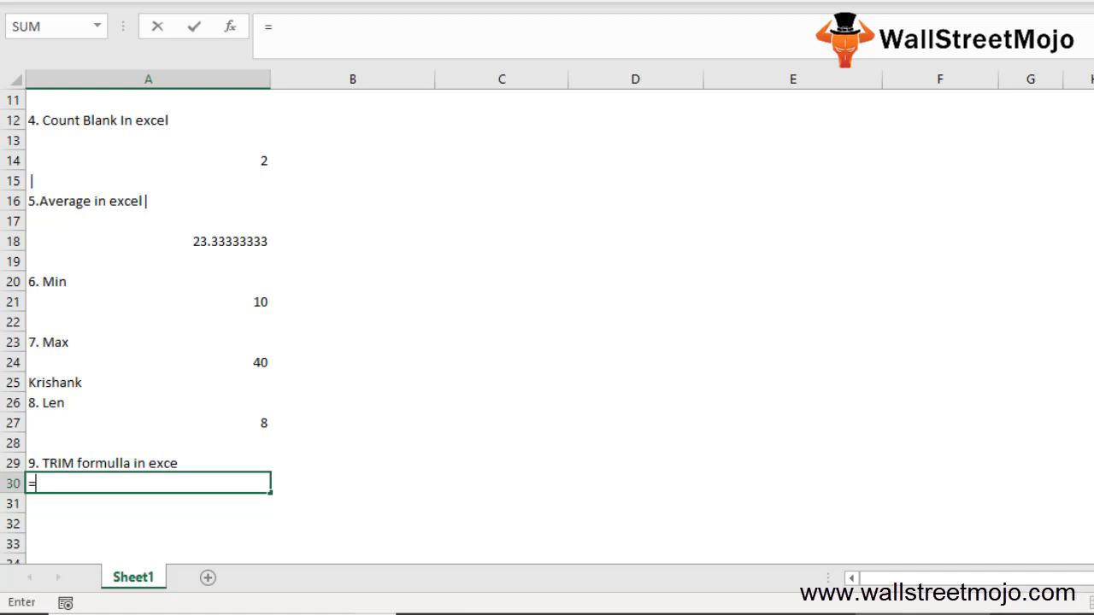
text(TRIM()
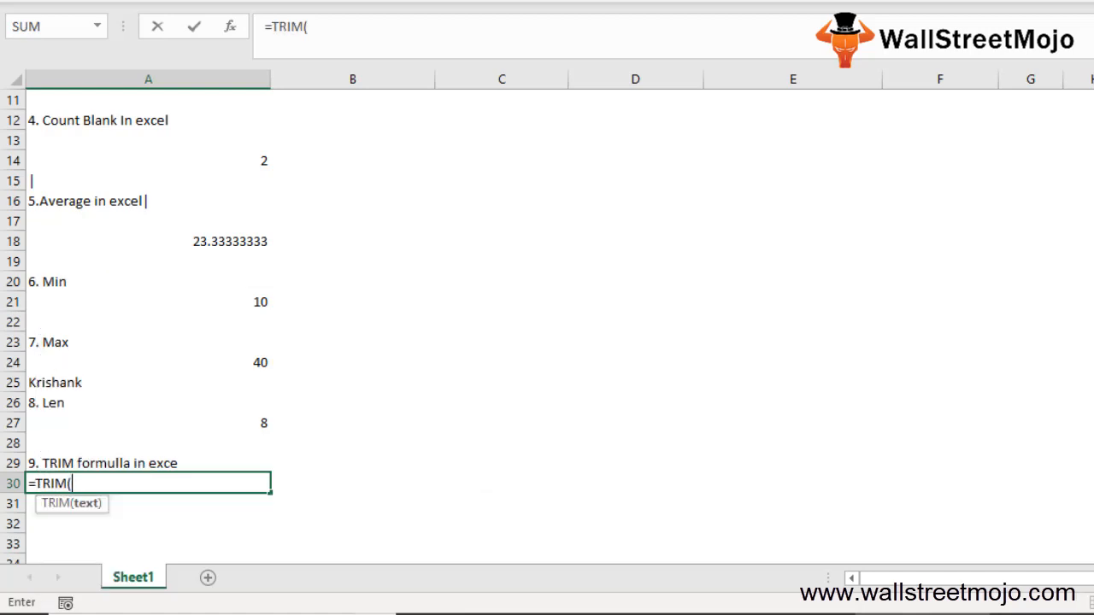
click(56, 382)
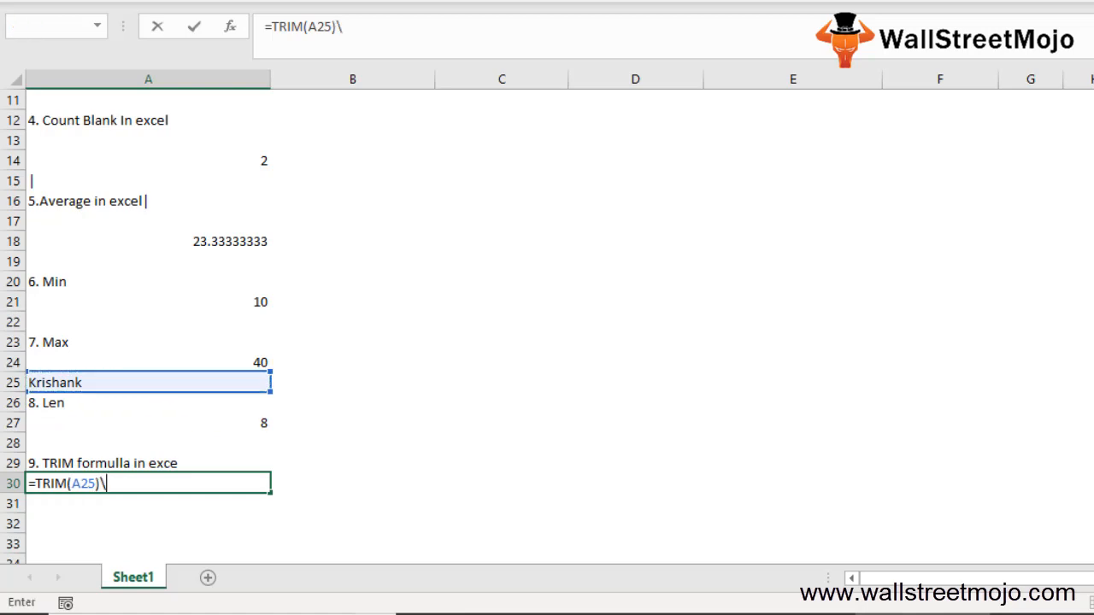
key(Return)
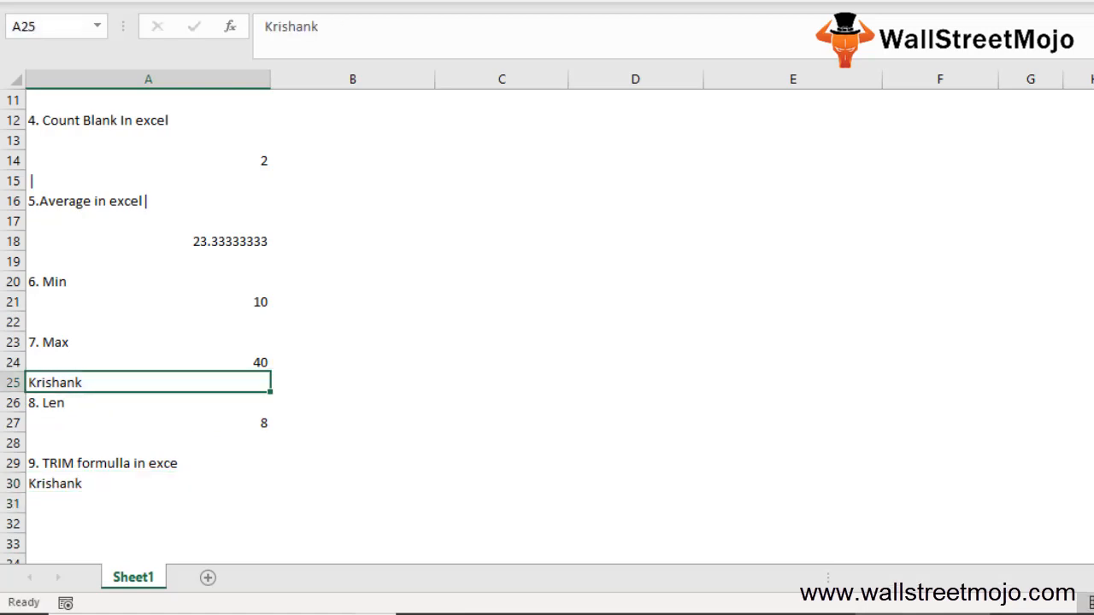
key(f1)
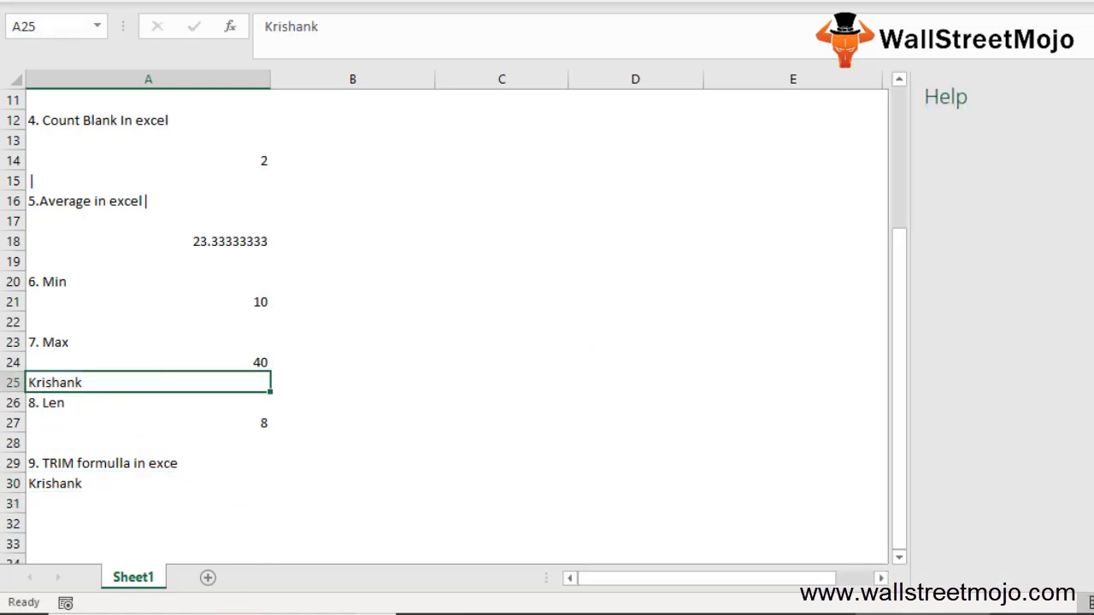
double_click(98, 382)
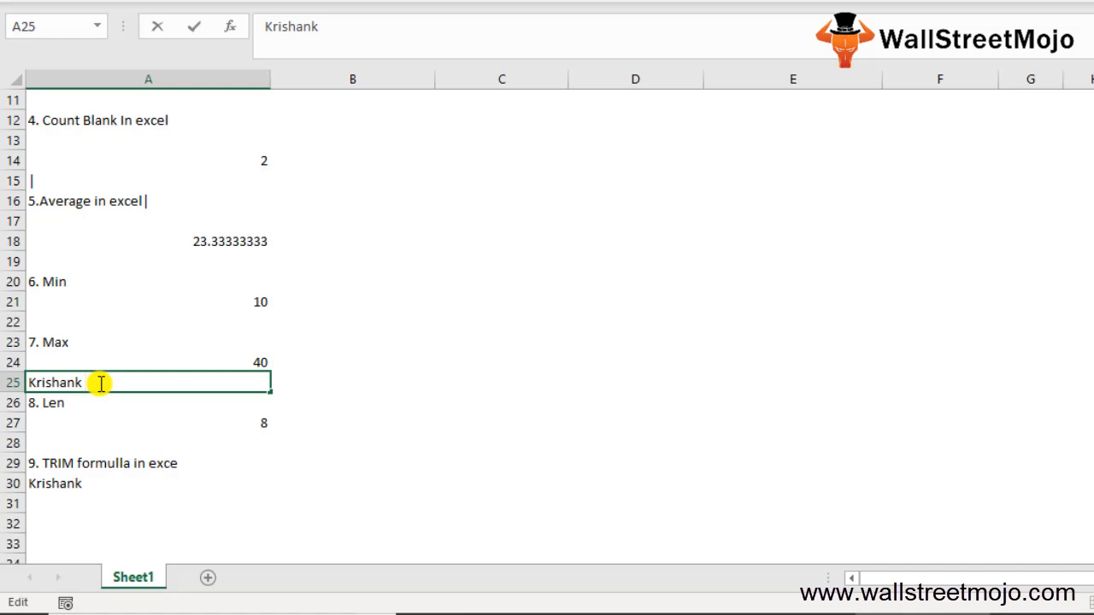
- Extend A25 to 'Krishank WALLSTREET MOJO' with extra spaces so Len returns 27
text(WLA)
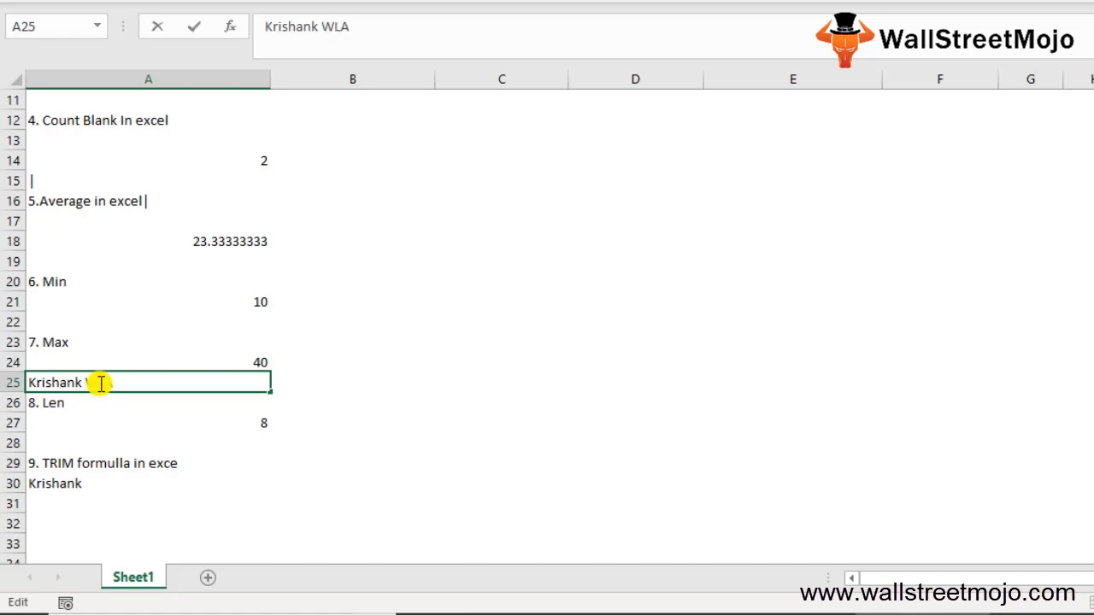
text(ALLSTR)
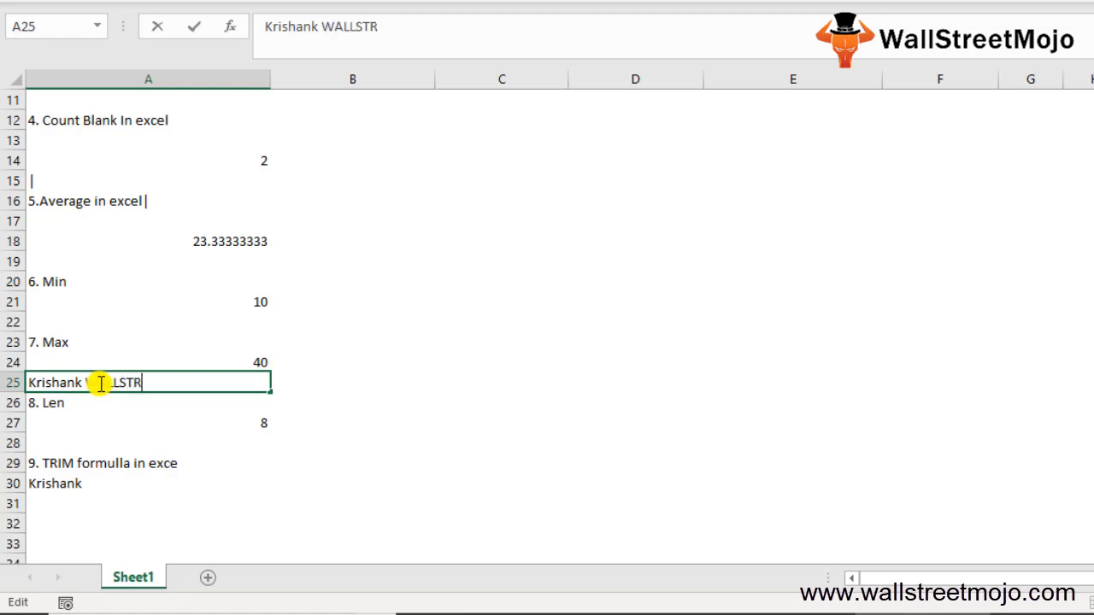
text(EET  MOJO)
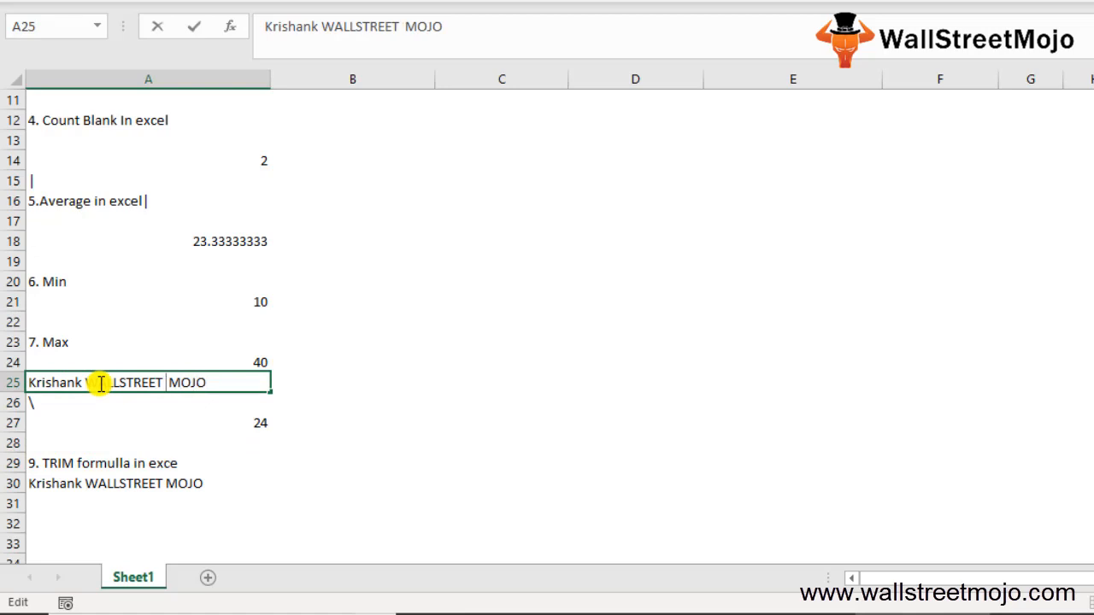
text(\)
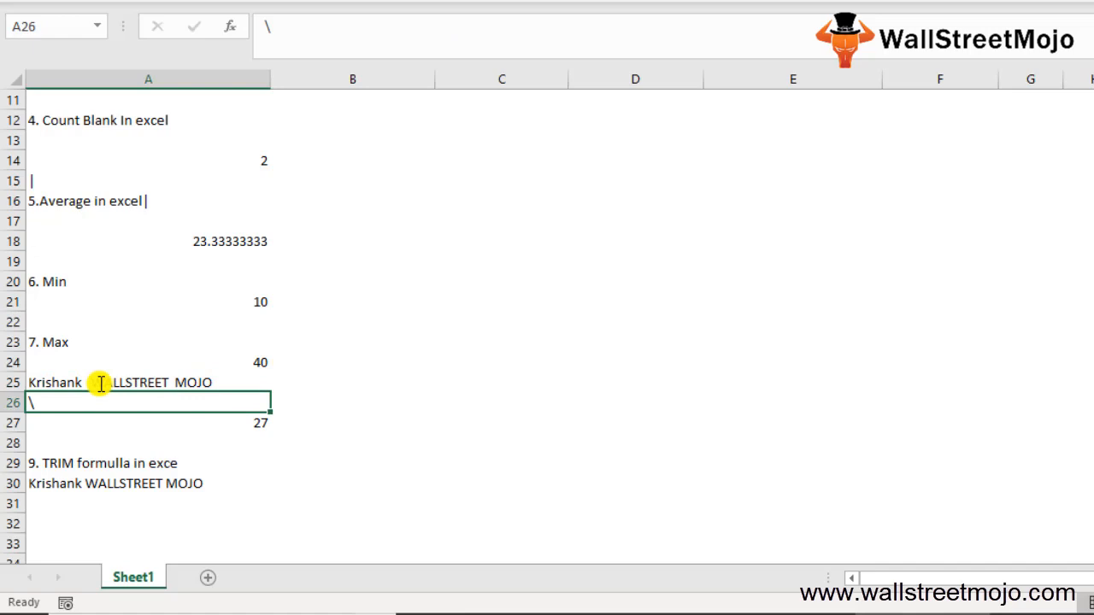
click(147, 483)
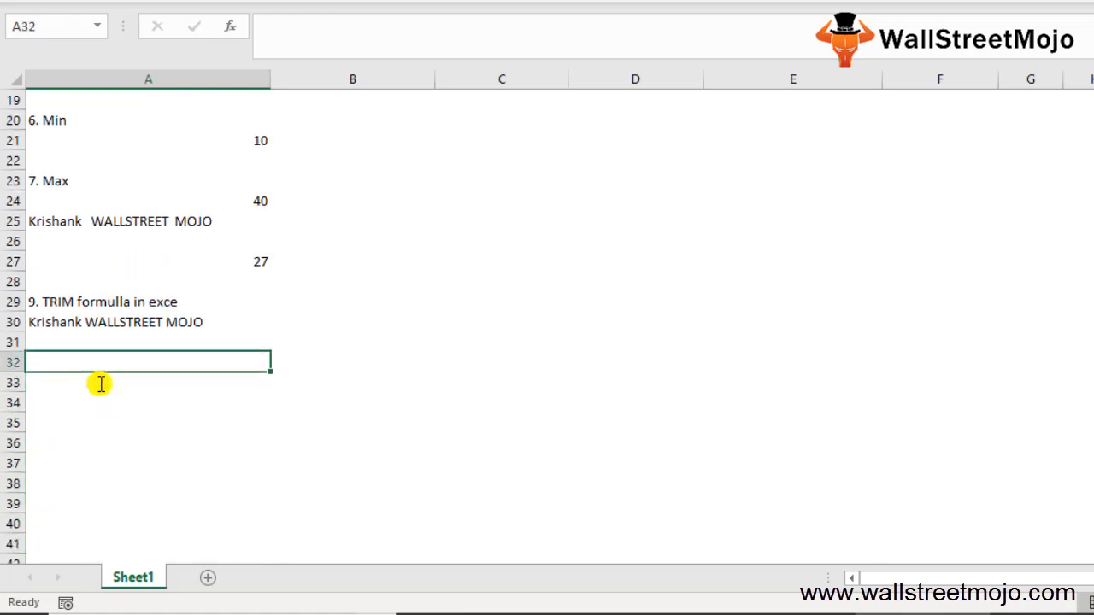
- Enter the '10. IF' heading in A32 and select A33 for the value 50
text(10. IF)
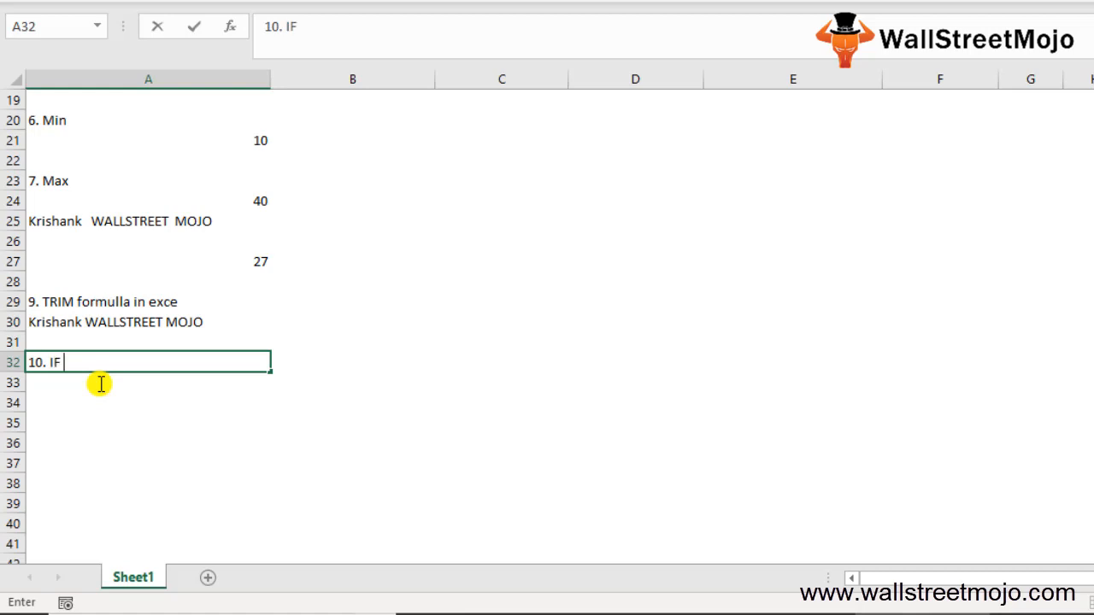
key(enter)
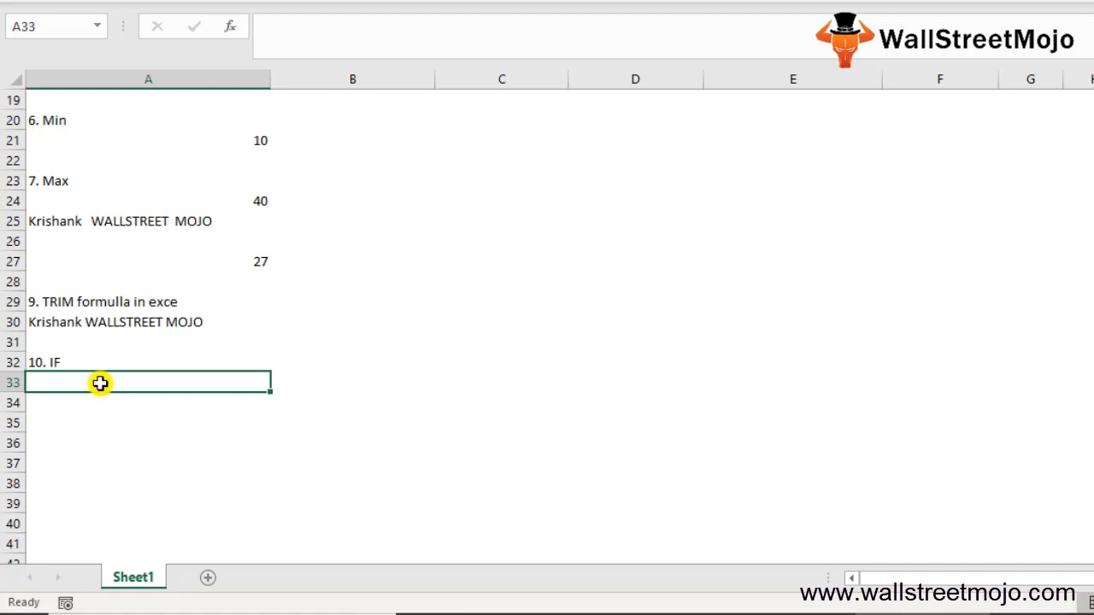
click(148, 362)
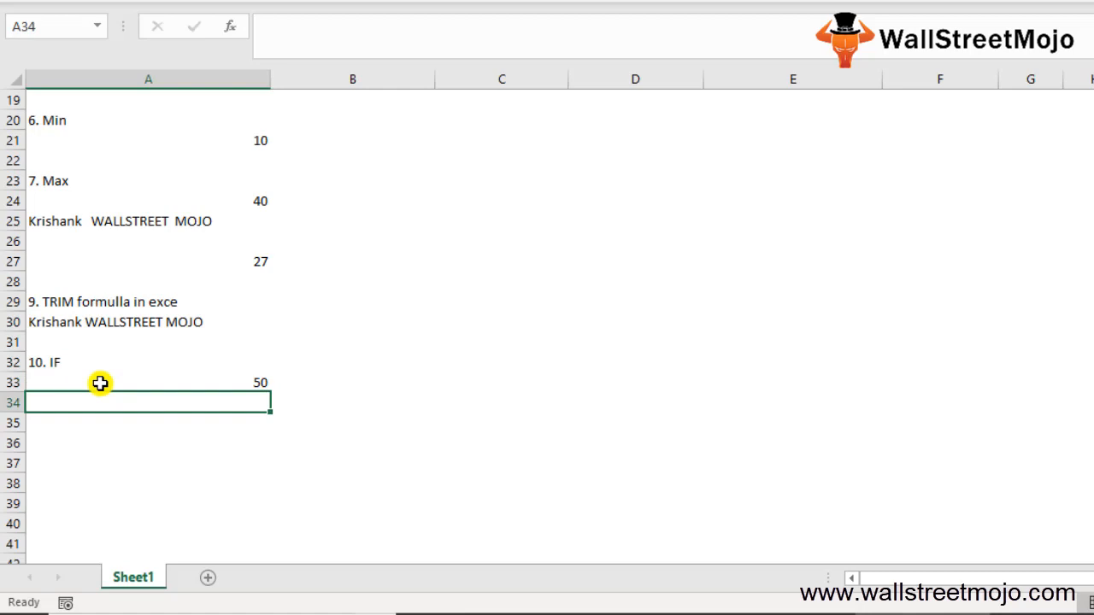
- Enter =IF(A33>33,"True","False") in A34, returning True for the 50
text(=IF()
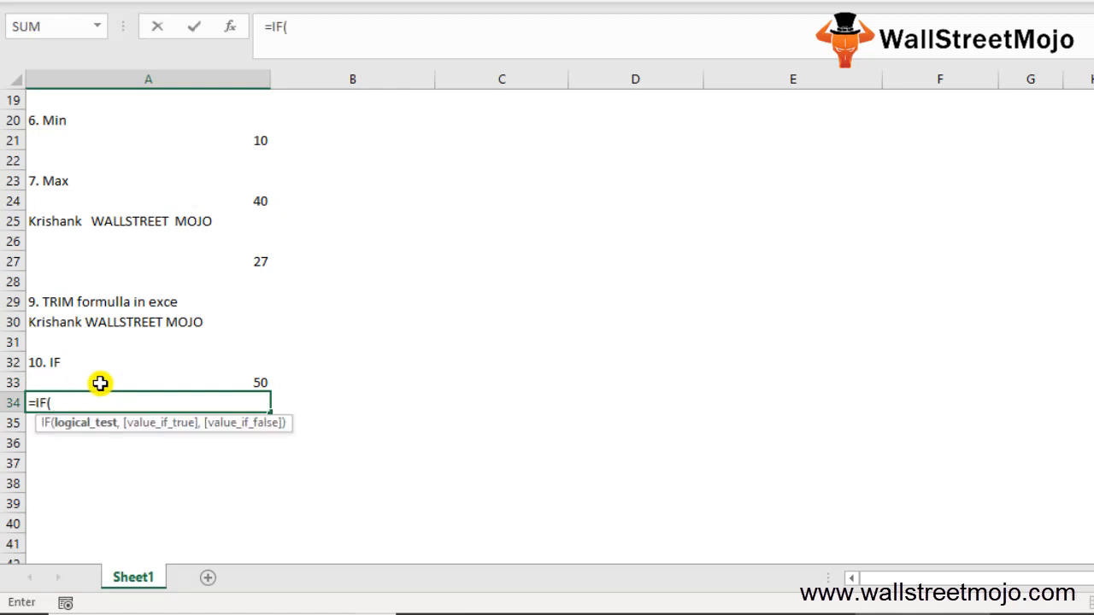
text(A33>33)
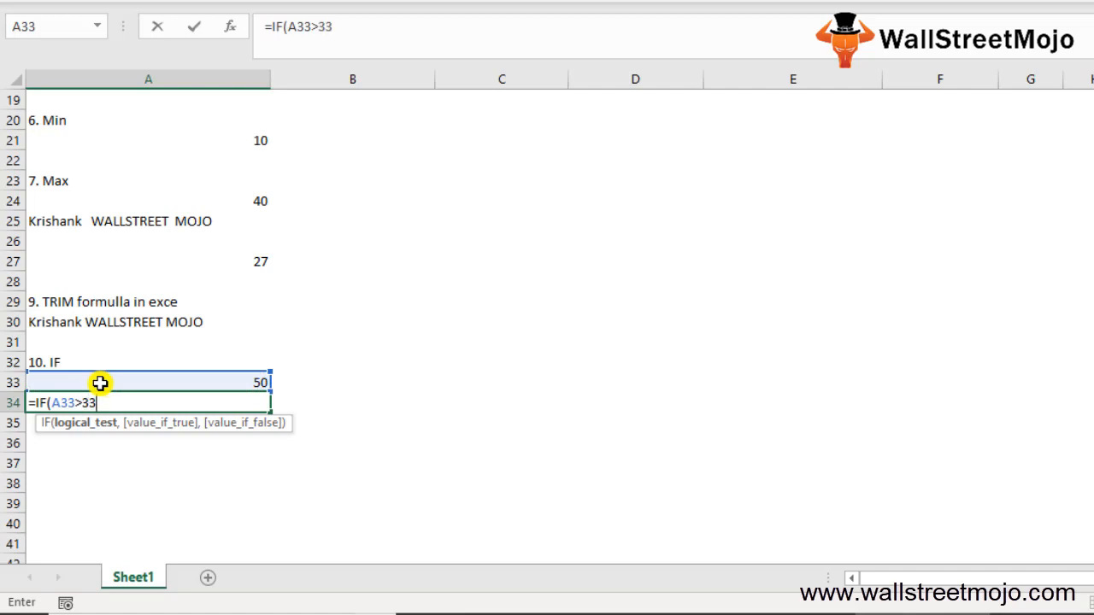
text(,)
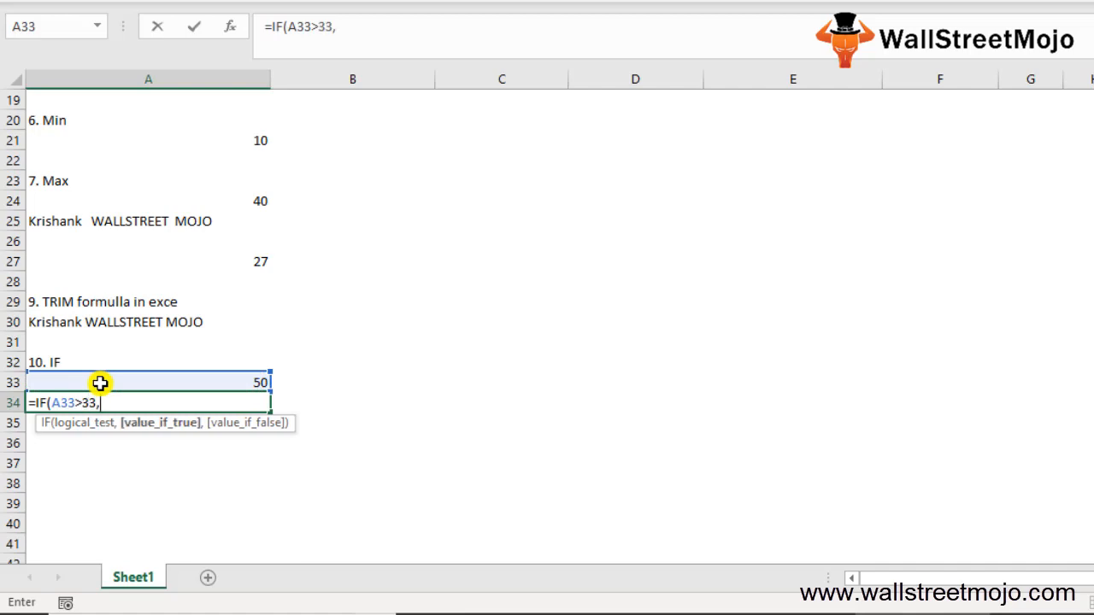
text("True")
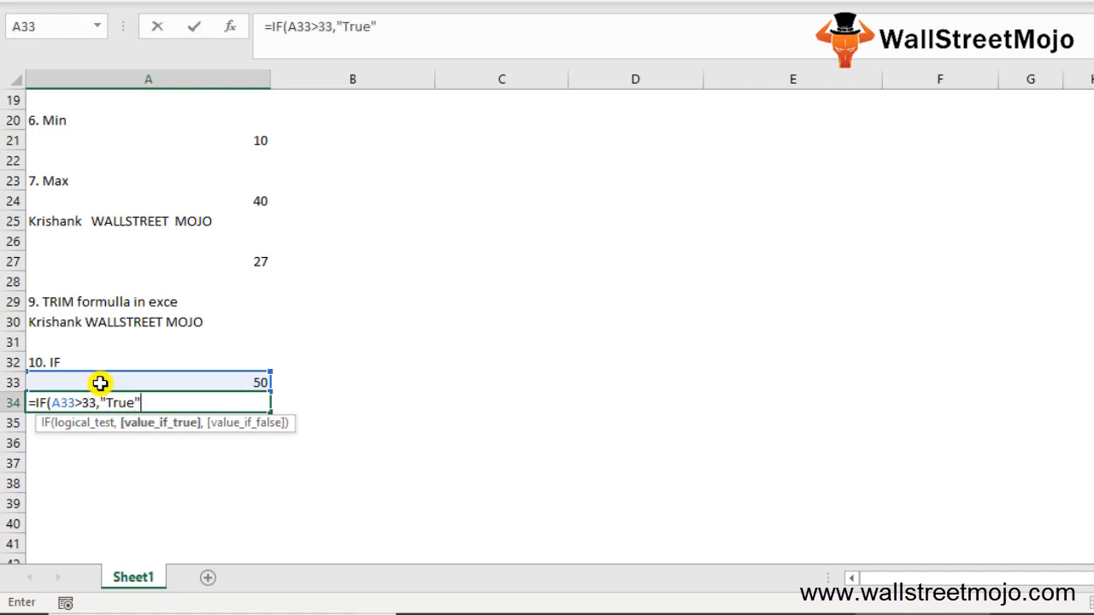
text(,)
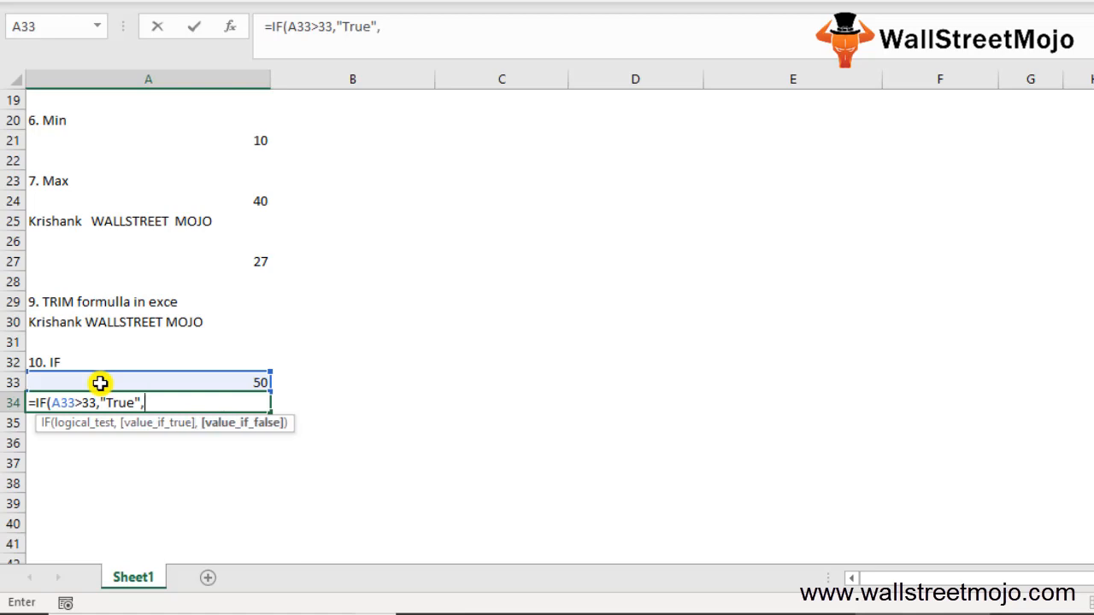
text("False)
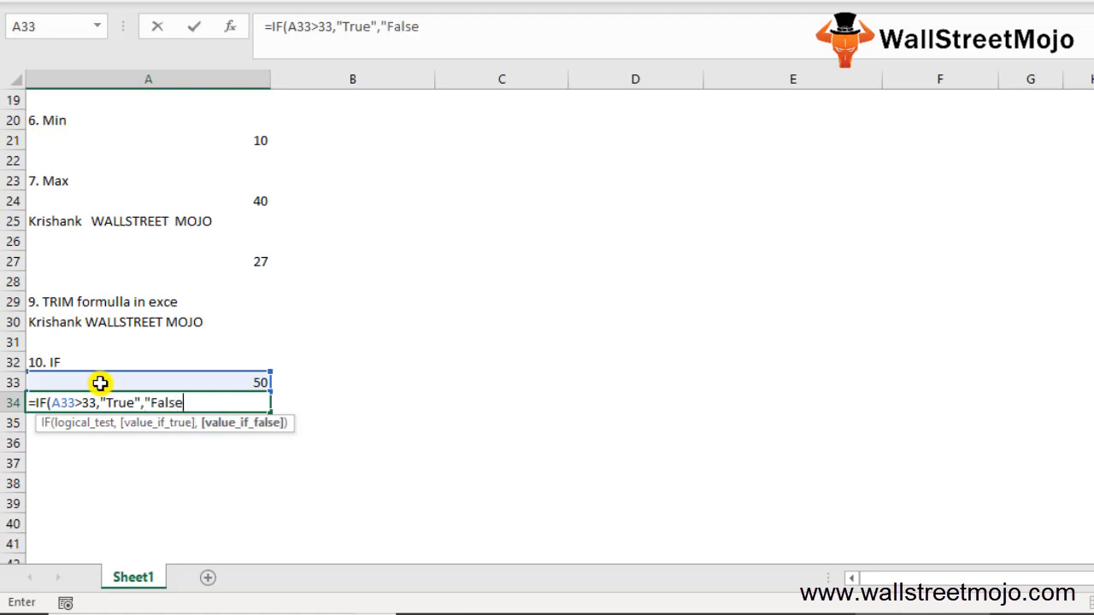
text("))
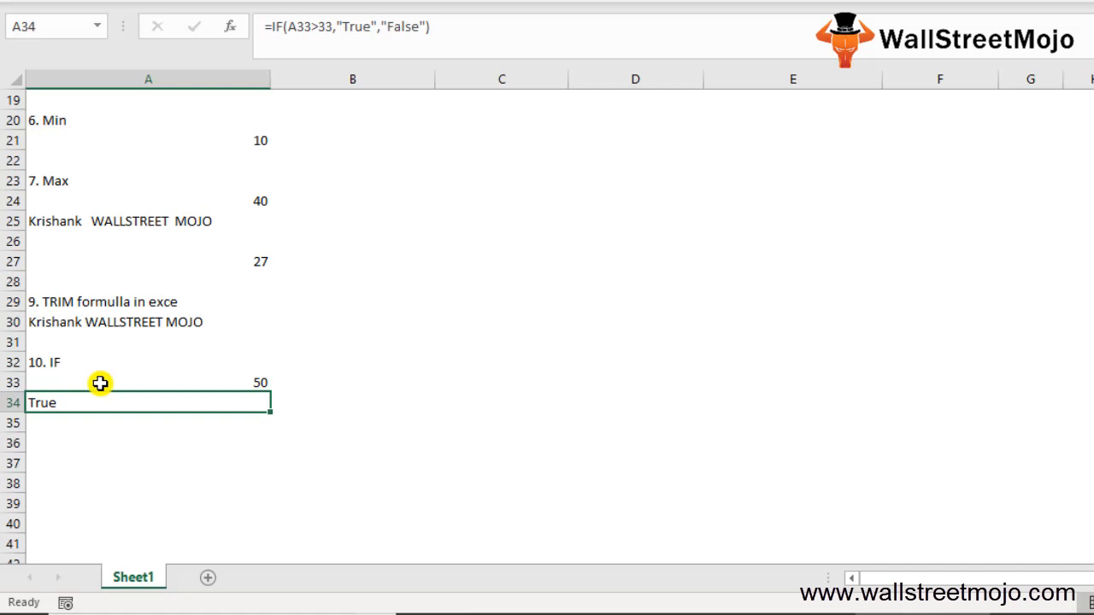
- Add the 'Things remember' title in A43 and the first note, Equal
scroll(down, 3)
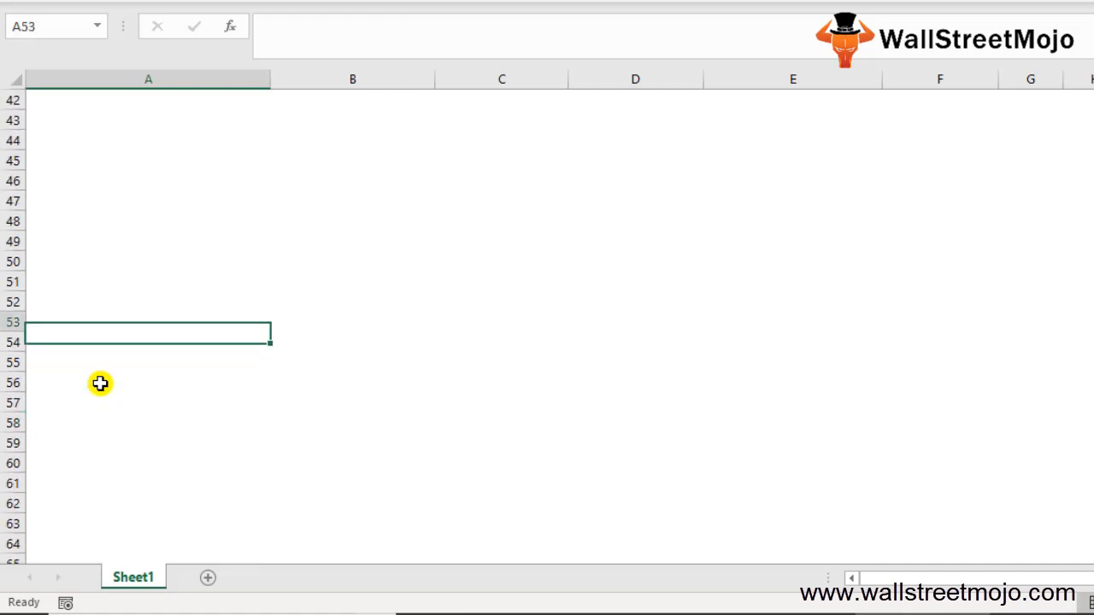
text(Things remember)
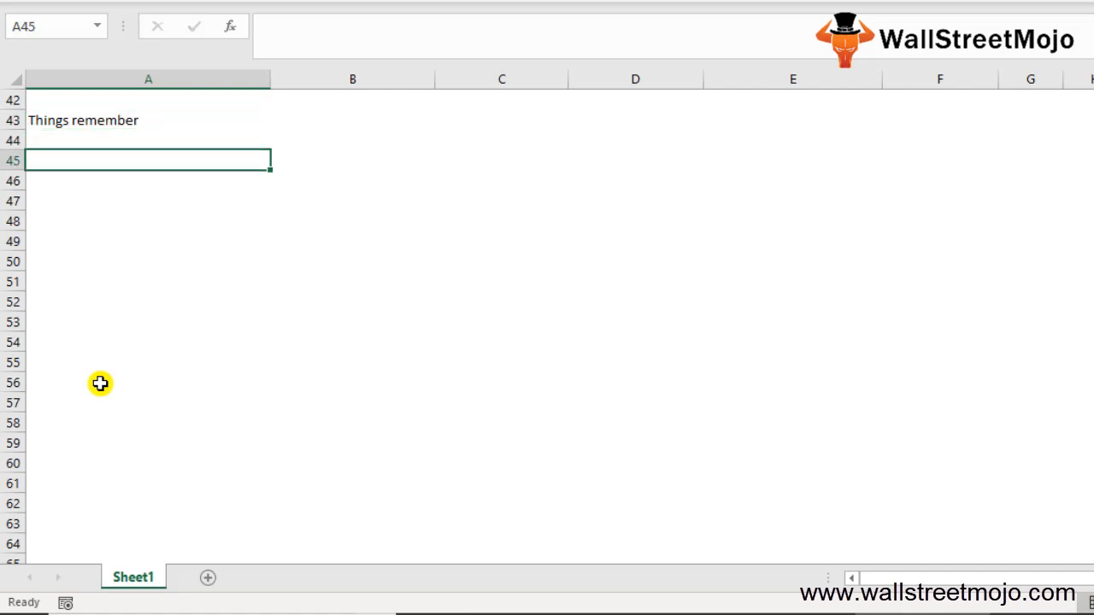
text(E)
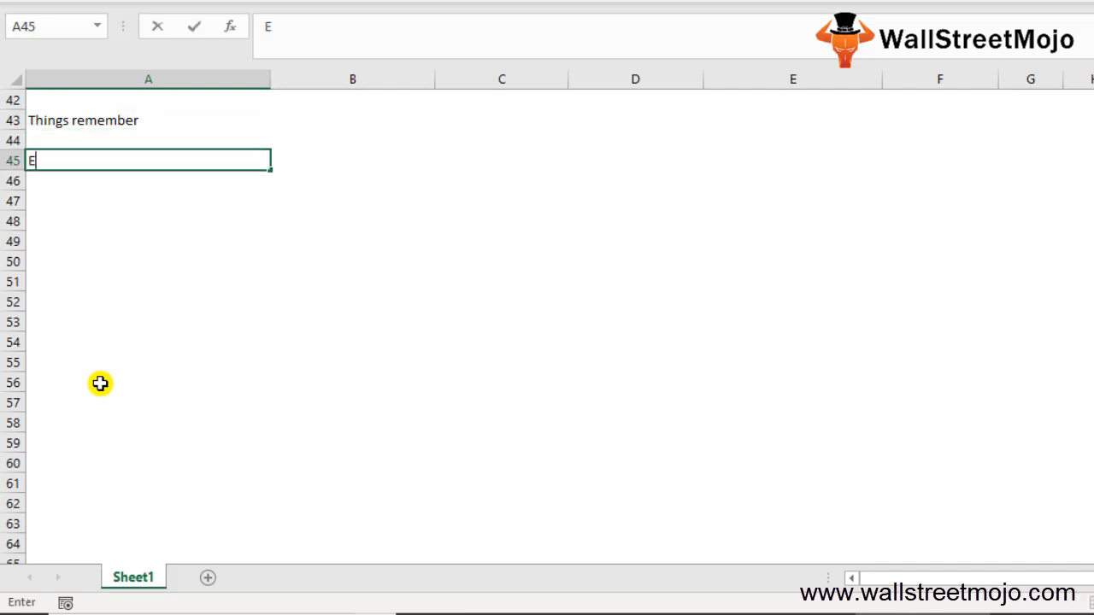
text(qual)
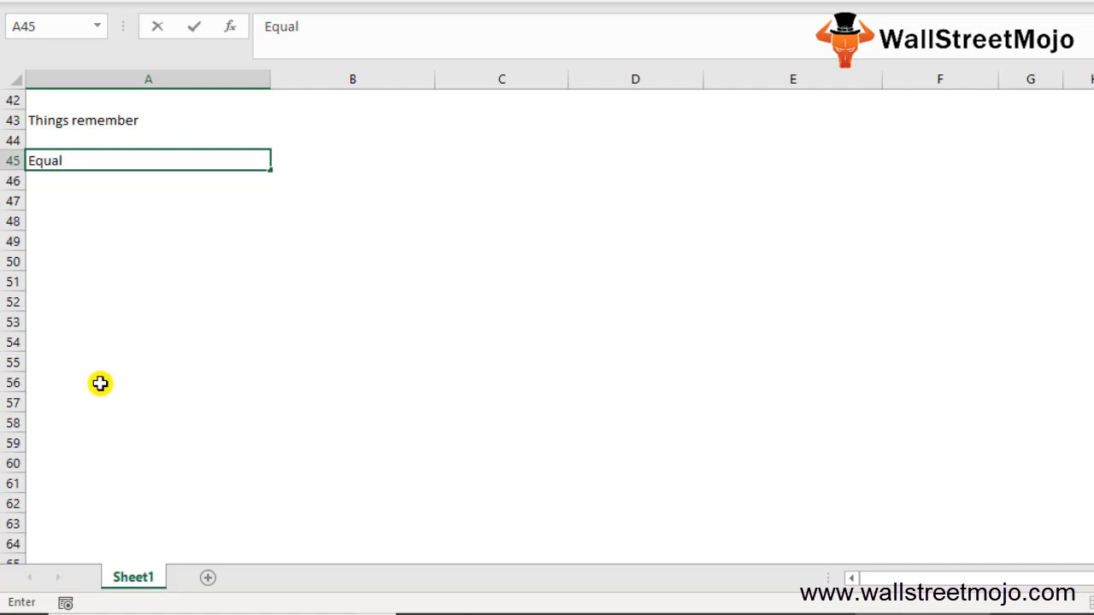
key(enter)
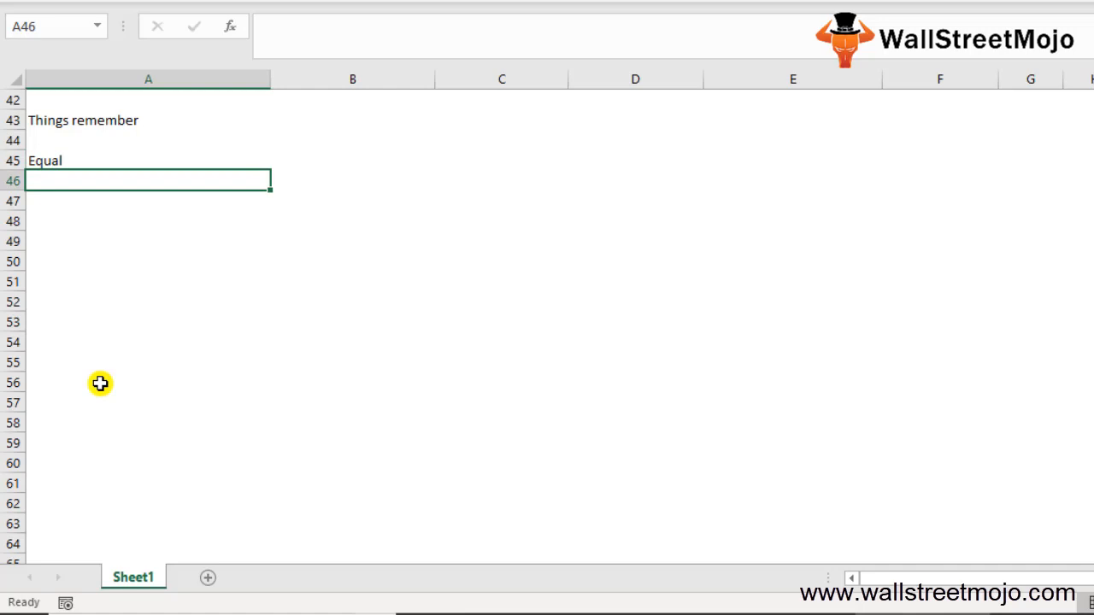
- Add the notes "", General and Space beneath Equal
text("")
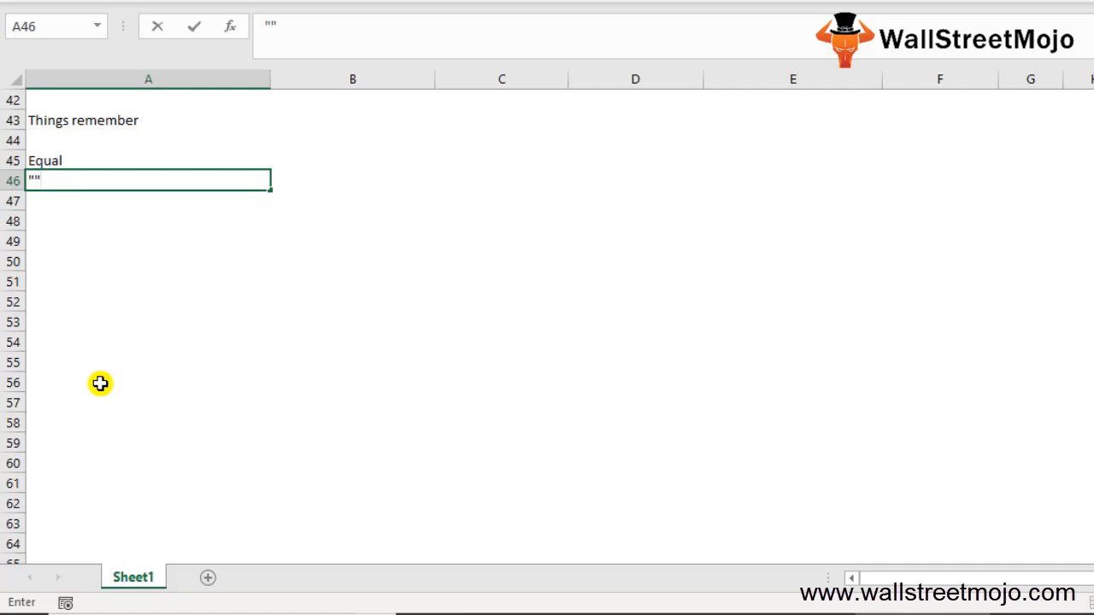
key(enter)
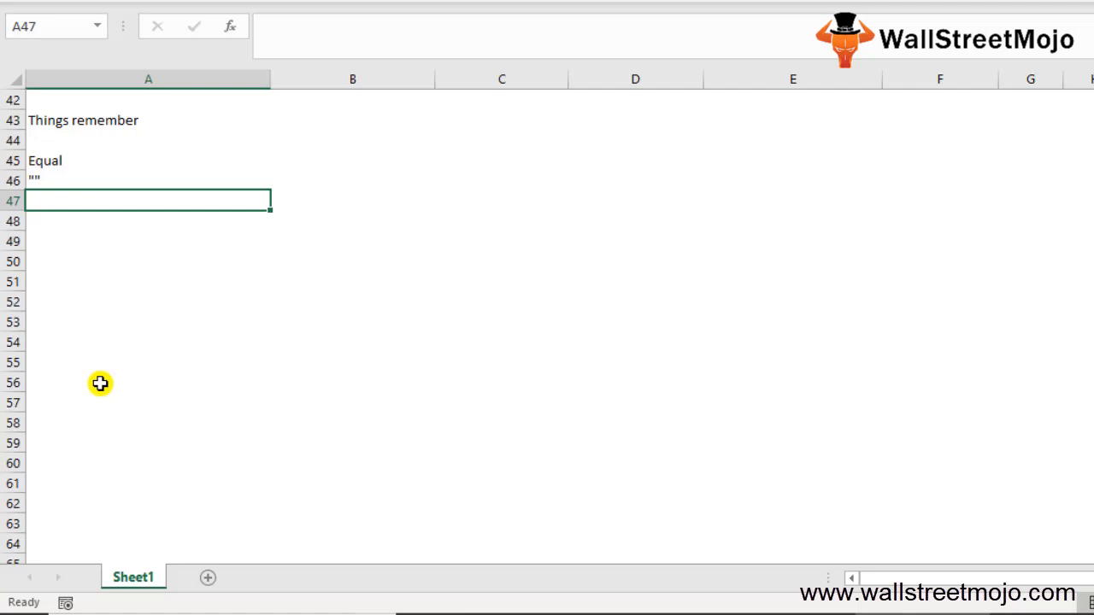
text(Gener)
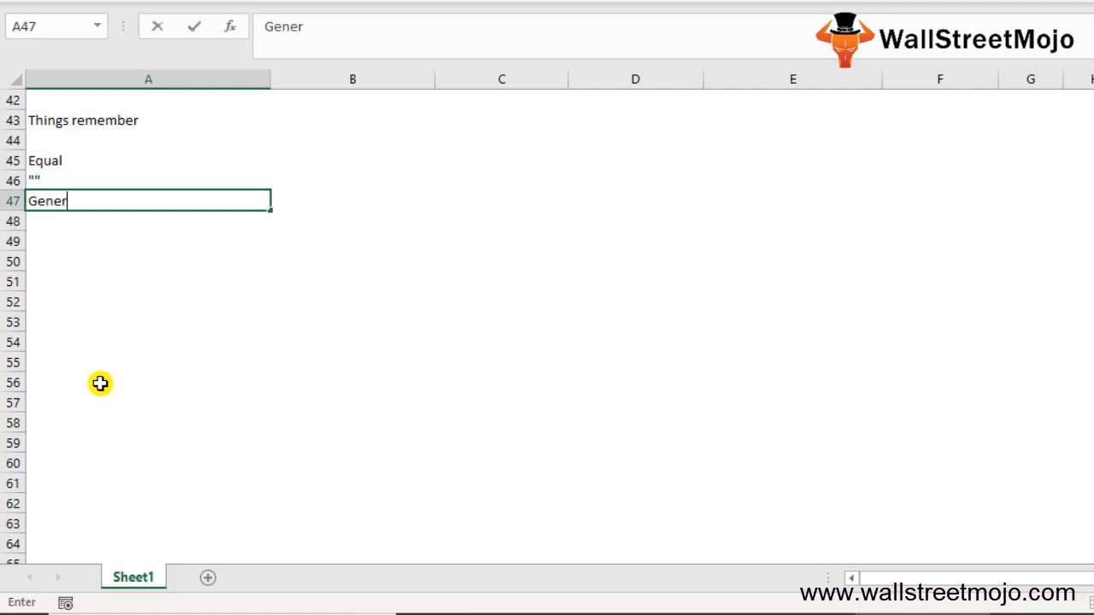
text(al)
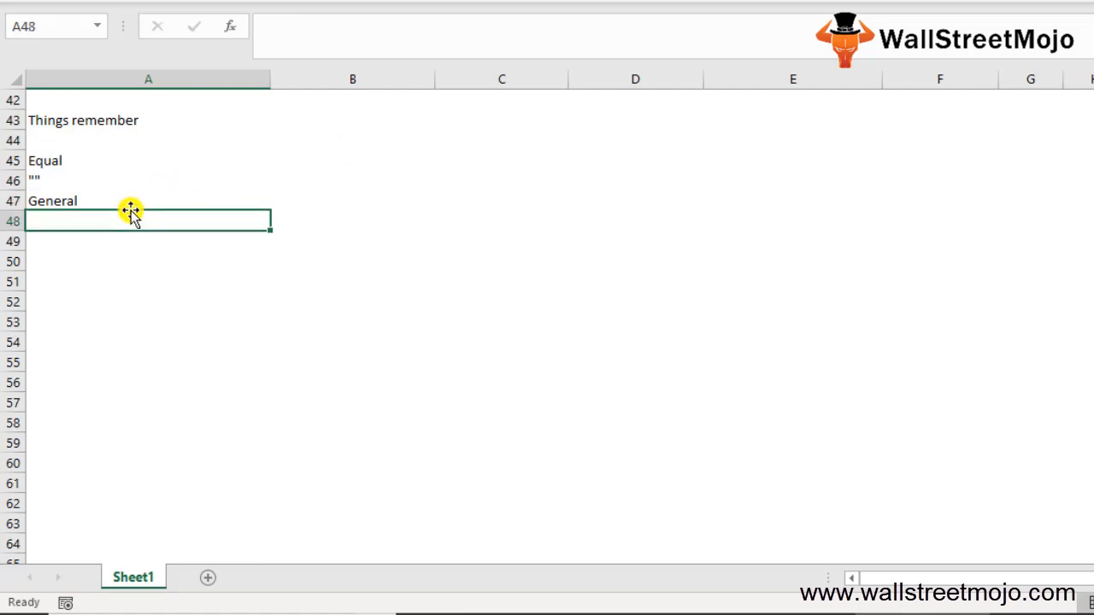
text(Space)
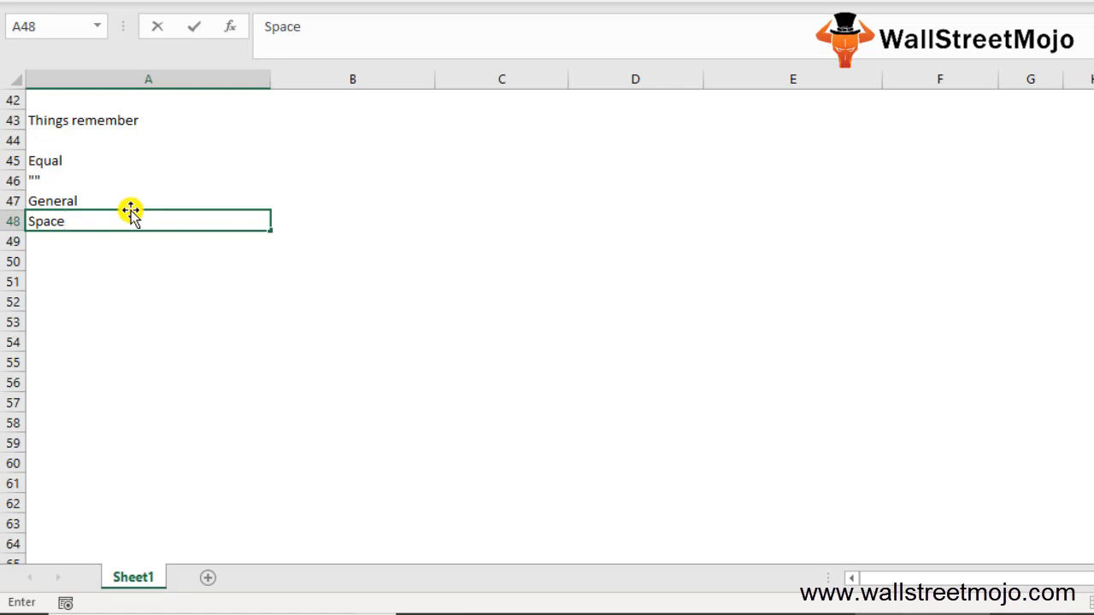